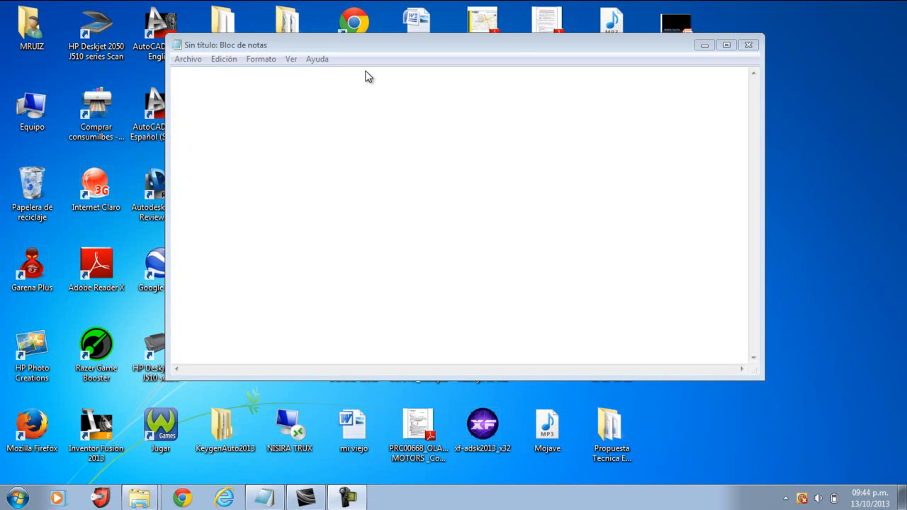
# - Write the greeting 'Hola a todos amigos' announcing how to fix a Guitar Hero World Tour problem
pyautogui.write('H')
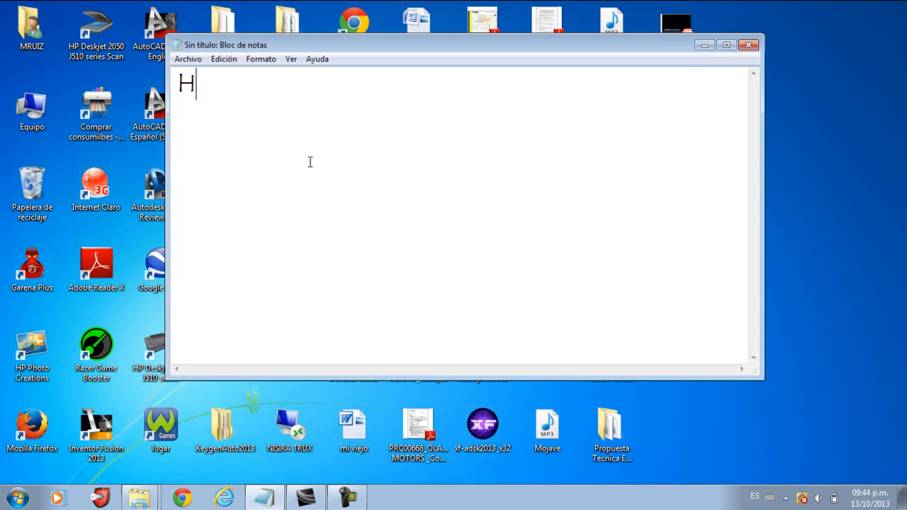
pyautogui.write('ola a todos')
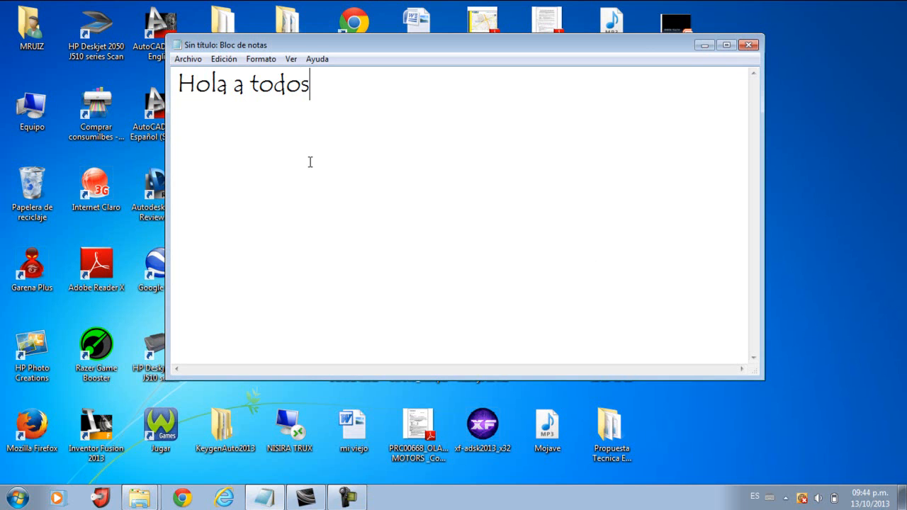
pyautogui.write('amigos')
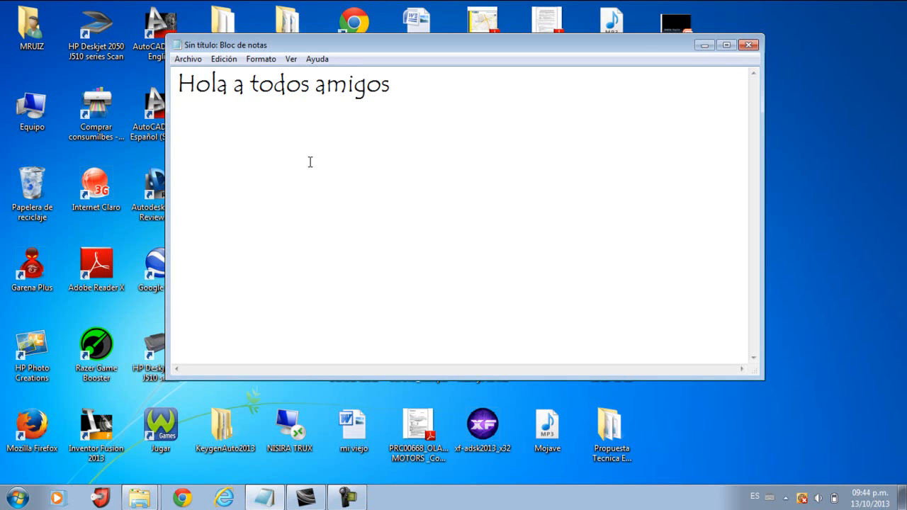
pyautogui.write('ho')
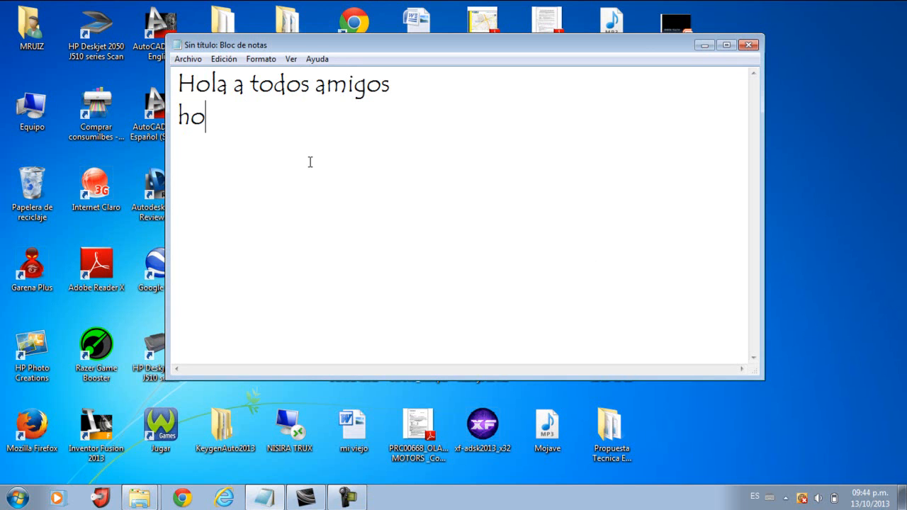
pyautogui.write('y les mod')
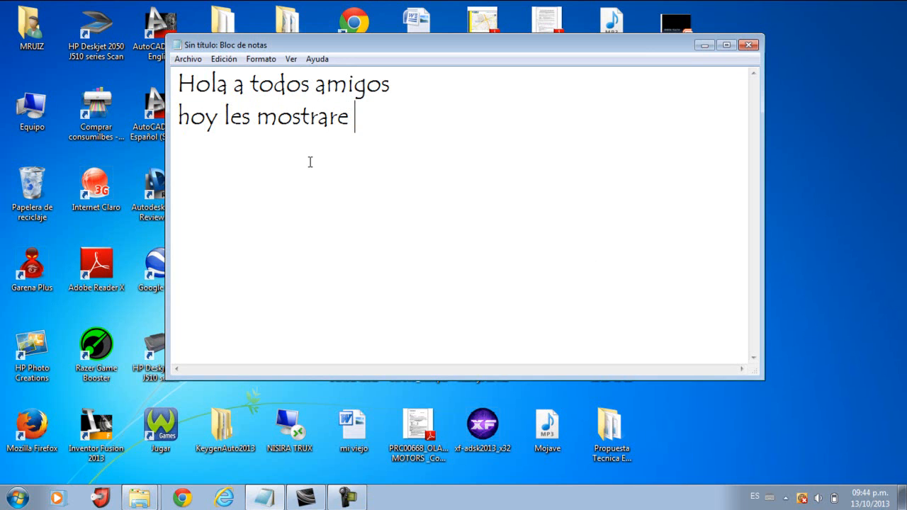
pyautogui.write('como arr')
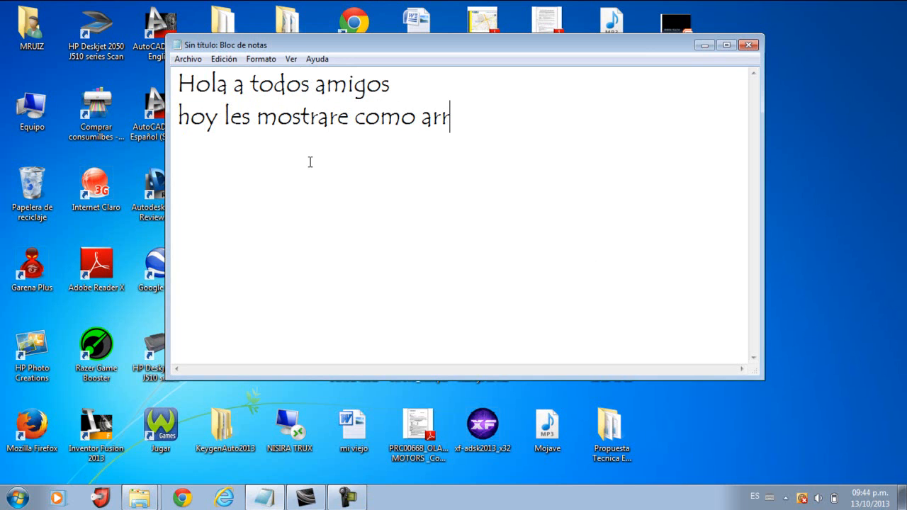
pyautogui.write('egla')
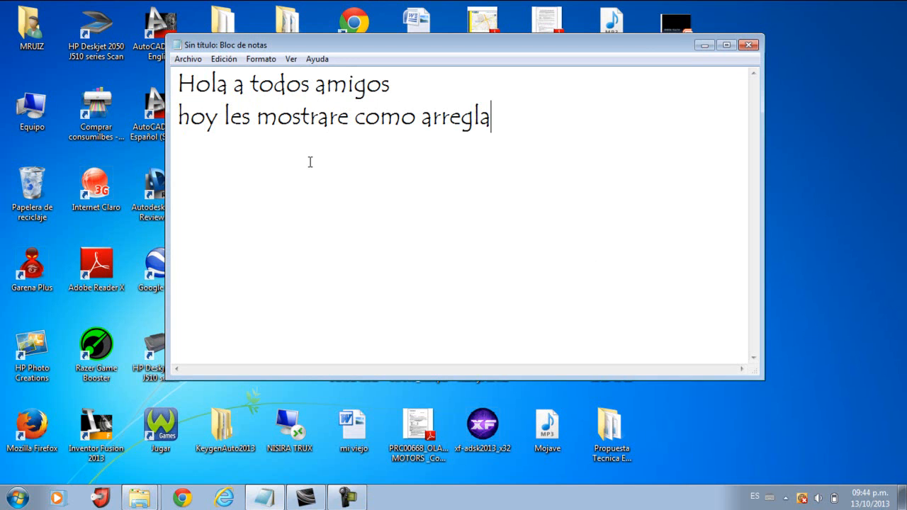
pyautogui.write('r un pro')
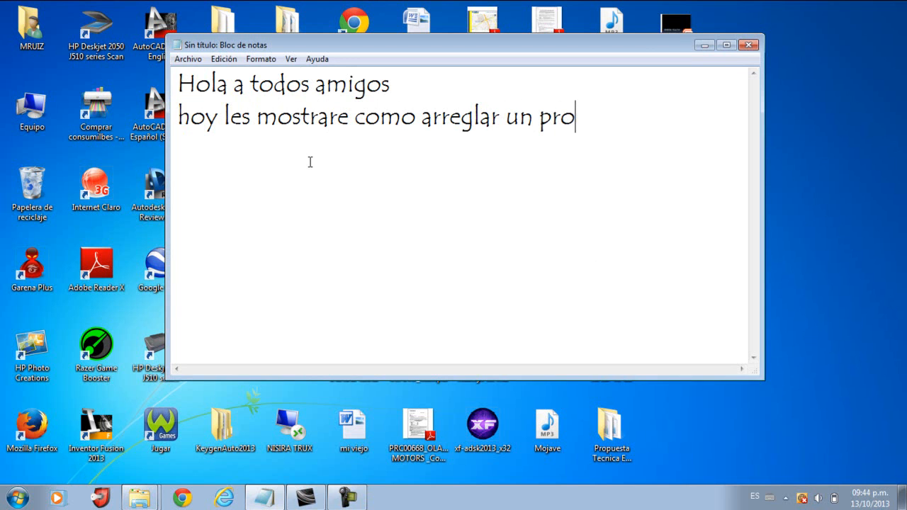
pyautogui.write('blema')
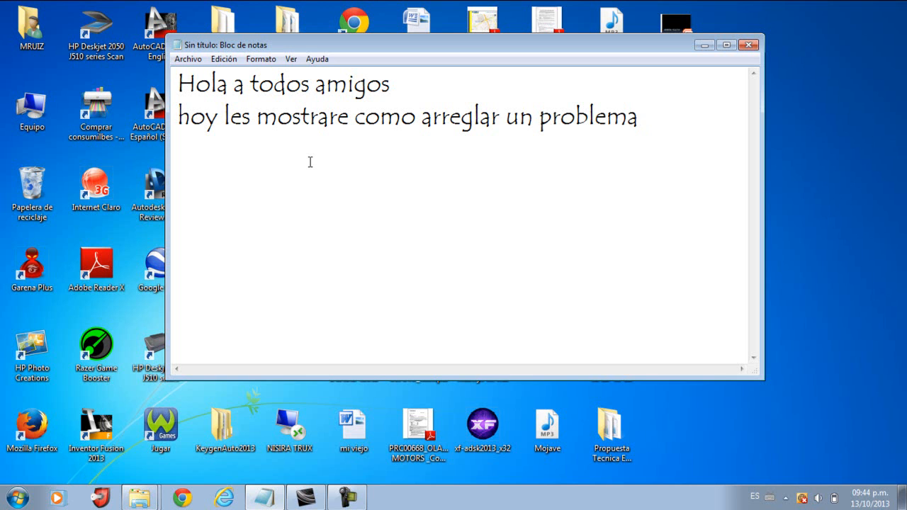
pyautogui.write('de')
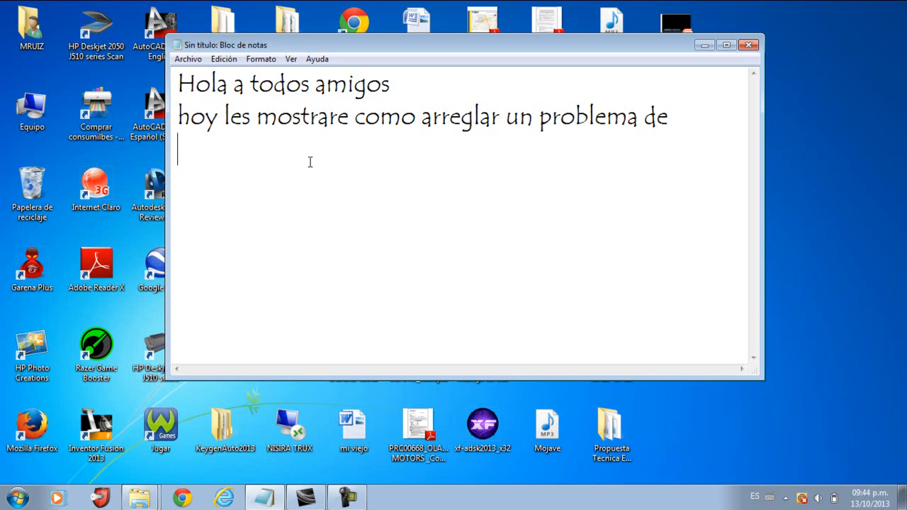
pyautogui.write('Gui')
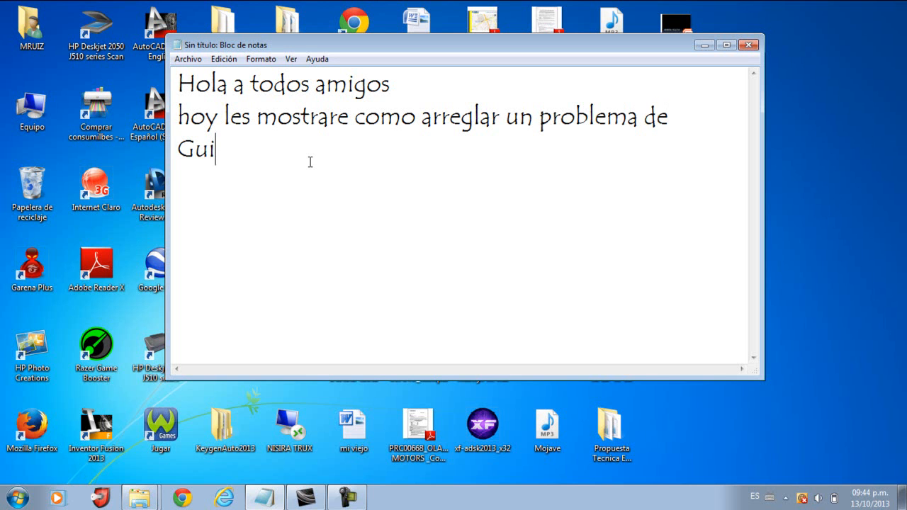
pyautogui.write('tar Hero')
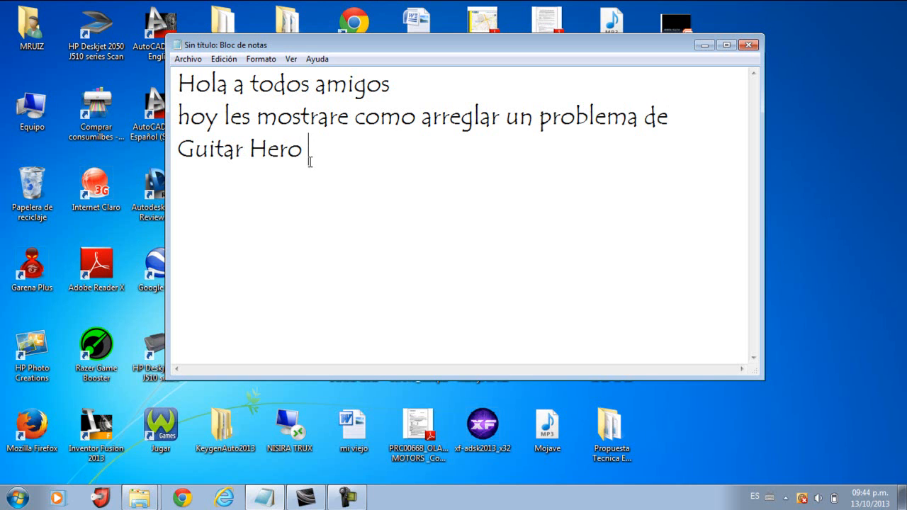
pyautogui.write('World')
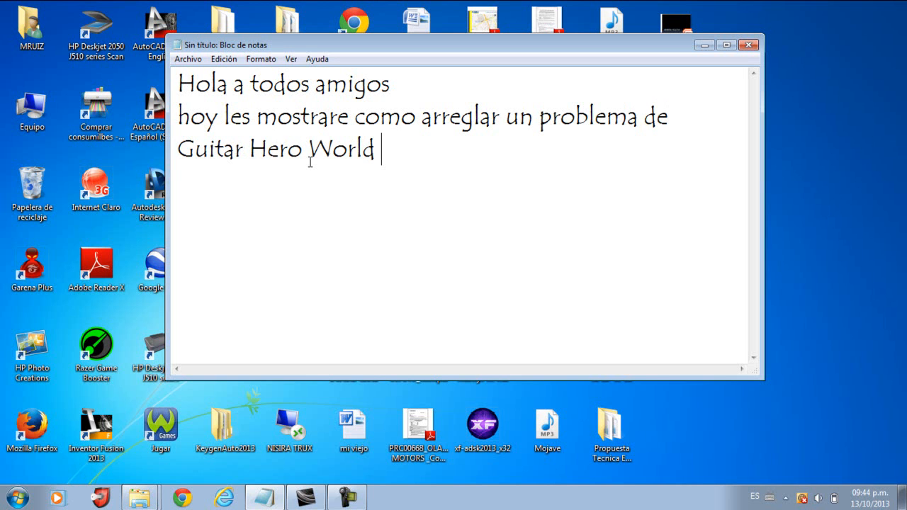
pyautogui.write('Tour y es')
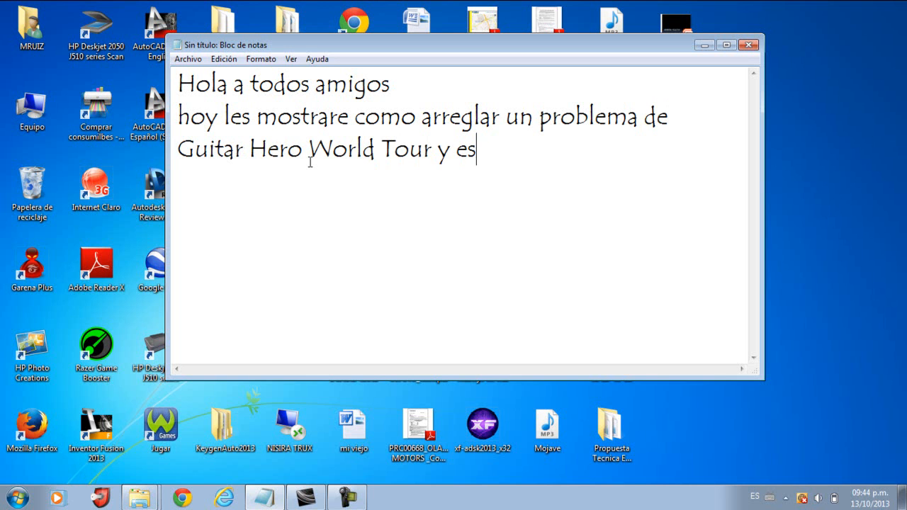
pyautogui.write('to es l')
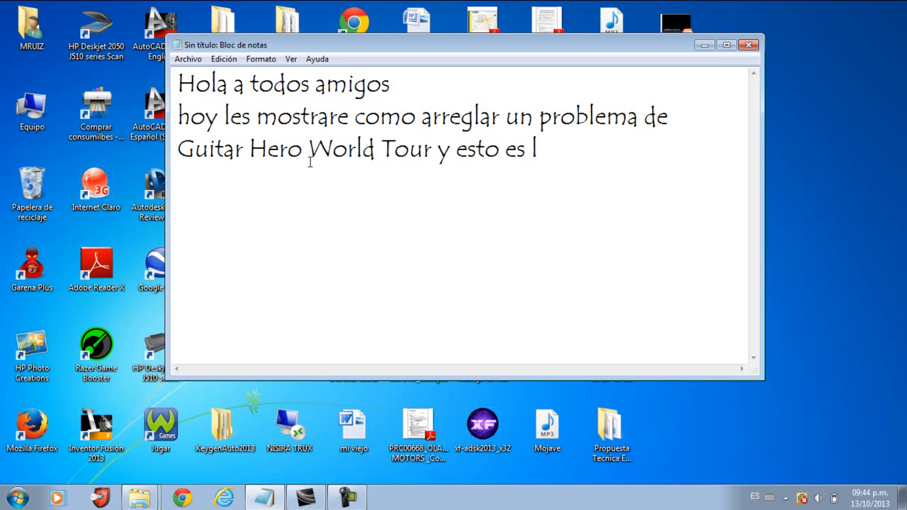
pyautogui.write('o que pasa')
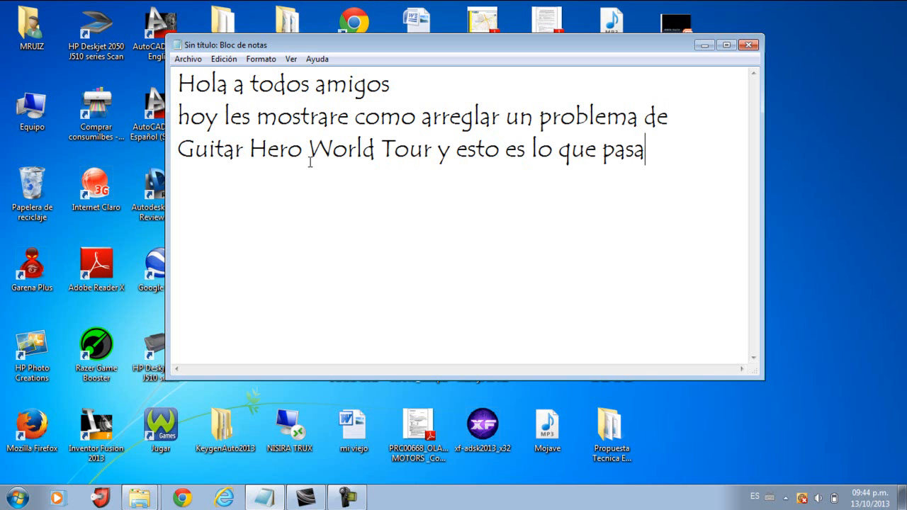
pyautogui.moveTo(241, 325)
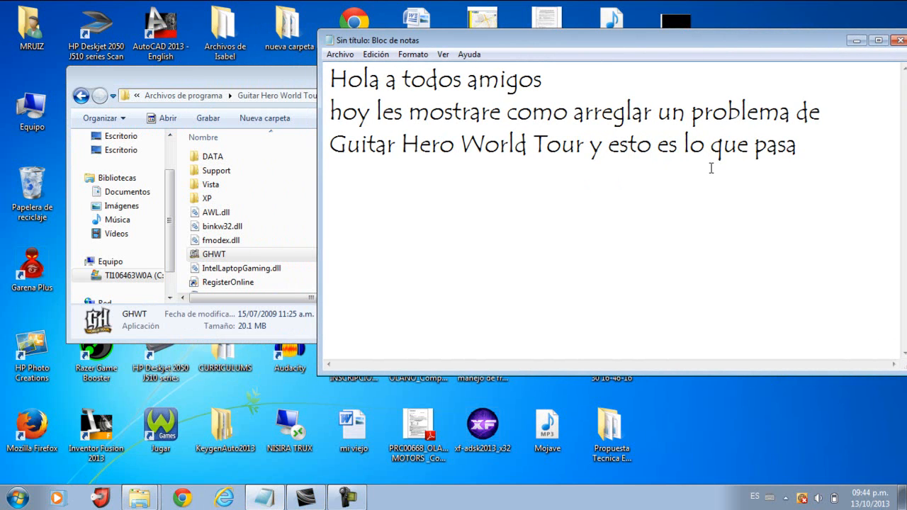
# - Add that sometimes after installing and opening the game this error appears
pyautogui.write('cuan')
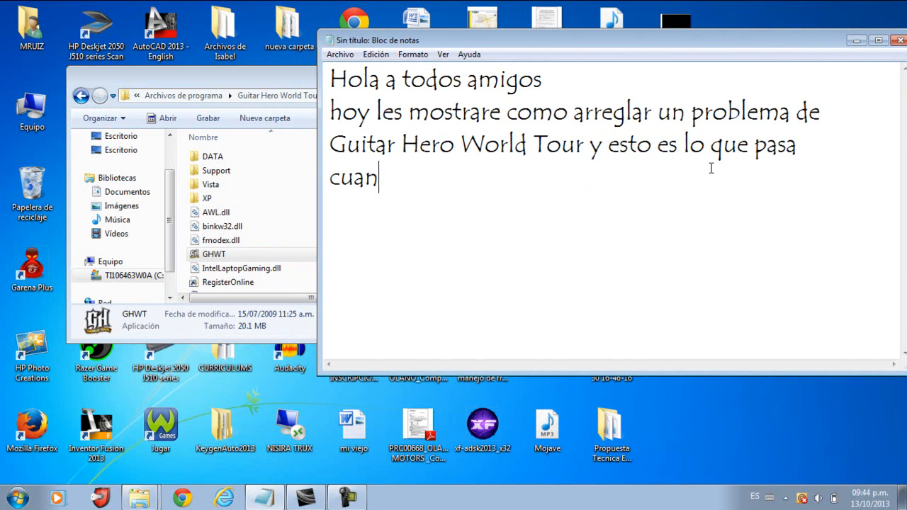
pyautogui.write('aveces')
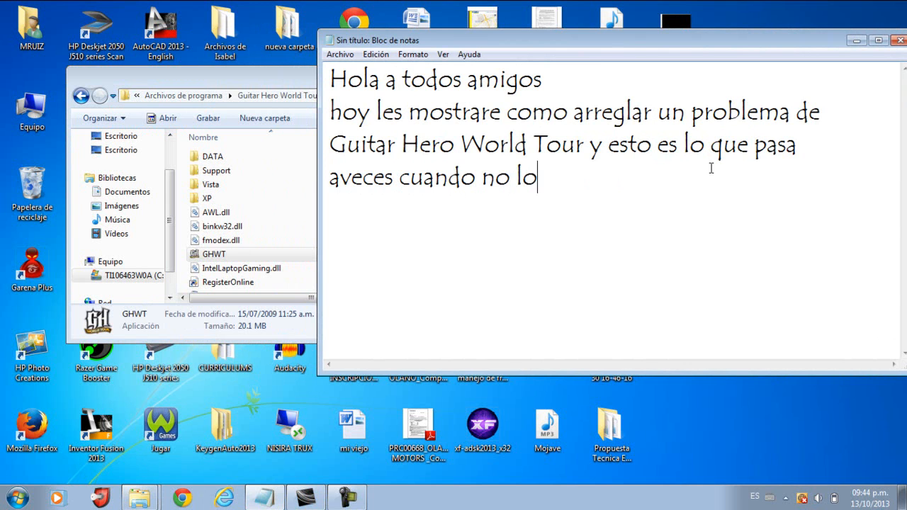
pyautogui.write('instalamos')
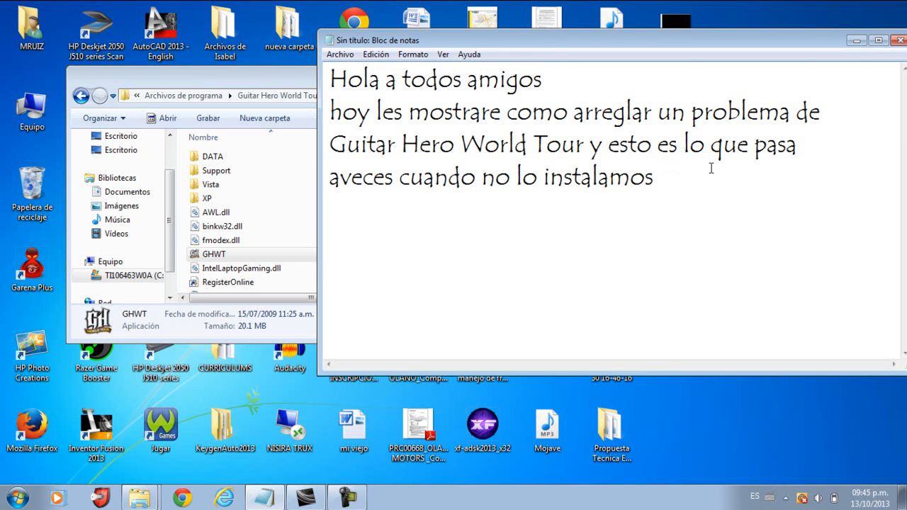
pyautogui.write('y lo')
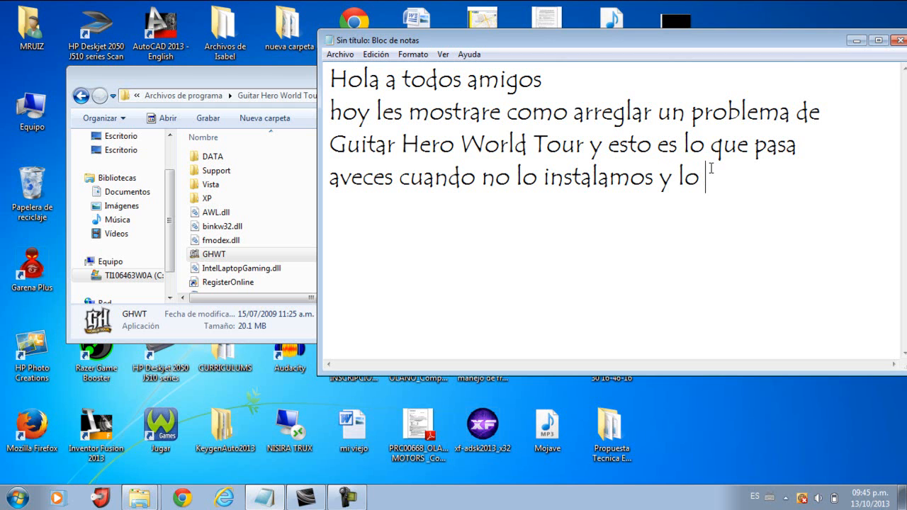
pyautogui.write('abimos n')
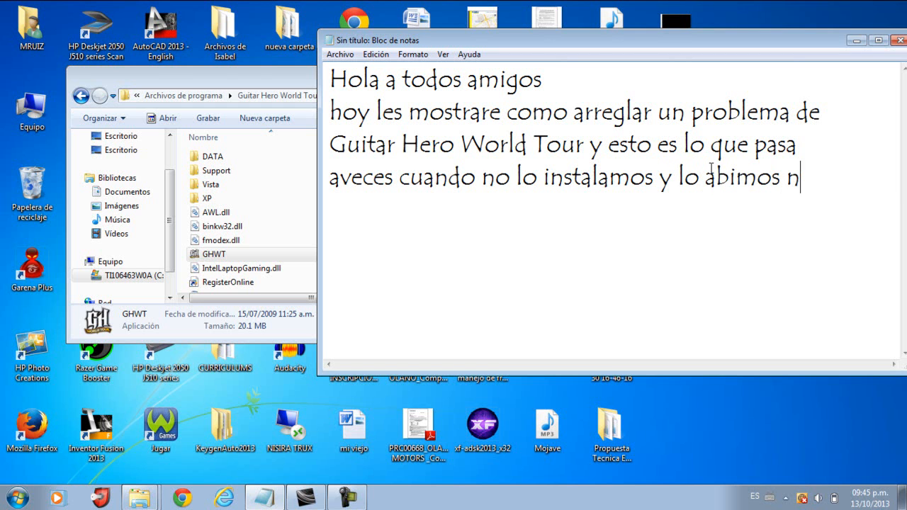
pyautogui.write('os sale esto')
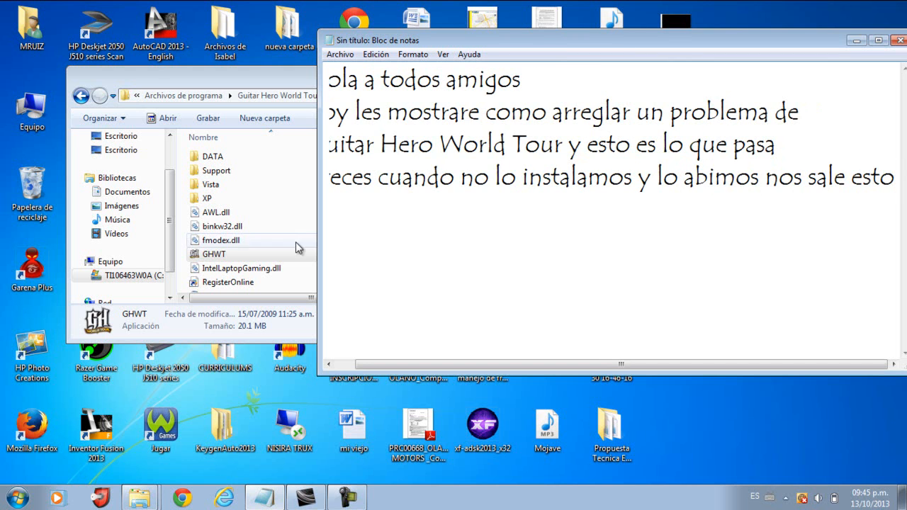
# - Launch Guitar Hero World Tour from its install folder and dismiss the registry error shown
pyautogui.click(213, 253)
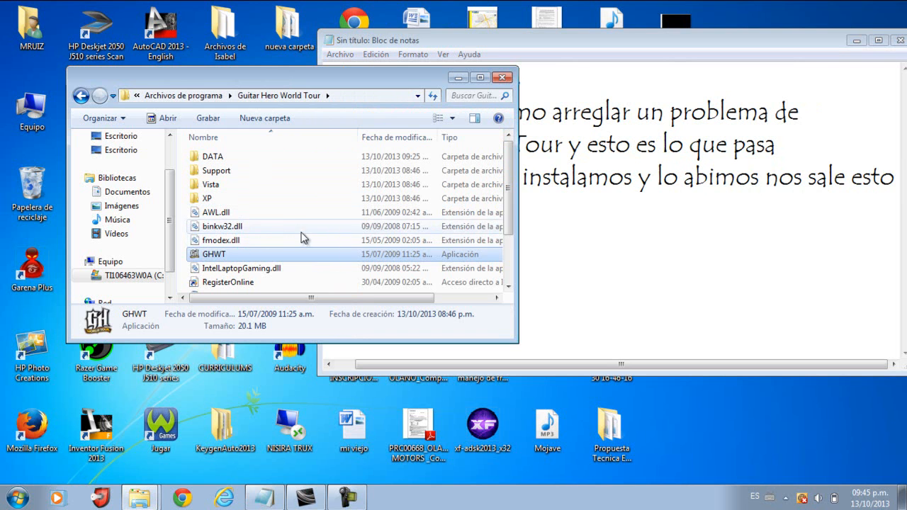
pyautogui.doubleClick(212, 253)
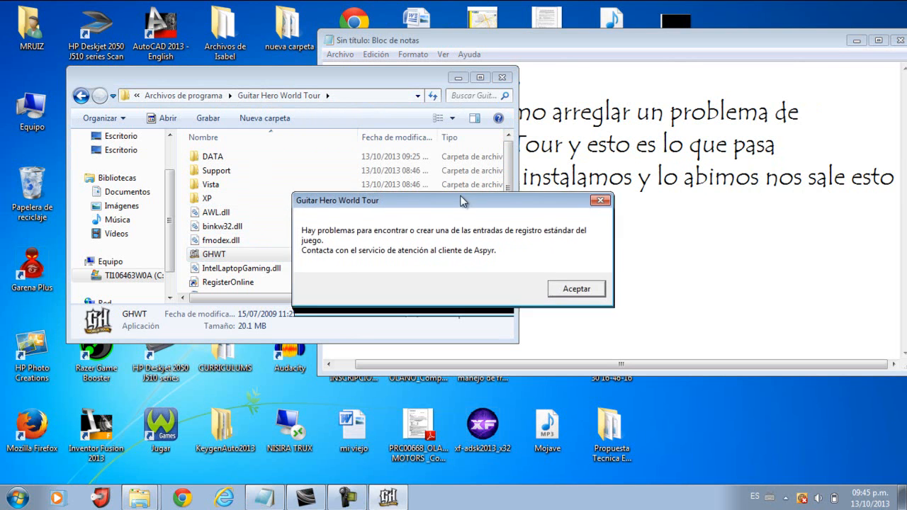
pyautogui.moveTo(460, 201); pyautogui.dragTo(389, 154)
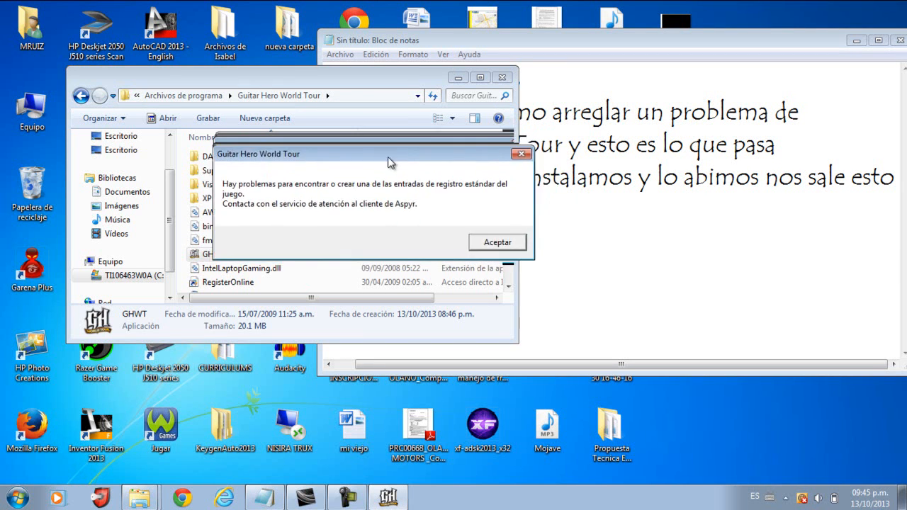
pyautogui.click(496, 241)
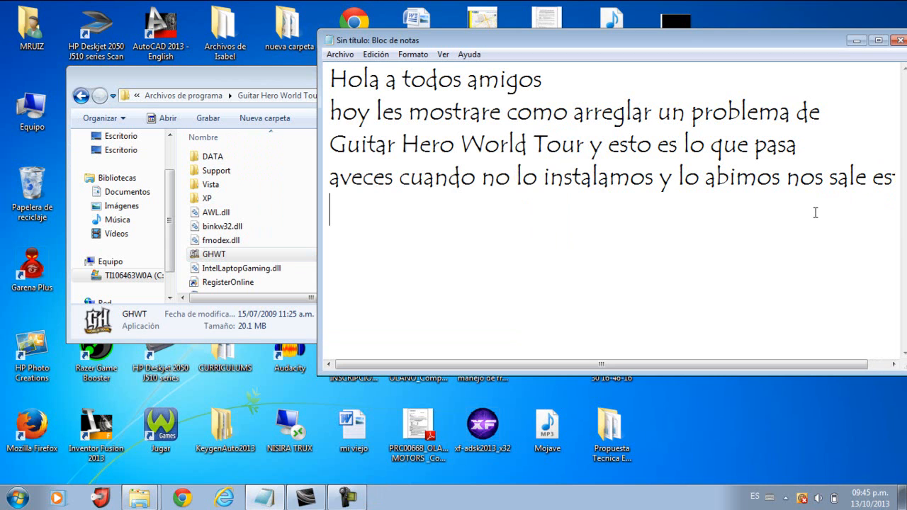
# - Finish the intro with 'y esto es lo que hay que hacer'
pyautogui.write('y esto es')
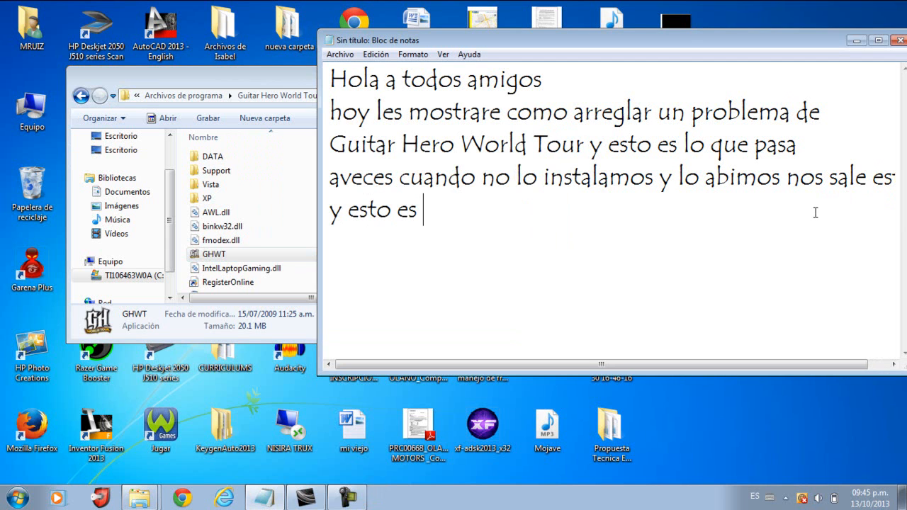
pyautogui.write('lo que hay q')
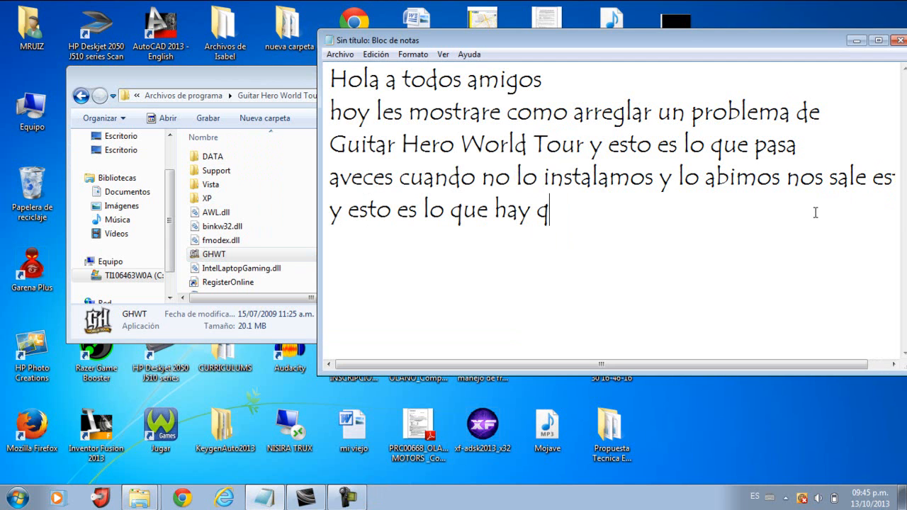
pyautogui.write('ue hacer')
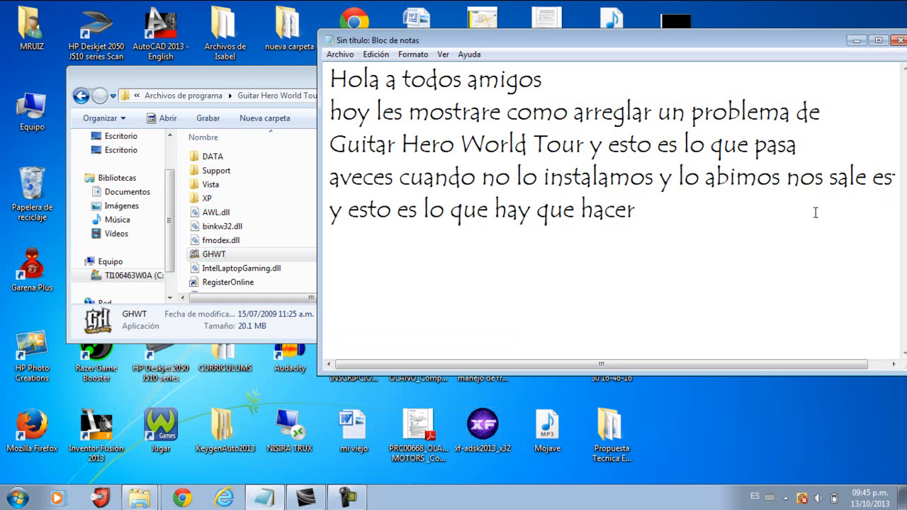
pyautogui.moveTo(867, 246)
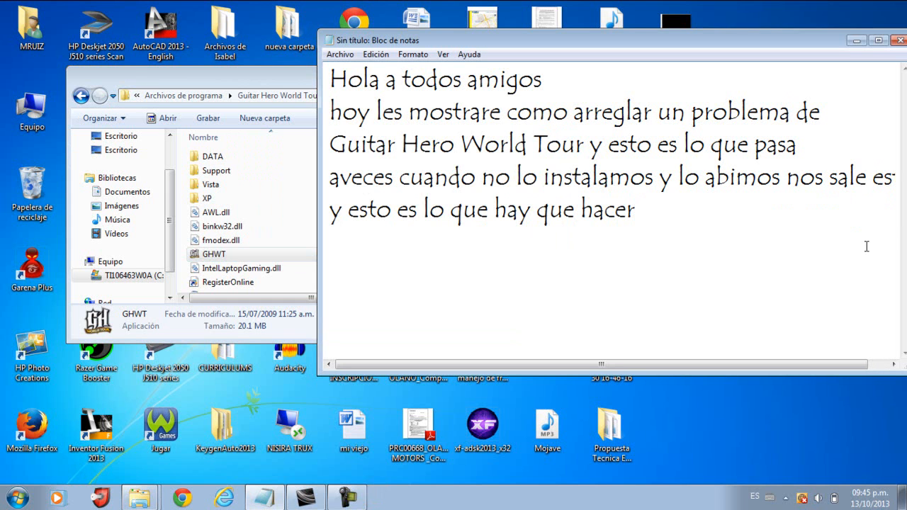
# - Clear the note and write 'Hay que ir a inicio y abajo ponen ejecutar y lo abren'
pyautogui.press('ctrl+a')
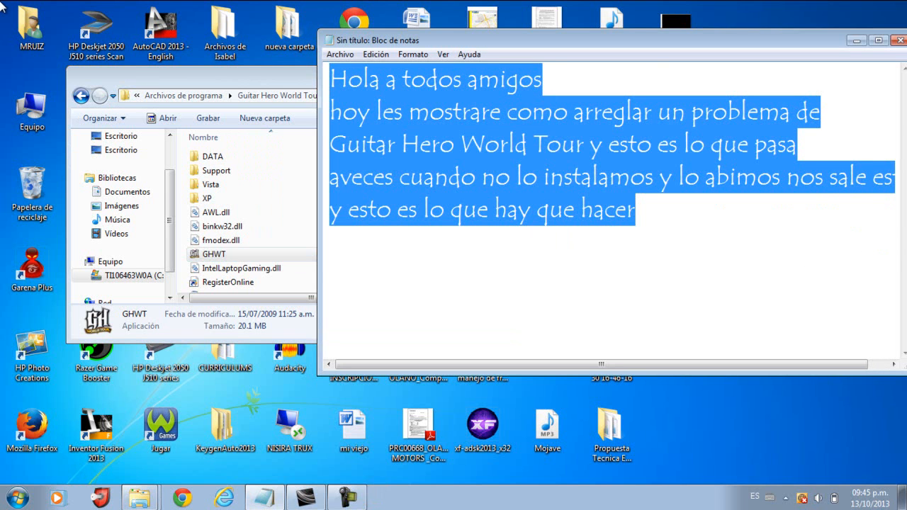
pyautogui.press('Delete')
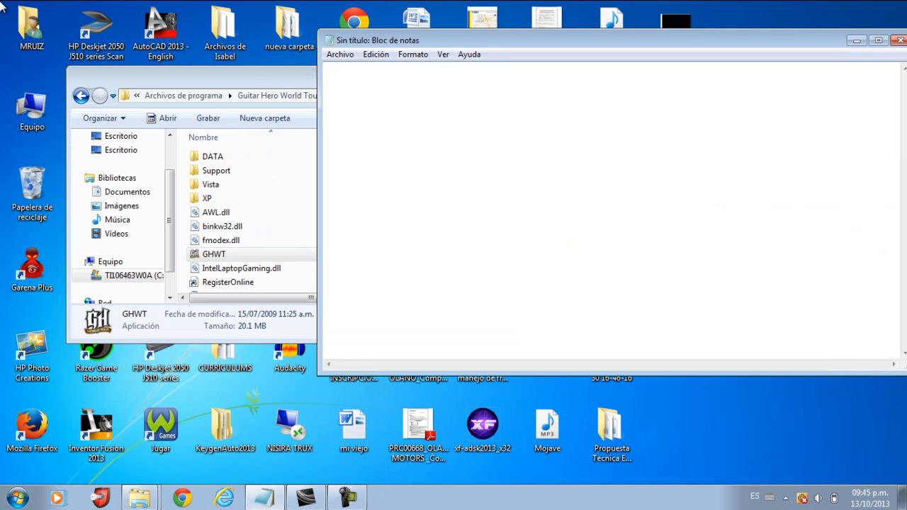
pyautogui.write('Hay que')
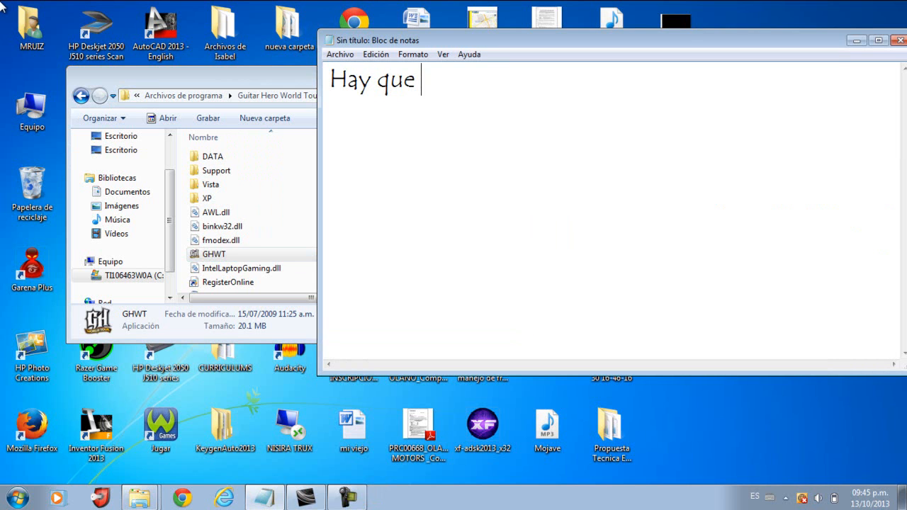
pyautogui.write('ir a inicio')
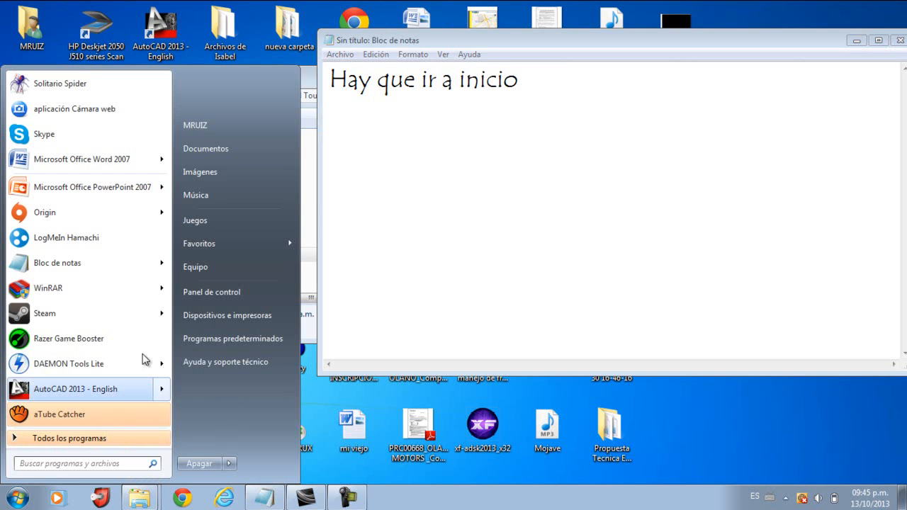
pyautogui.write('y abajo ponec')
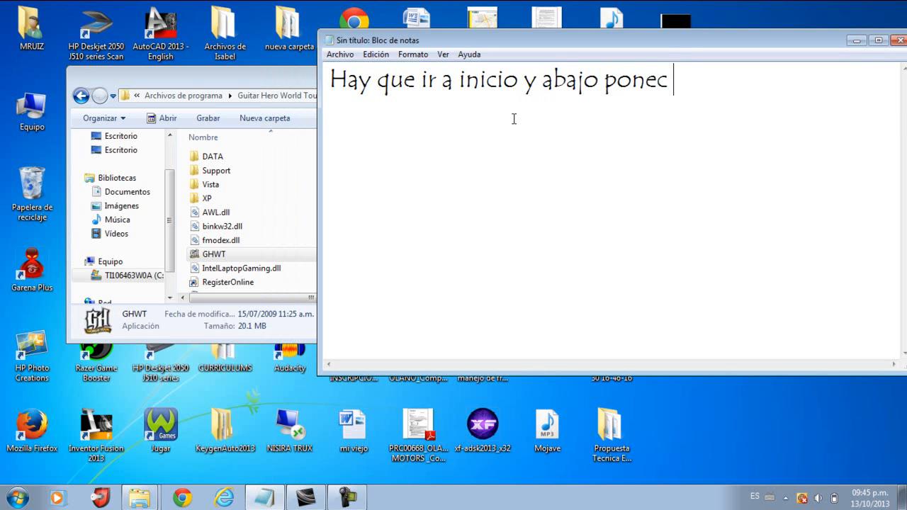
pyautogui.write('n e')
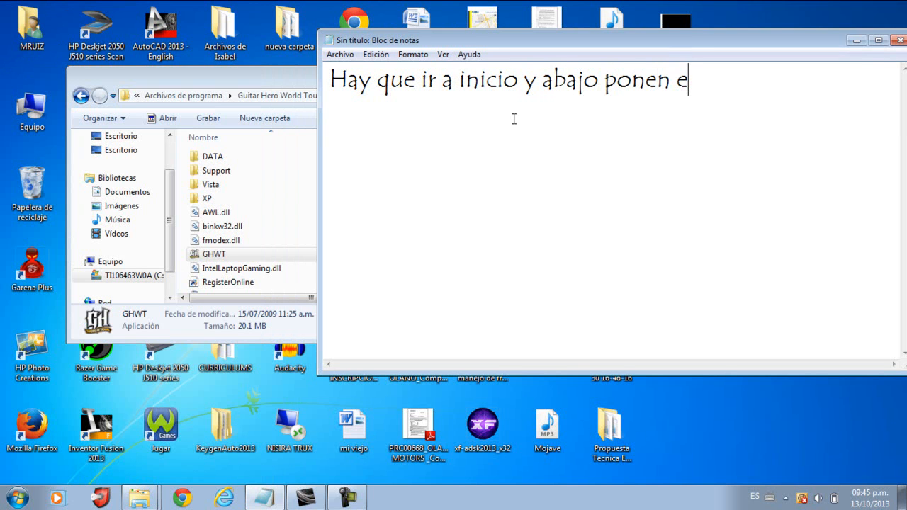
pyautogui.write('jecutar y')
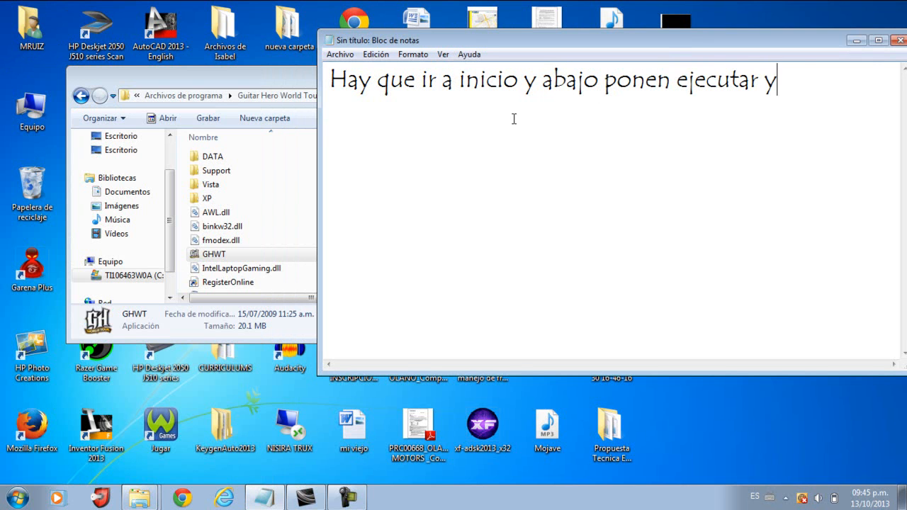
pyautogui.write('lo abren')
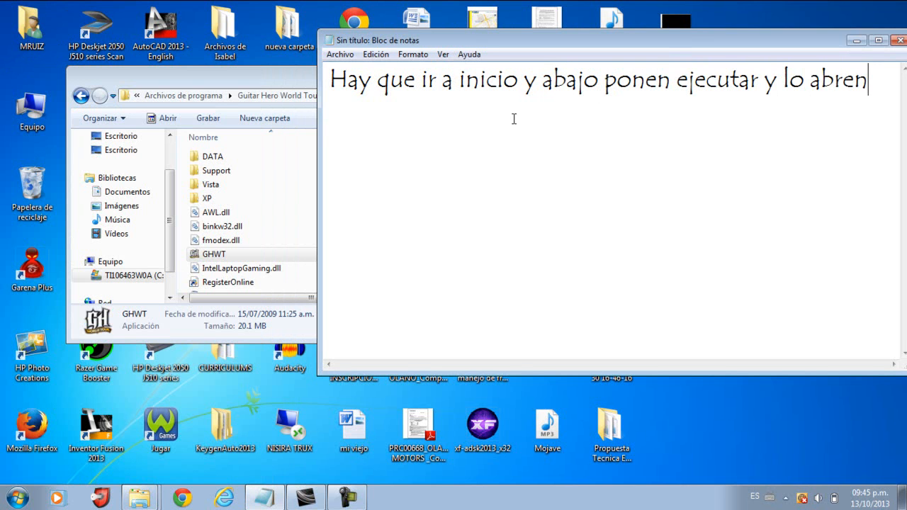
pyautogui.click(20, 496)
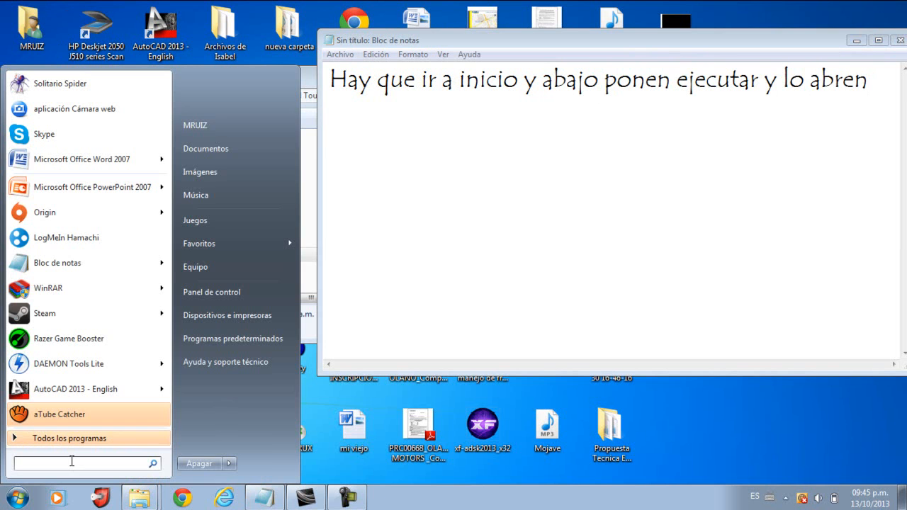
# - Find Ejecutar via Start search and bring up the Run dialog
pyautogui.write('ejecutar')
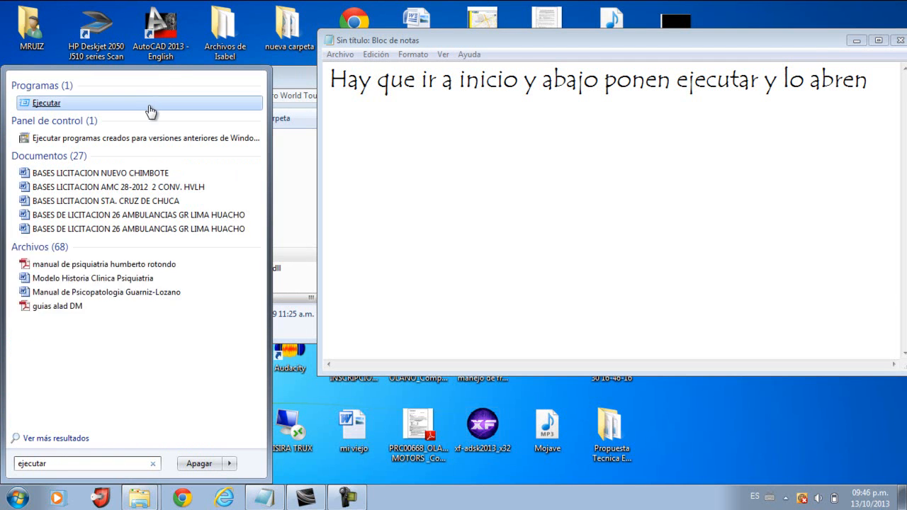
pyautogui.click(45, 102)
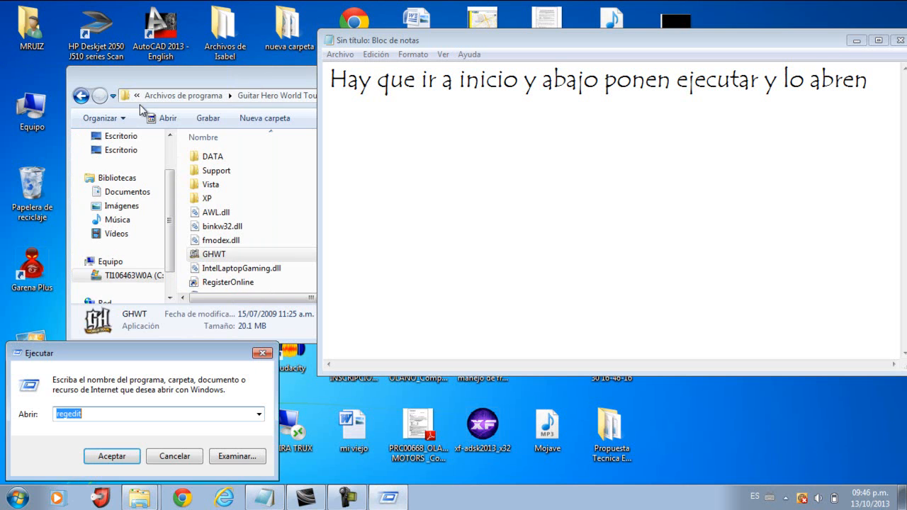
pyautogui.moveTo(40, 352); pyautogui.dragTo(97, 153)
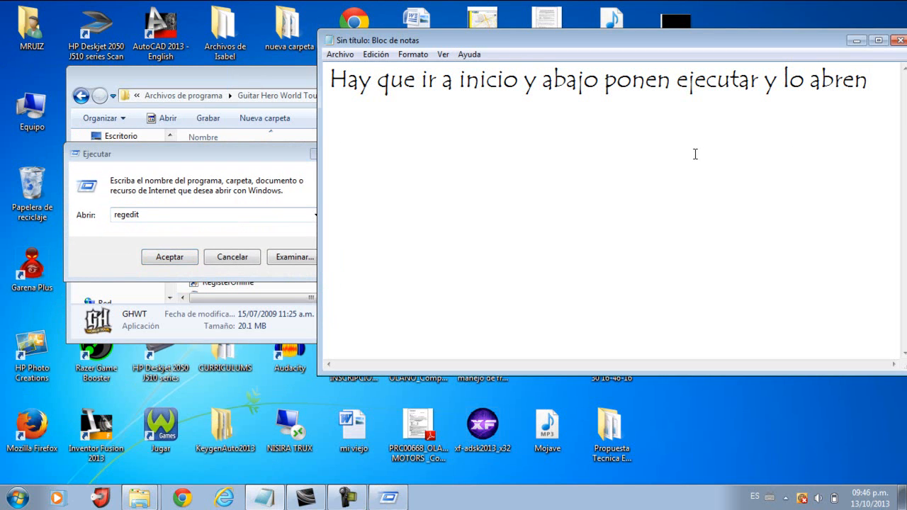
# - Note 'y ahy ponen regedit' and run regedit to launch the Registry Editor
pyautogui.write('y ahy ponen')
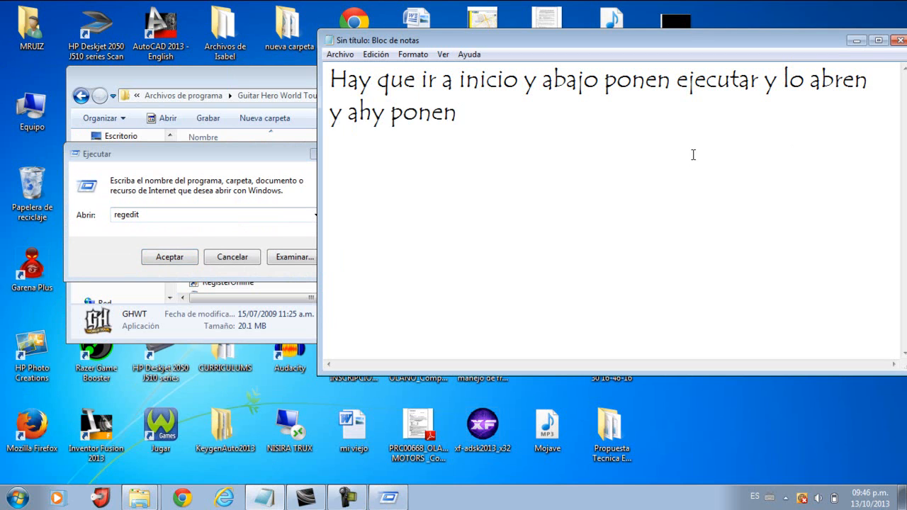
pyautogui.write('regedit')
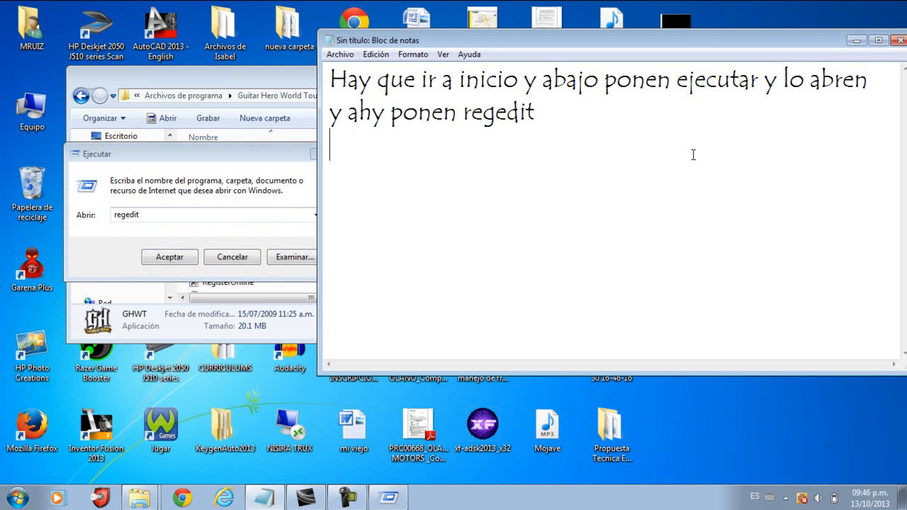
pyautogui.moveTo(496, 139)
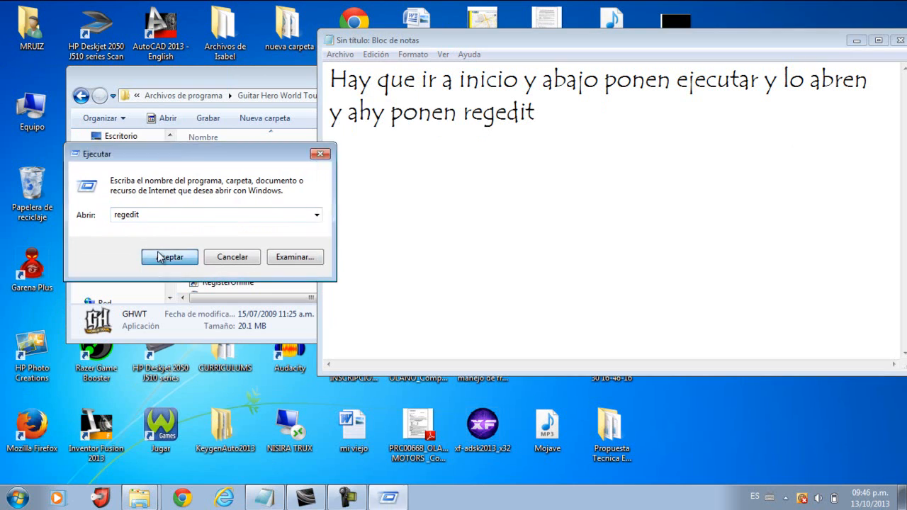
pyautogui.click(170, 256)
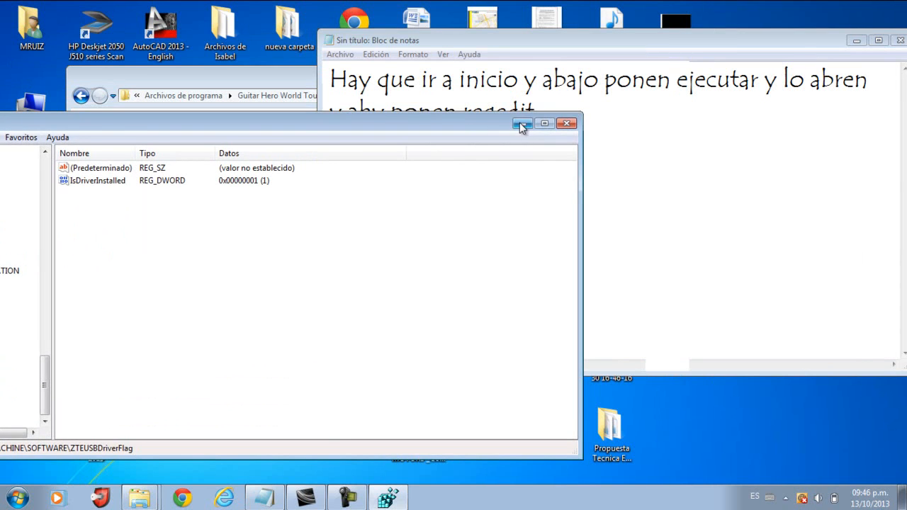
# - Add the lines 'y aceptan', 'se abrira algo asi' and start 'vamos a ir' about navigating the registry
pyautogui.click(522, 122)
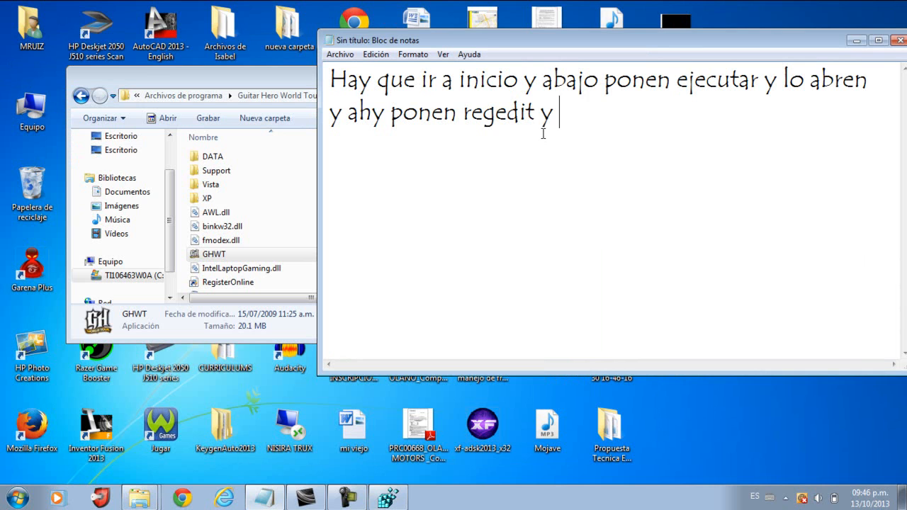
pyautogui.write('aceptan')
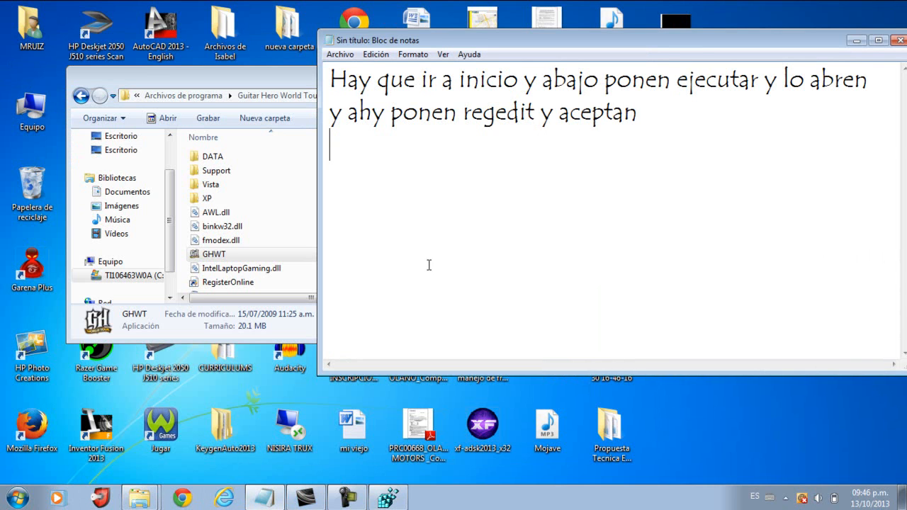
pyautogui.write('se ab')
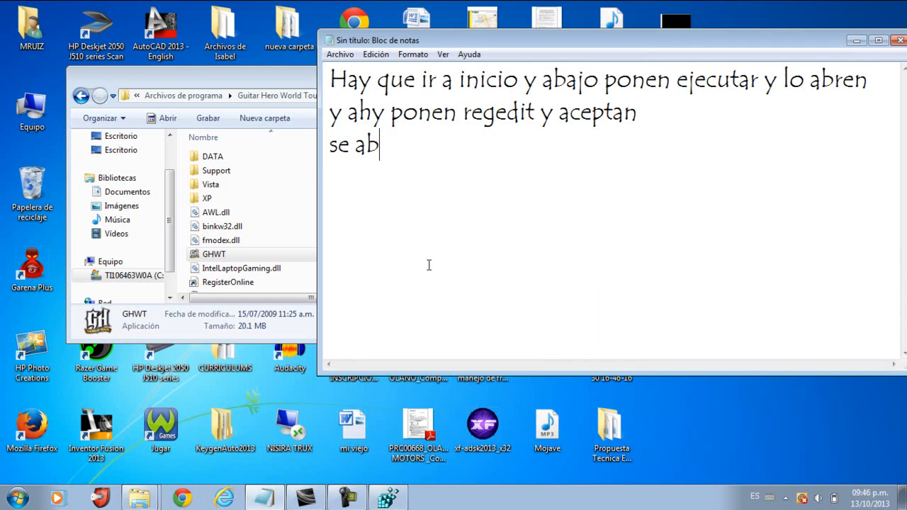
pyautogui.write('rira algo')
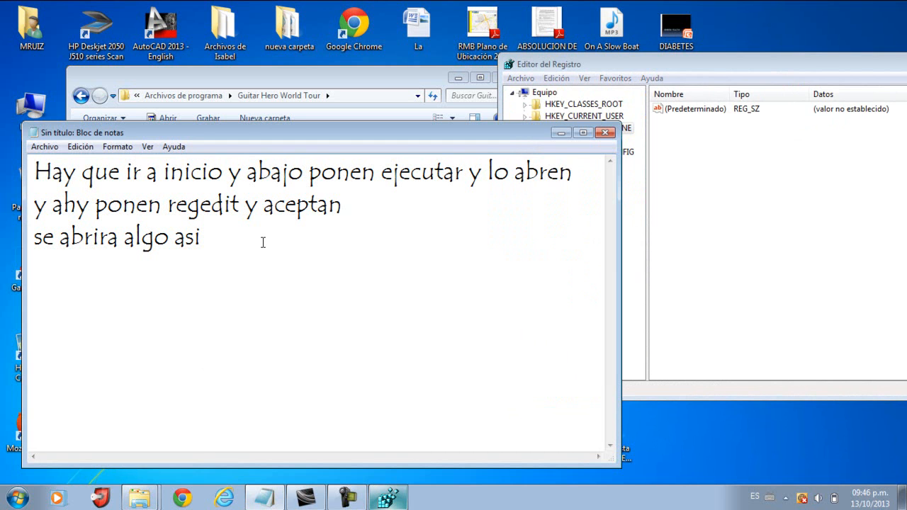
pyautogui.write('asi estara pero')
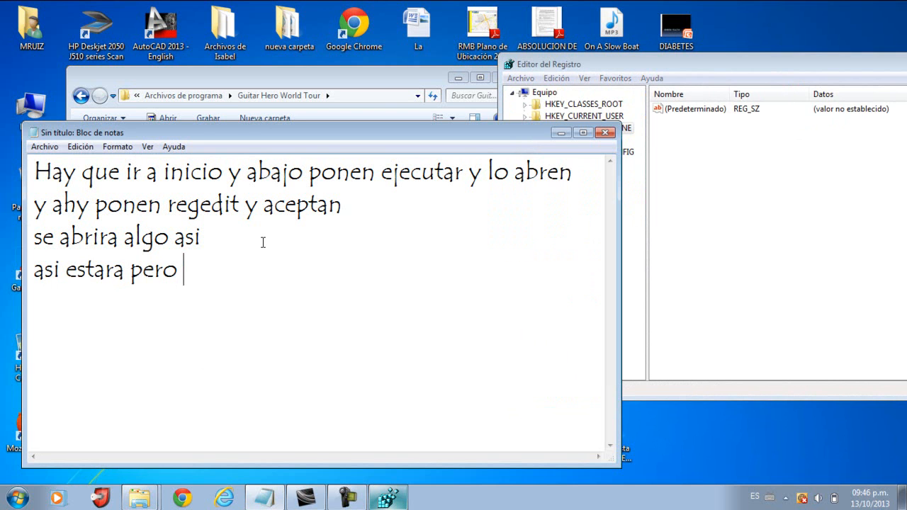
pyautogui.write('vamos a ir a')
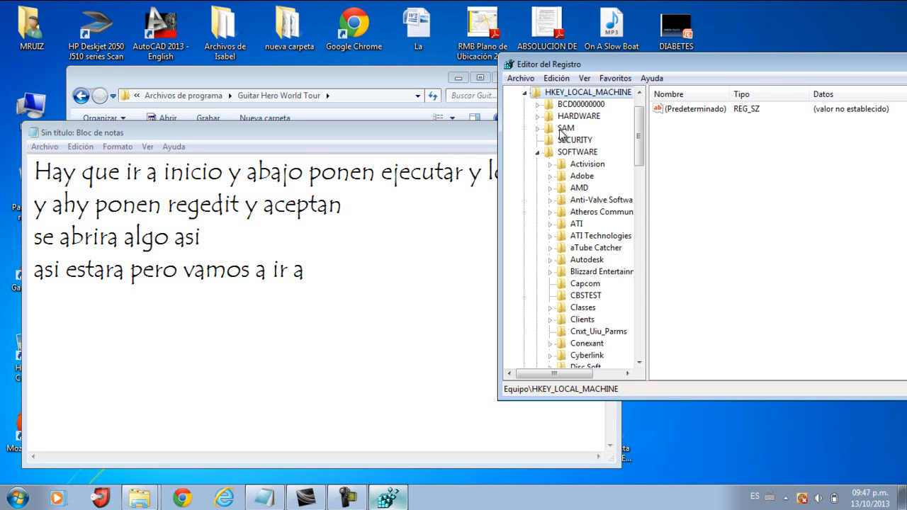
# - Continue the note: then go to SOFTWARE, and if there is no folder..
pyautogui.click(550, 151)
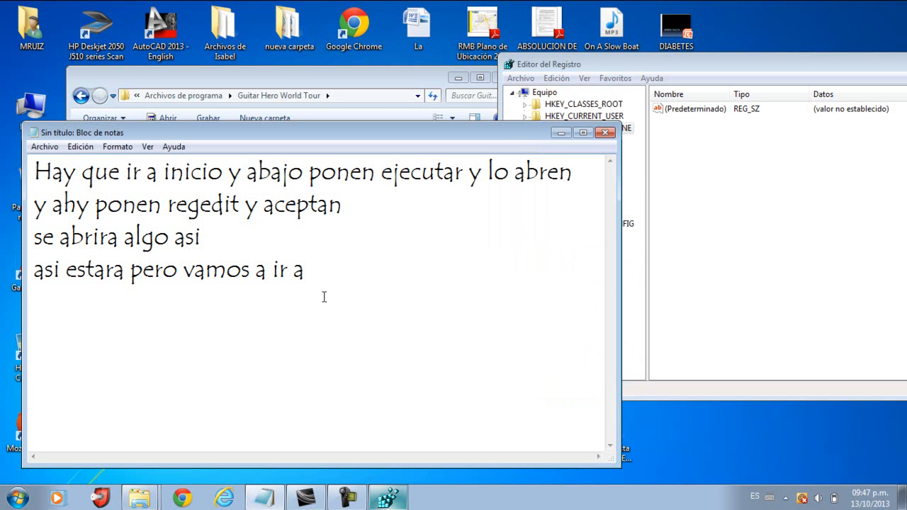
pyautogui.write('y luego')
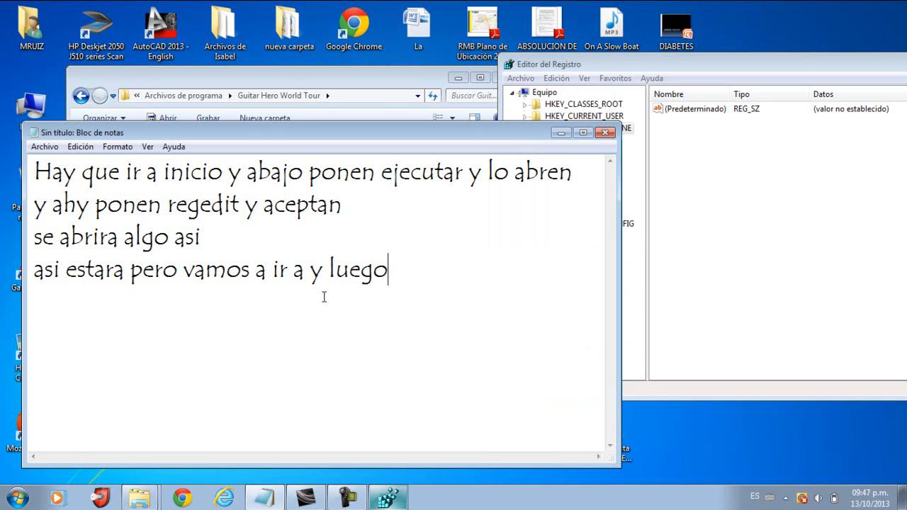
pyautogui.write('a')
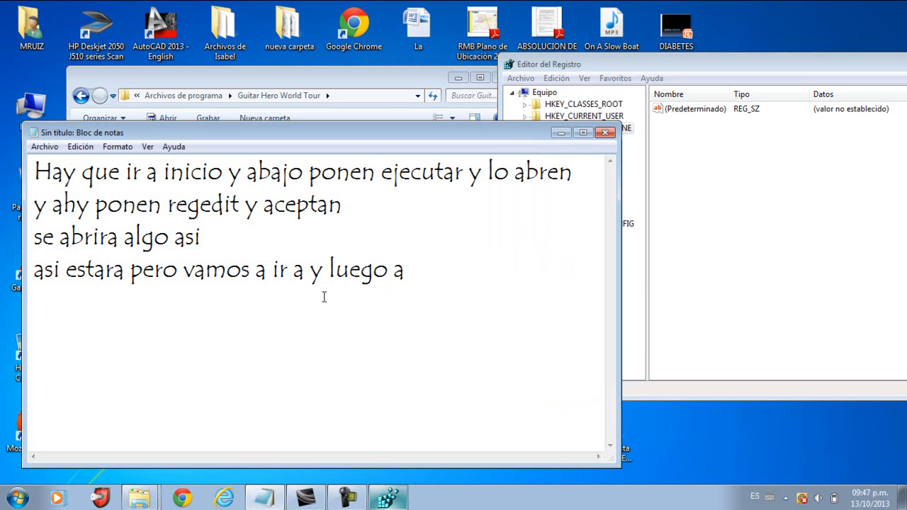
pyautogui.write('soft')
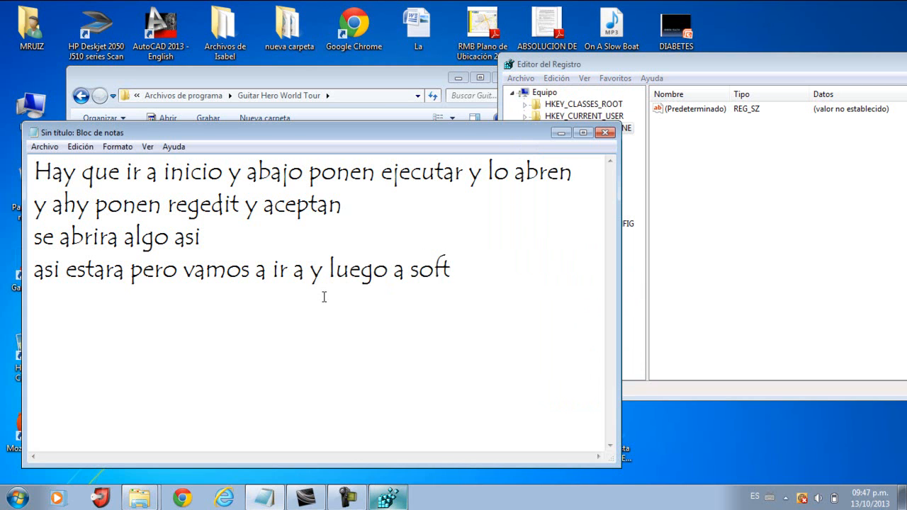
pyautogui.write('ware')
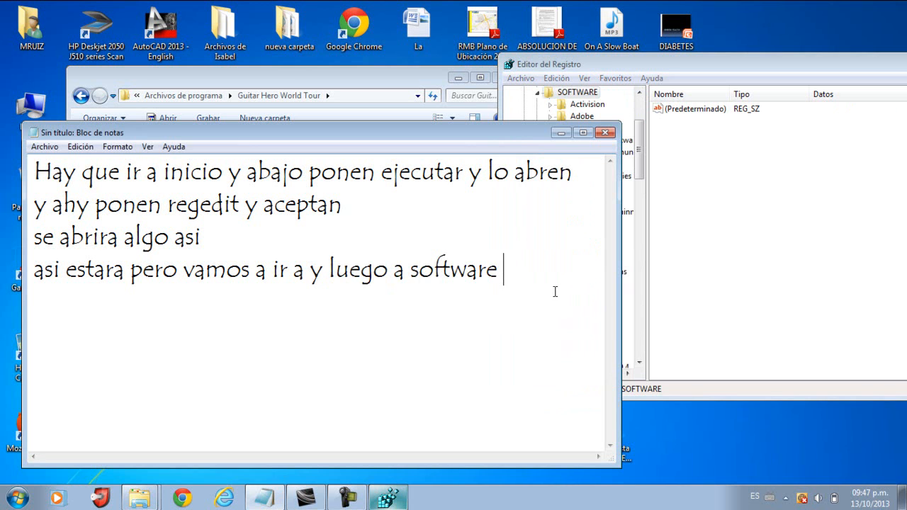
pyautogui.write('y si no tienen')
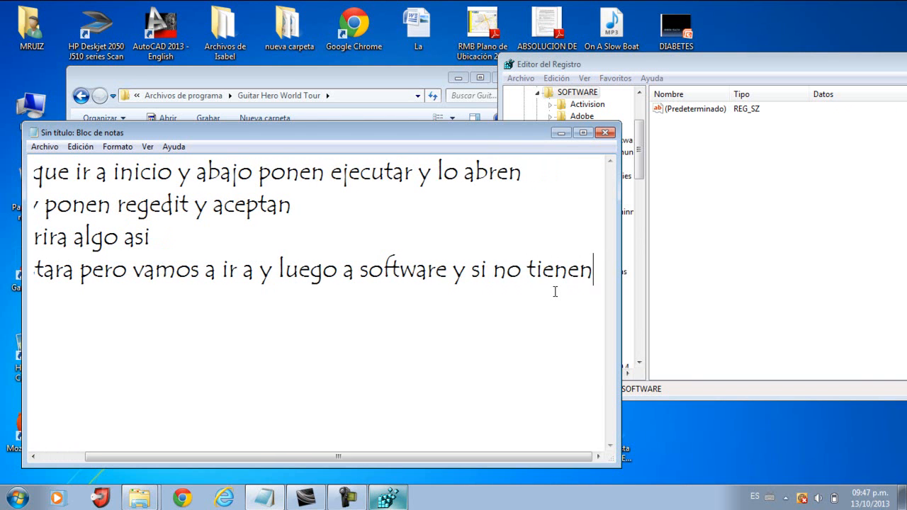
pyautogui.write('una carpeta q')
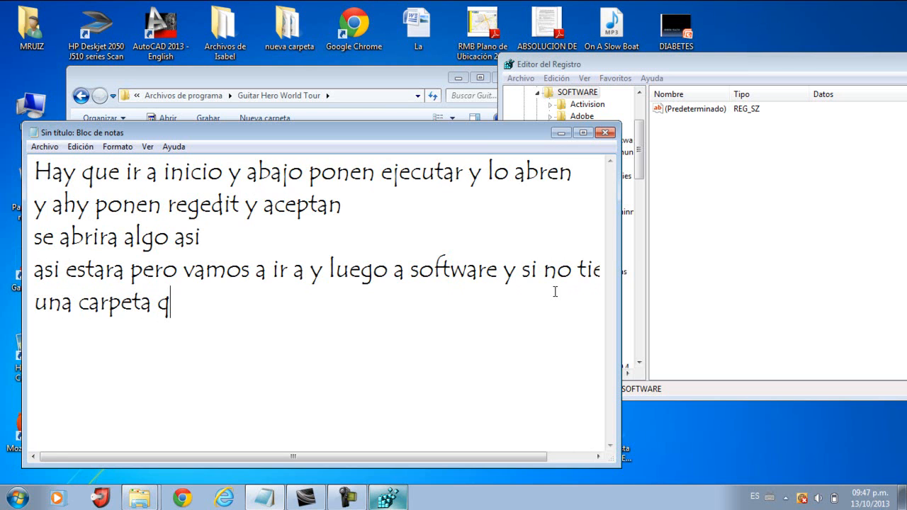
# - Explain that a missing Aspyr folder is the problem because one should exist there
pyautogui.write('ue diga')
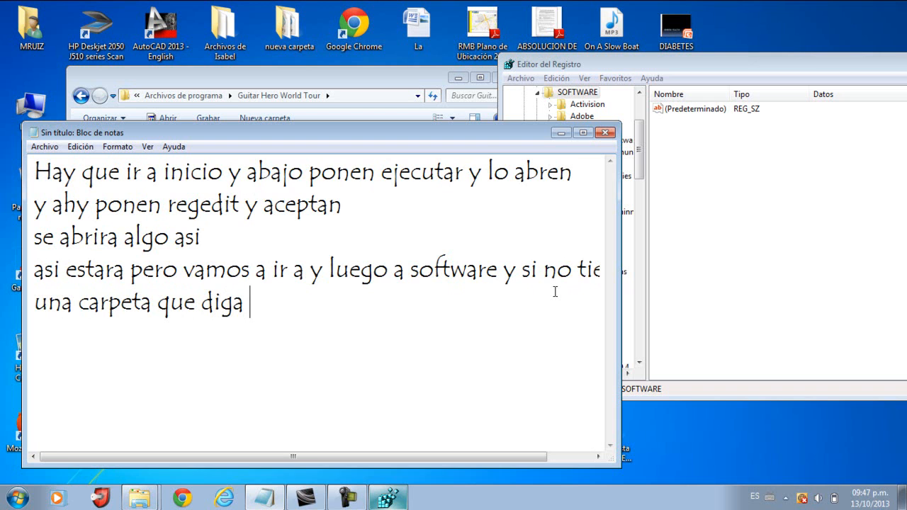
pyautogui.write('Aspyr')
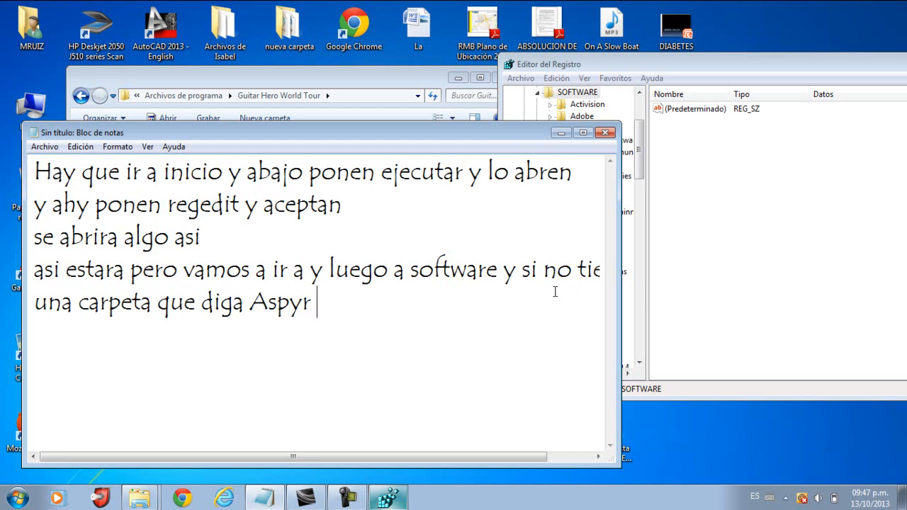
pyautogui.write('eso es el')
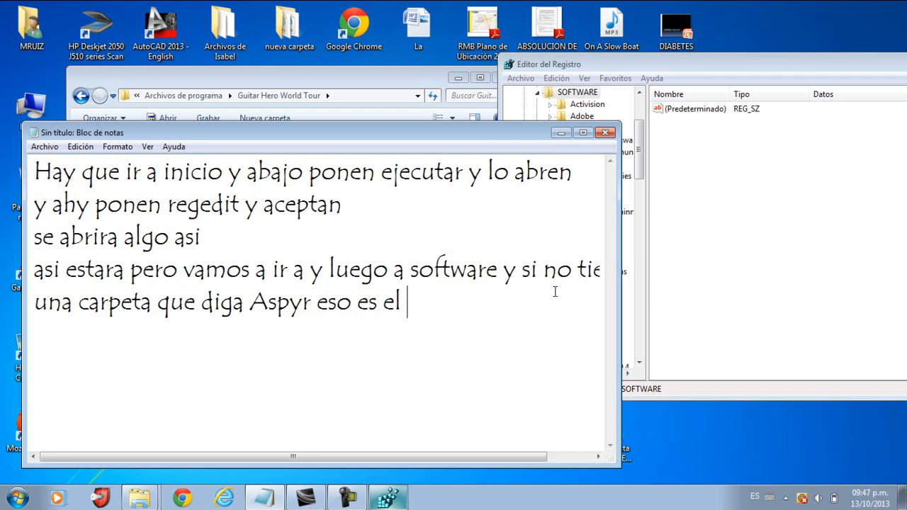
pyautogui.write('problema')
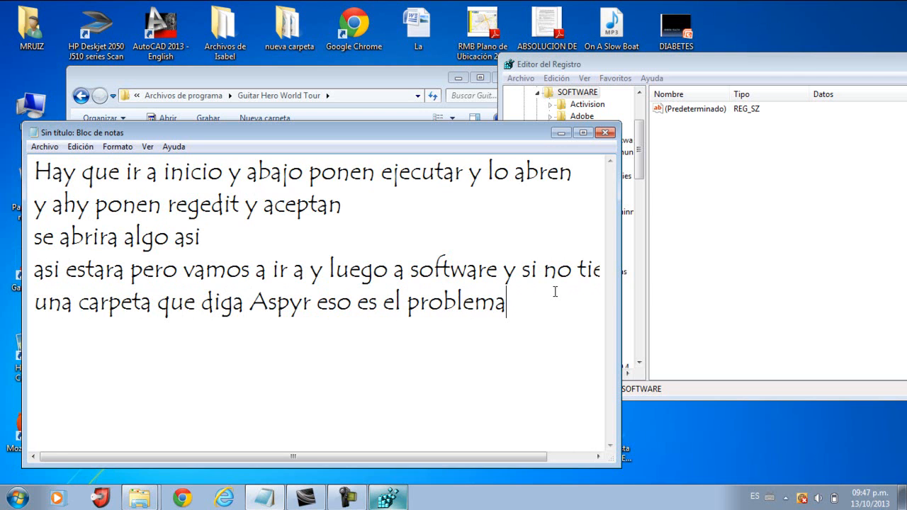
pyautogui.write('porq')
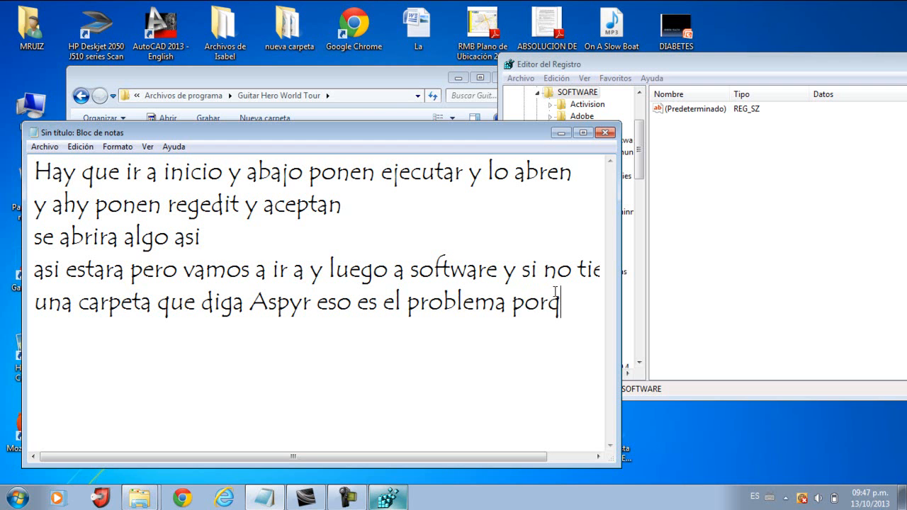
pyautogui.write('ue')
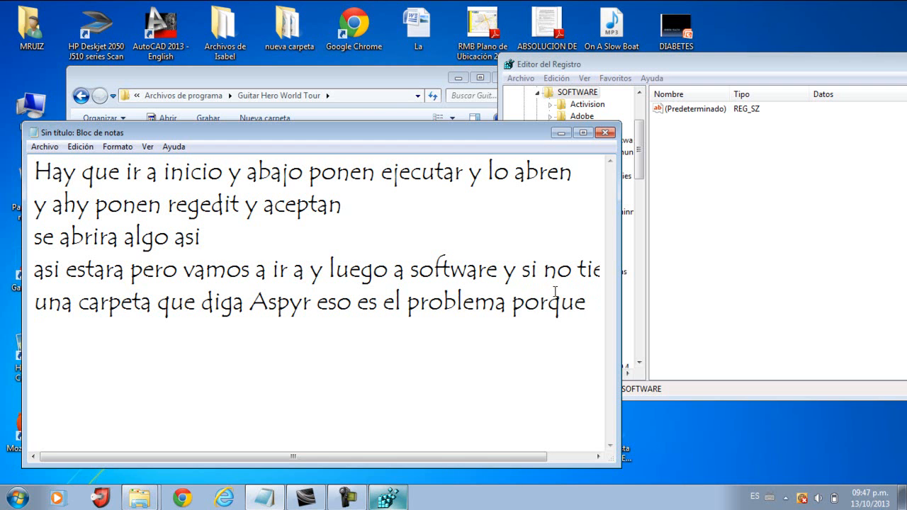
pyautogui.write('deberia a')
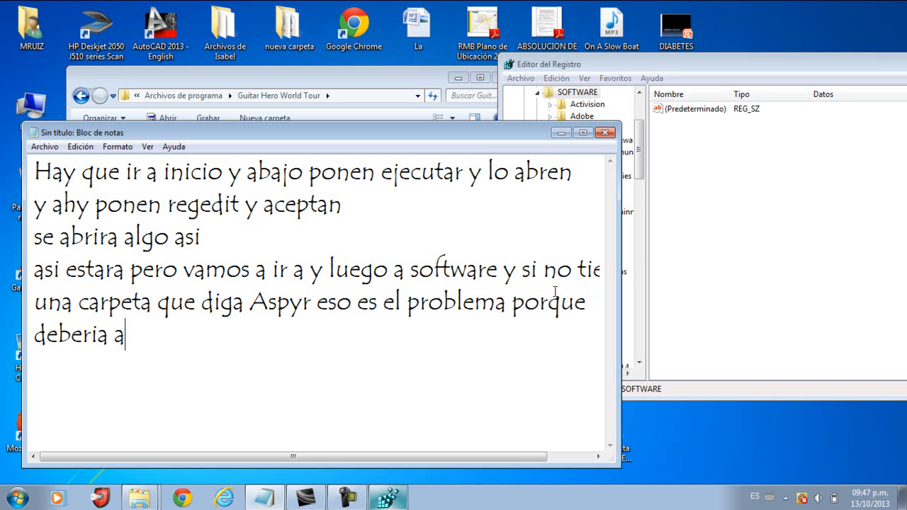
pyautogui.write('haber una')
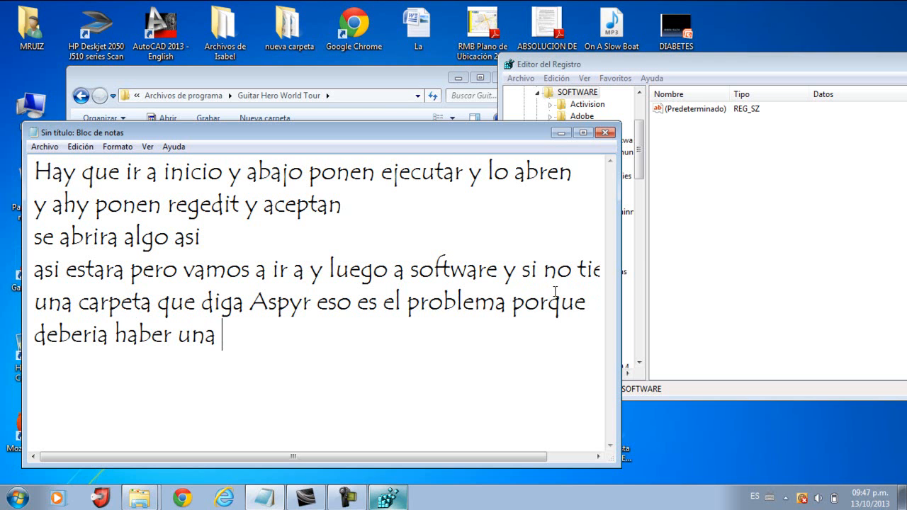
pyautogui.write('ahi')
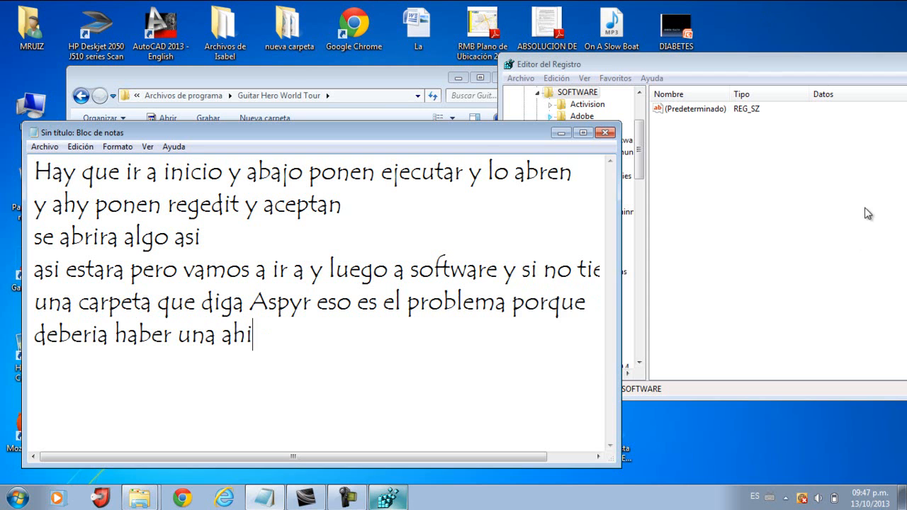
# - Browse the SOFTWARE keys around ATI showing no Aspyr, then select the note text to replace it
pyautogui.click(575, 165)
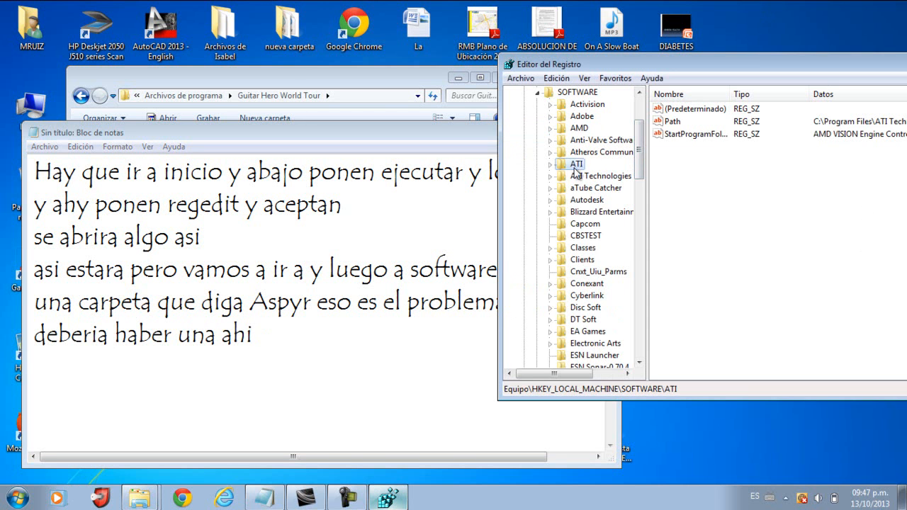
pyautogui.scroll(-3)
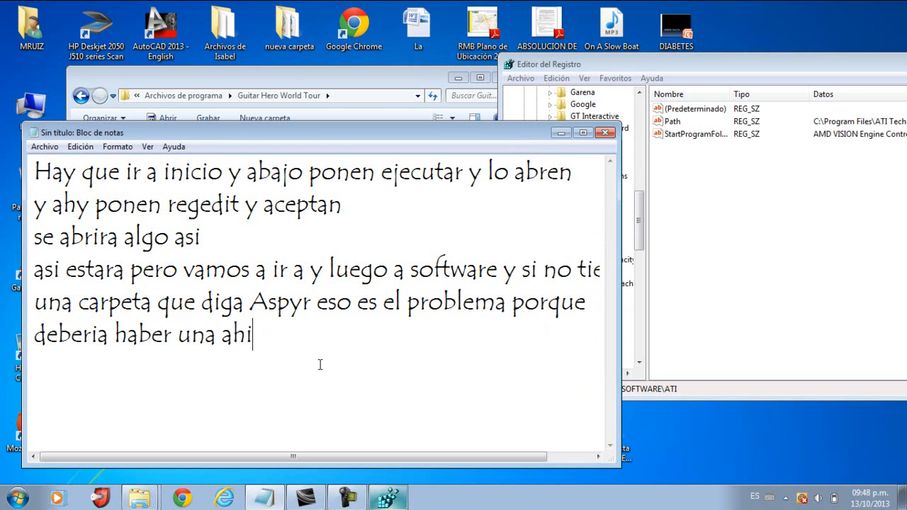
pyautogui.press('ctrl+a')
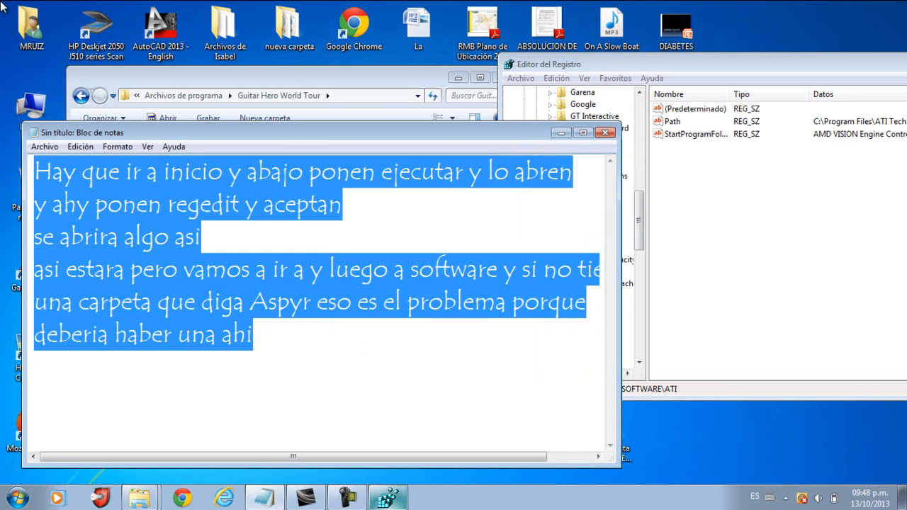
# - Write 'ahi debemos crear una carpeta que diga Aspyr' over the old notes
pyautogui.write('a')
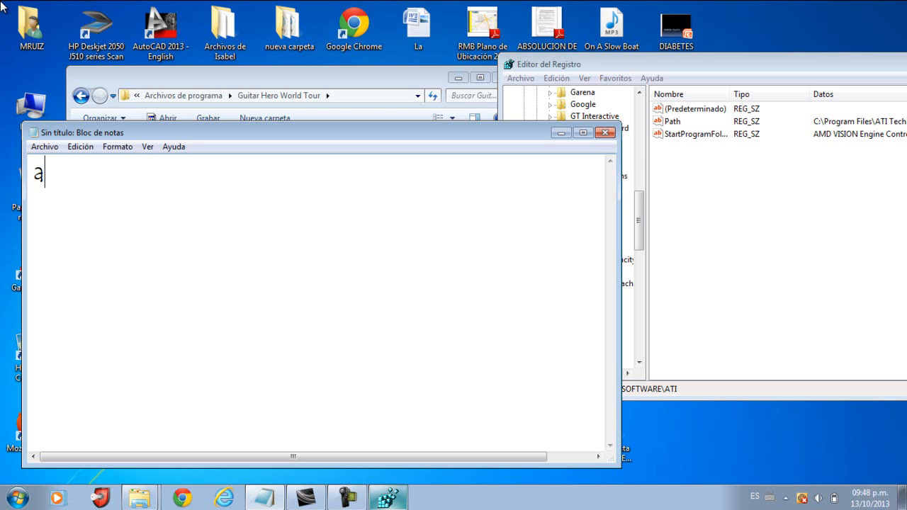
pyautogui.write('hi debemos c')
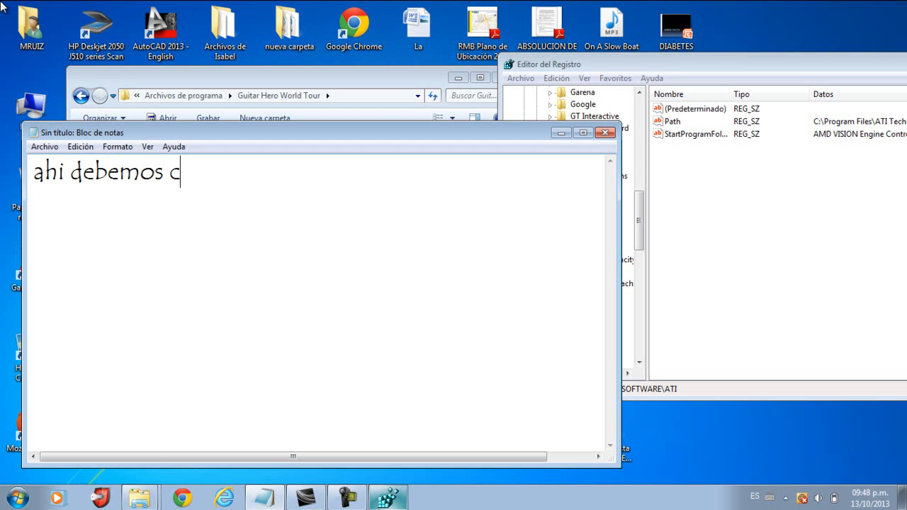
pyautogui.write('rear una')
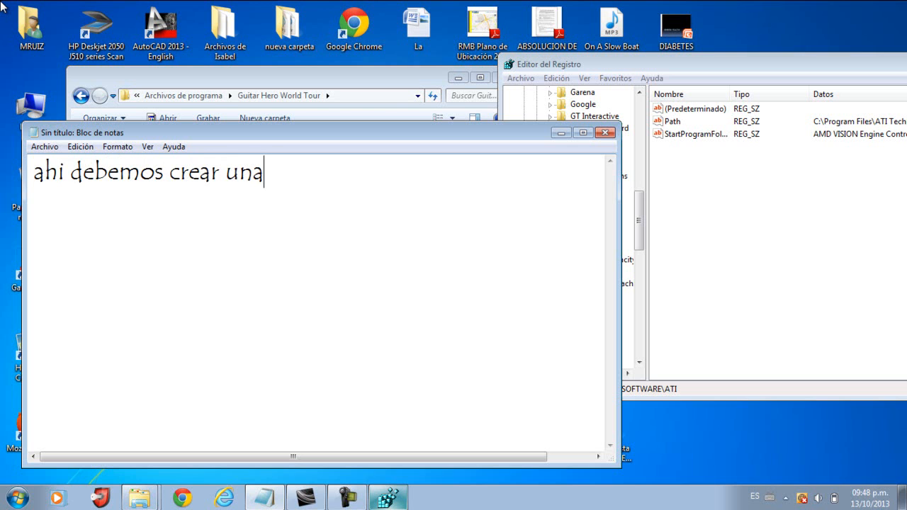
pyautogui.write('carpe')
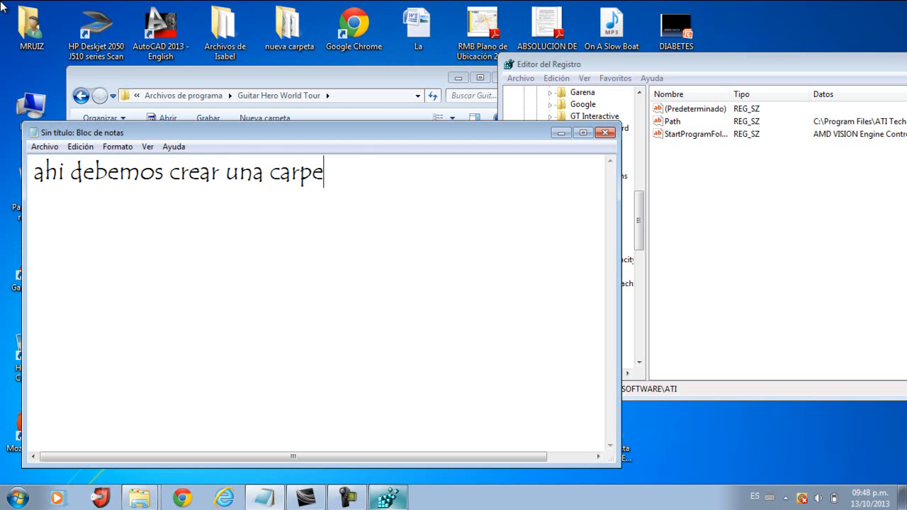
pyautogui.write('ta que diga')
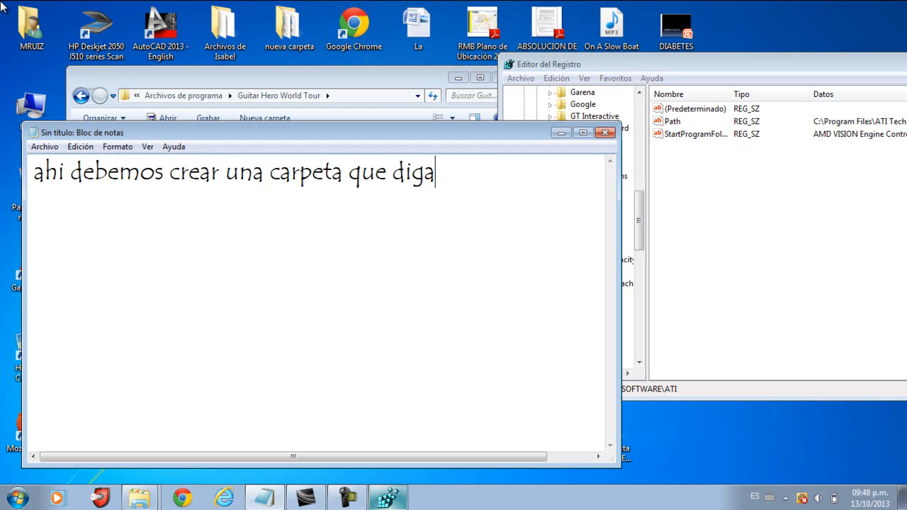
pyautogui.write('Aspy')
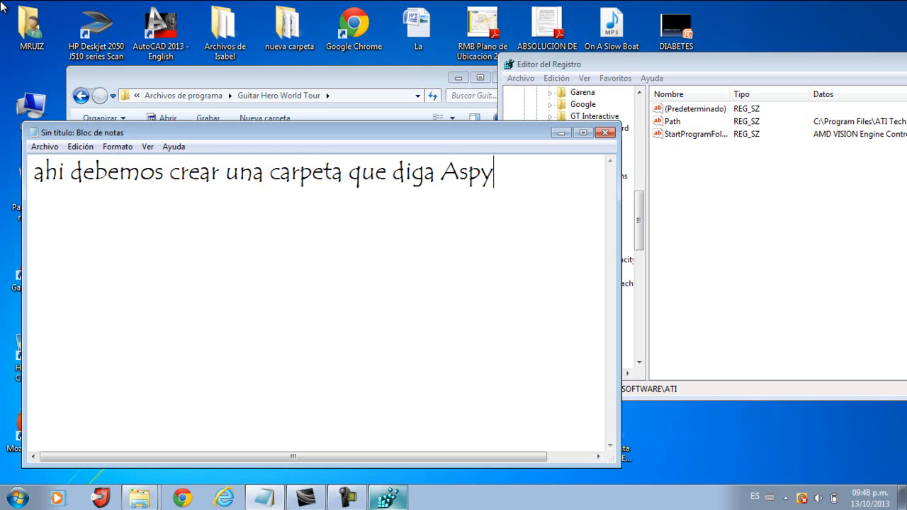
pyautogui.write('r')
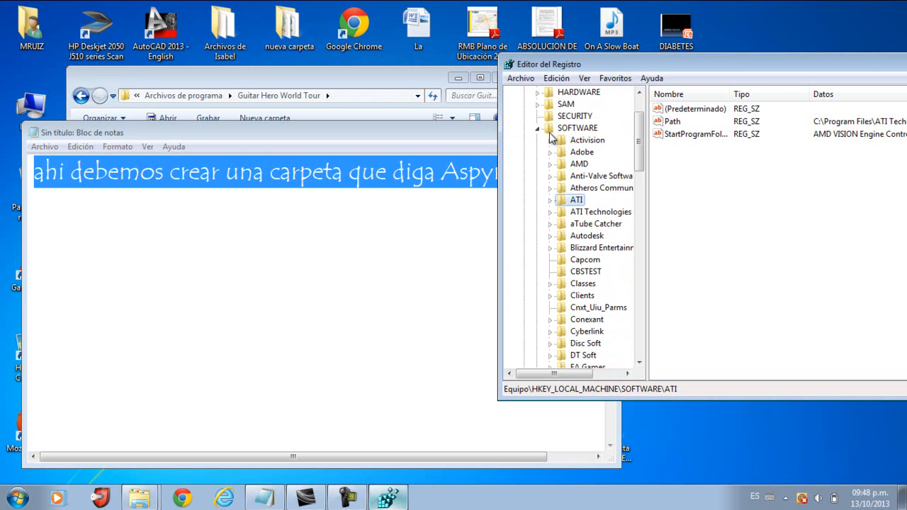
# - Create a new key under SOFTWARE and name it Aspyr
pyautogui.rightClick(578, 127)
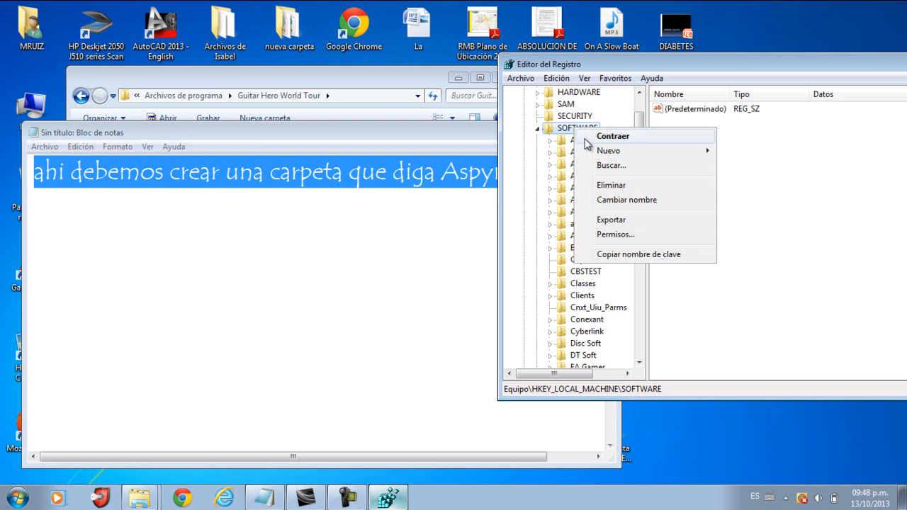
pyautogui.moveTo(638, 150)
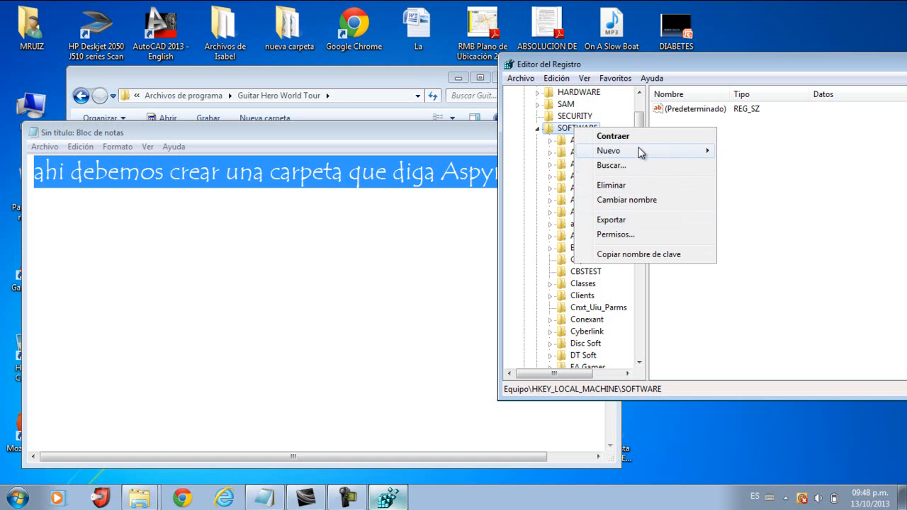
pyautogui.click(608, 151)
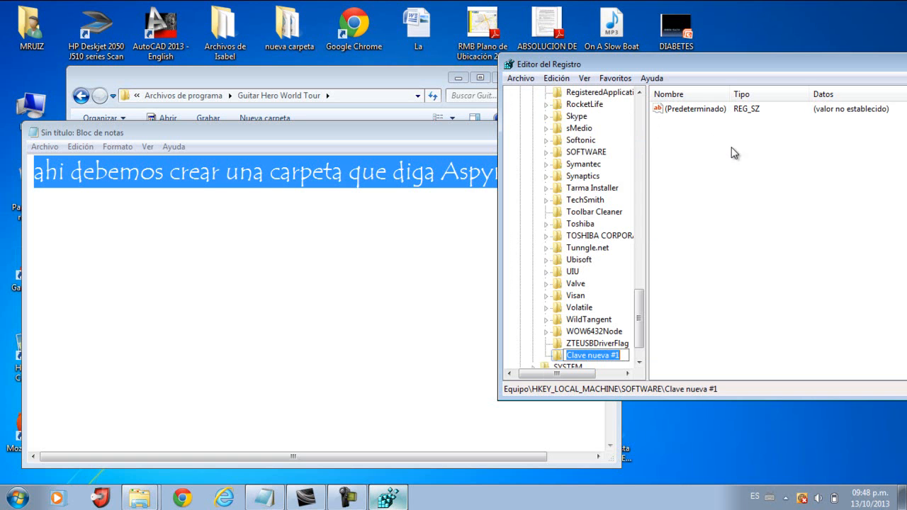
pyautogui.write('Aspyr')
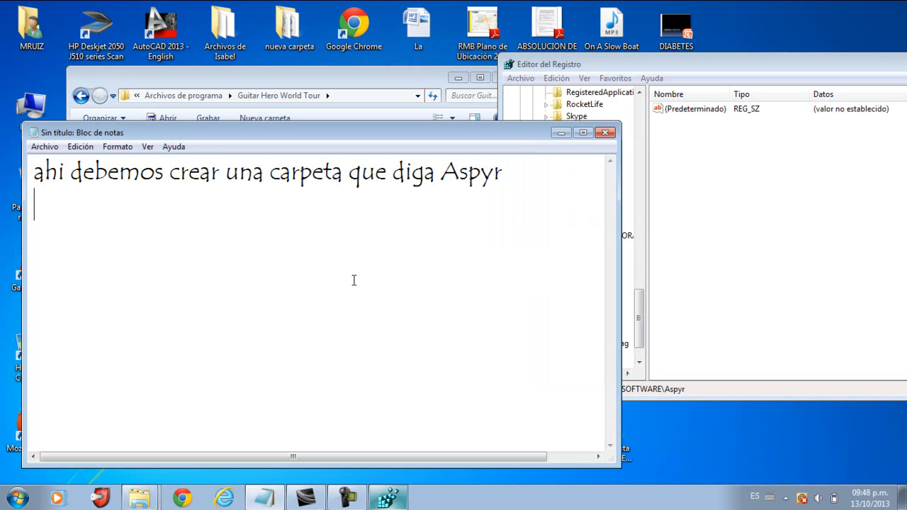
# - Write the line 'y dentro ponemos otra con el nombre del juego Guitar Hero World Tour'
pyautogui.write('y d')
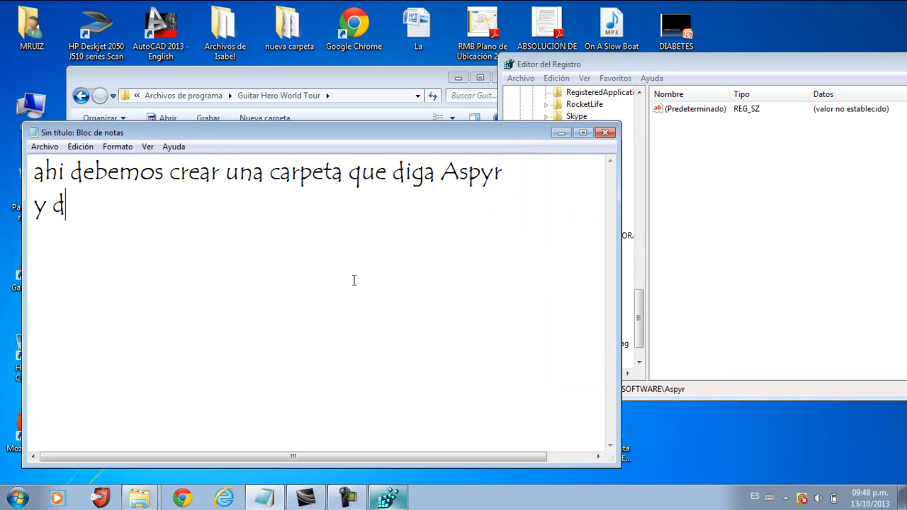
pyautogui.write('entro po')
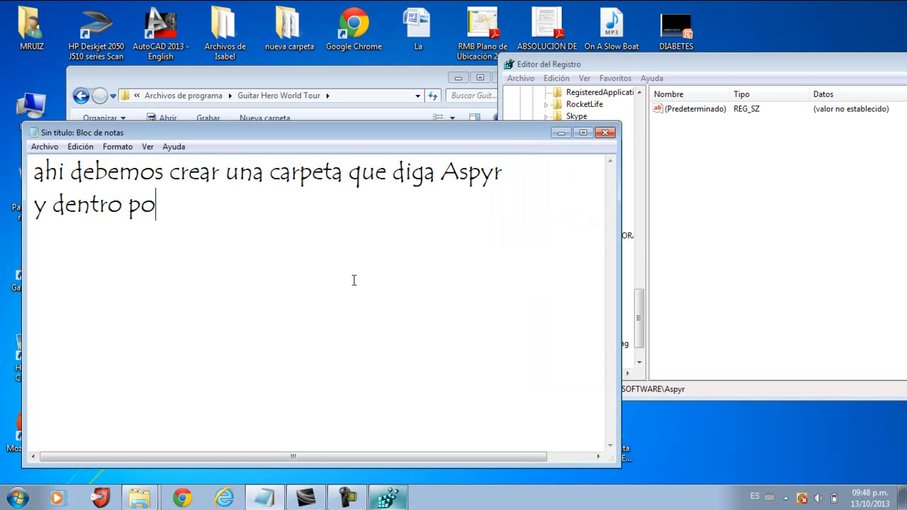
pyautogui.write('nemos otra con el nom')
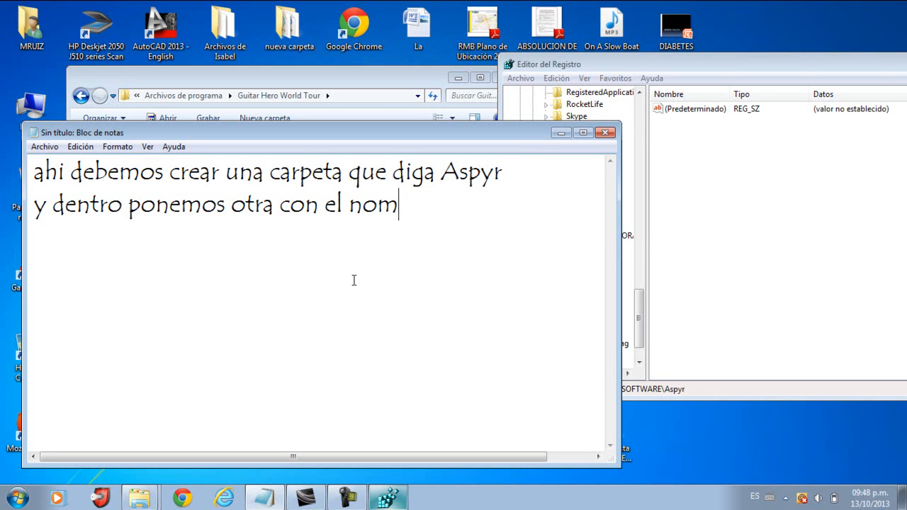
pyautogui.write('bre del jue')
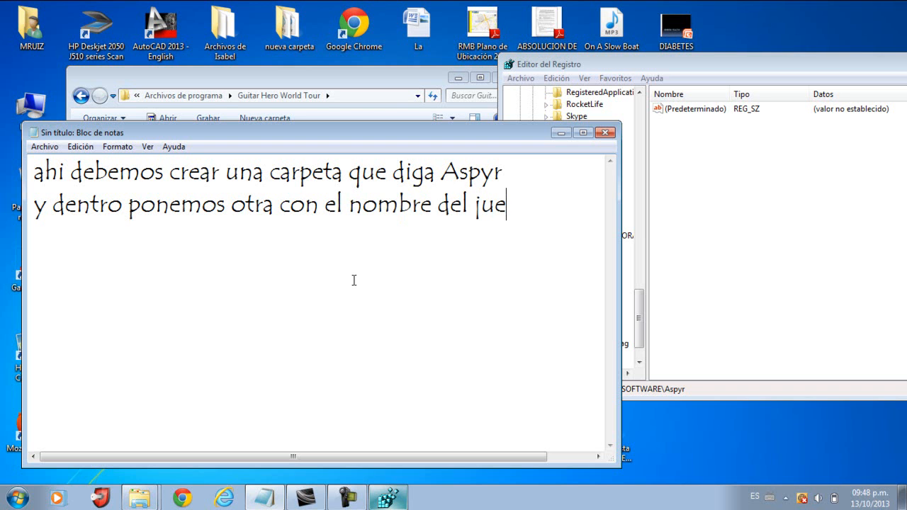
pyautogui.write('go')
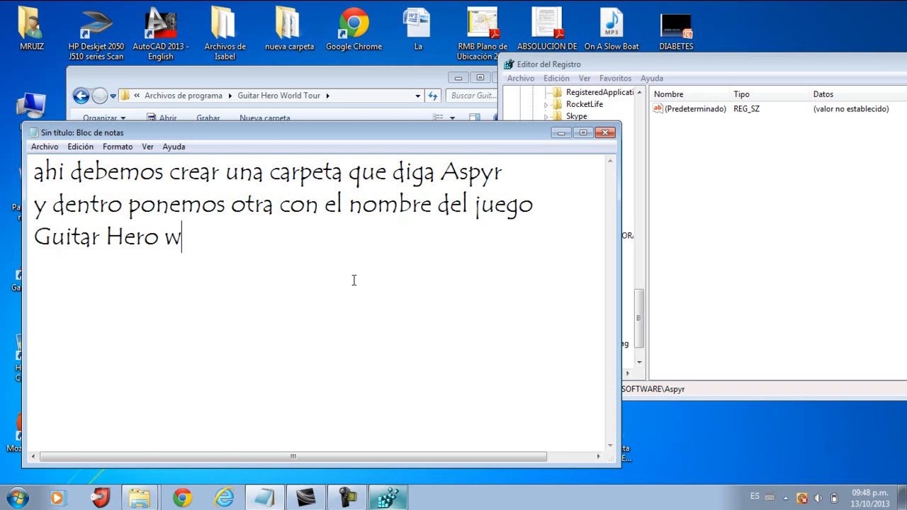
pyautogui.write('orld To')
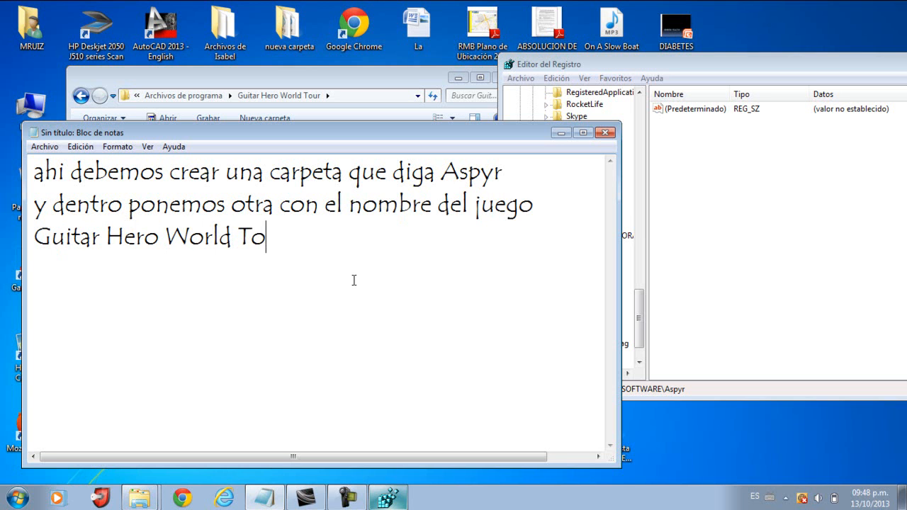
pyautogui.moveTo(34, 204); pyautogui.dragTo(286, 236)
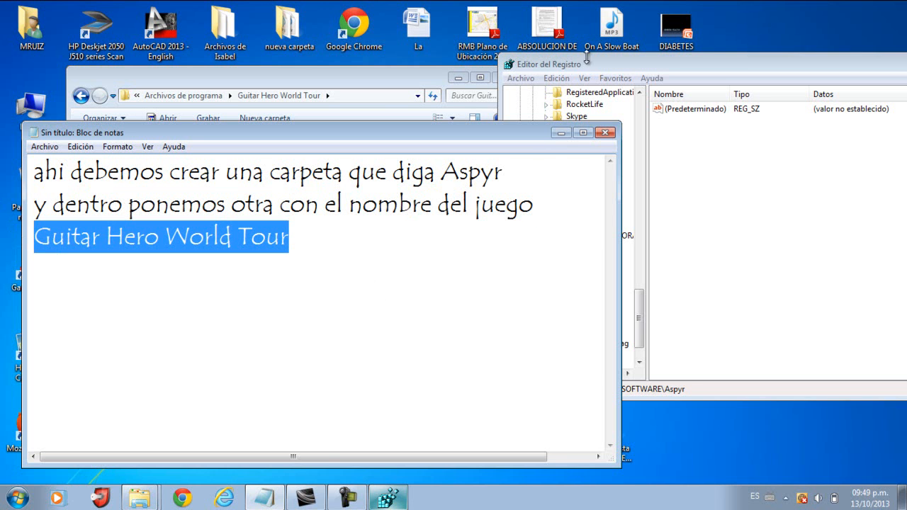
# - Create a new key named Guitar Hero World Tour inside the Aspyr registry key
pyautogui.click(575, 355)
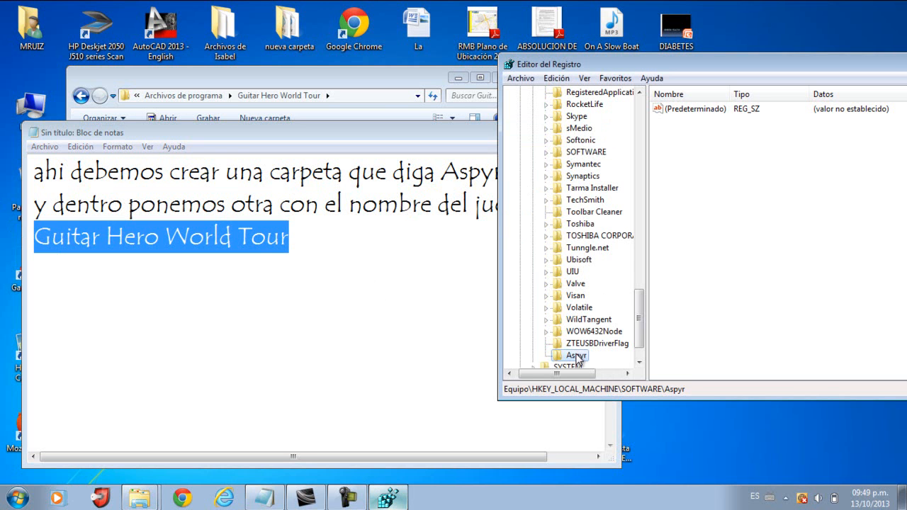
pyautogui.rightClick(575, 355)
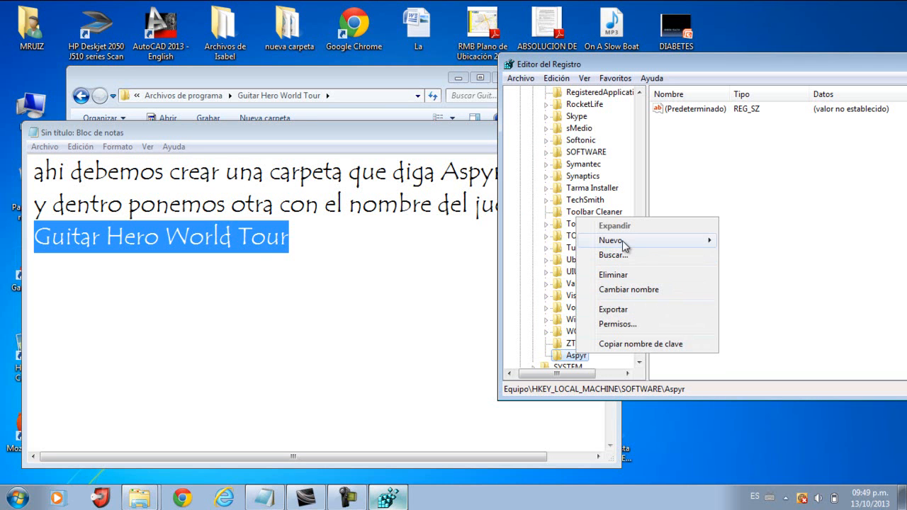
pyautogui.moveTo(610, 241)
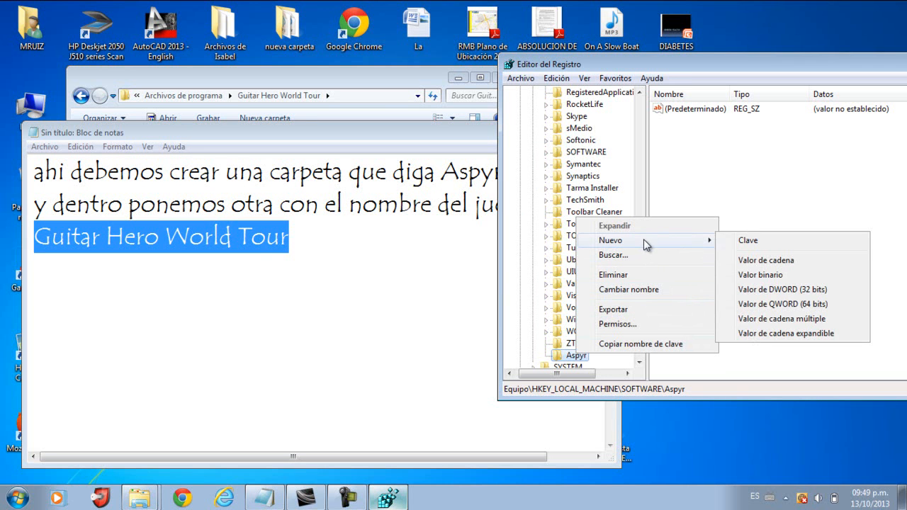
pyautogui.click(748, 241)
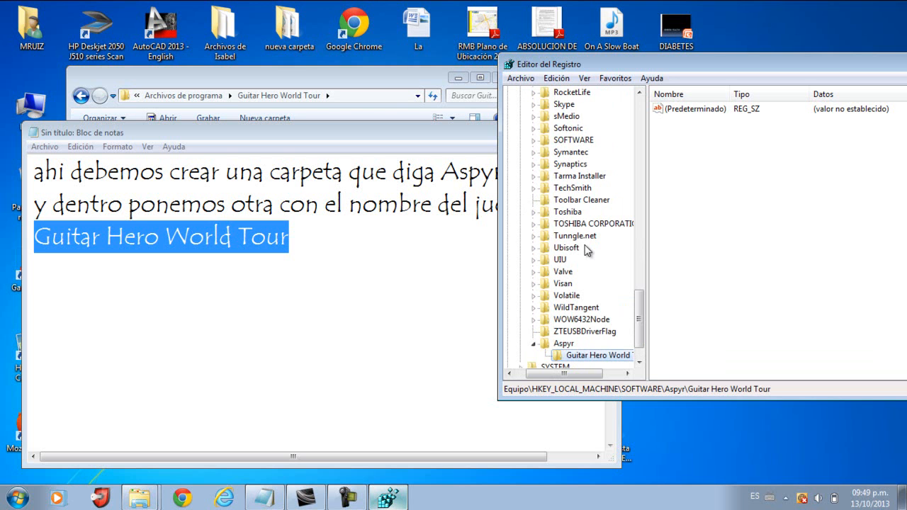
pyautogui.moveTo(450, 247)
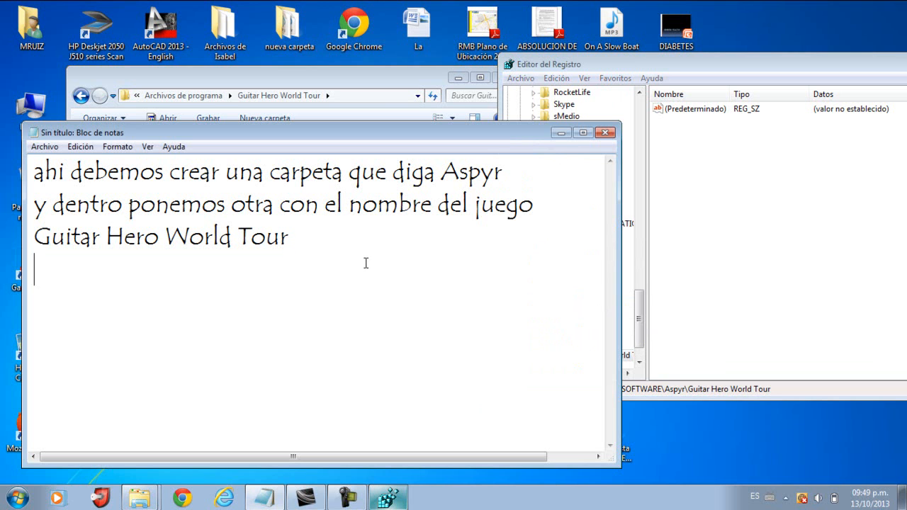
# - Write 'y dentro creamos esto' on a new line below the game name
pyautogui.write('y dentro')
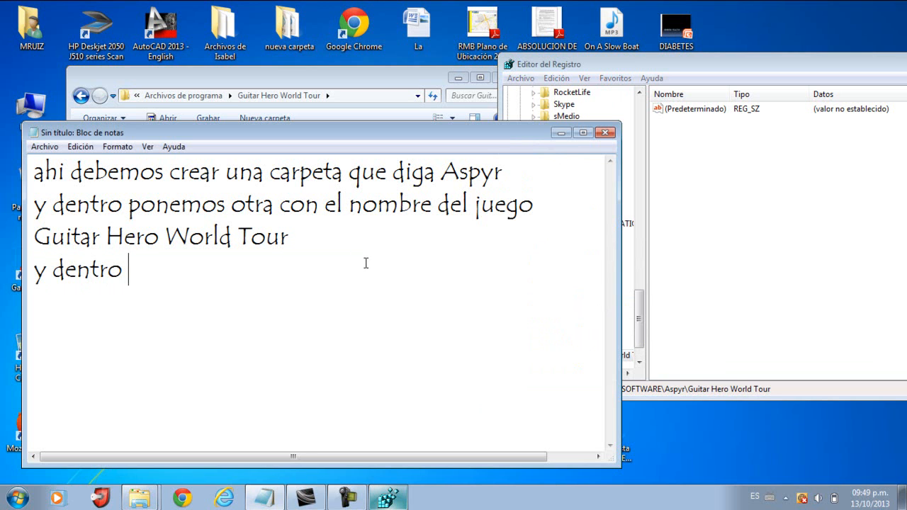
pyautogui.write('creamos')
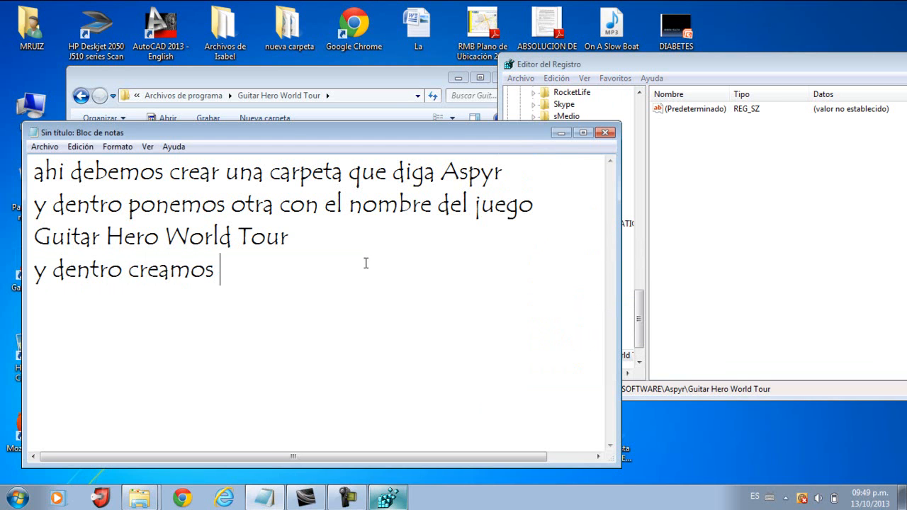
pyautogui.write('esto')
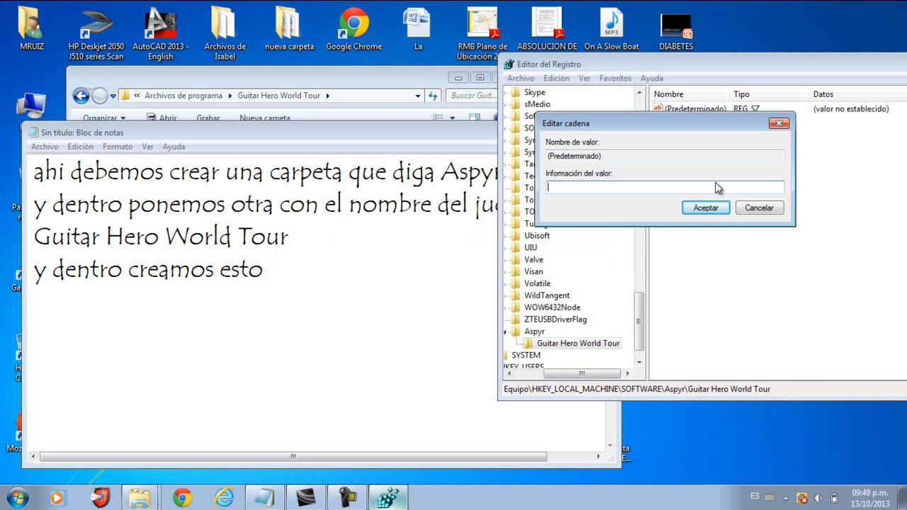
# - Add a string value named Language to the Guitar Hero World Tour key
pyautogui.click(706, 207)
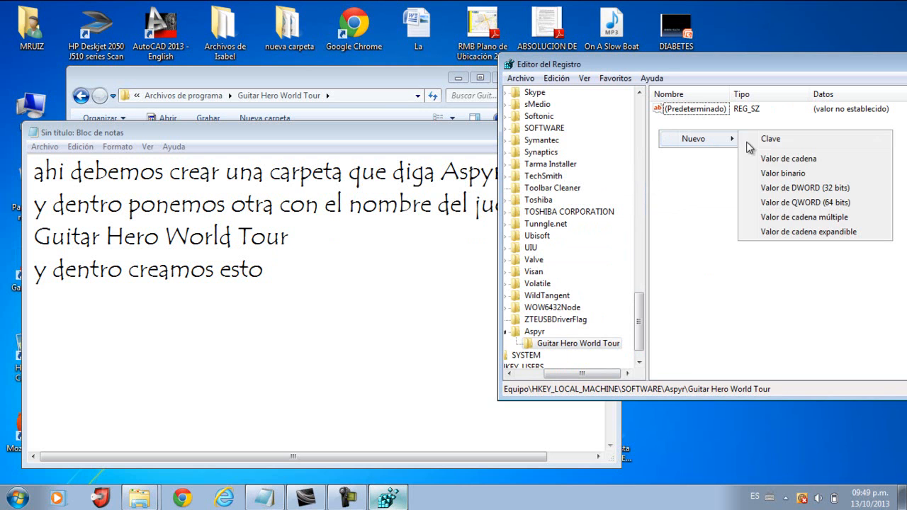
pyautogui.click(788, 158)
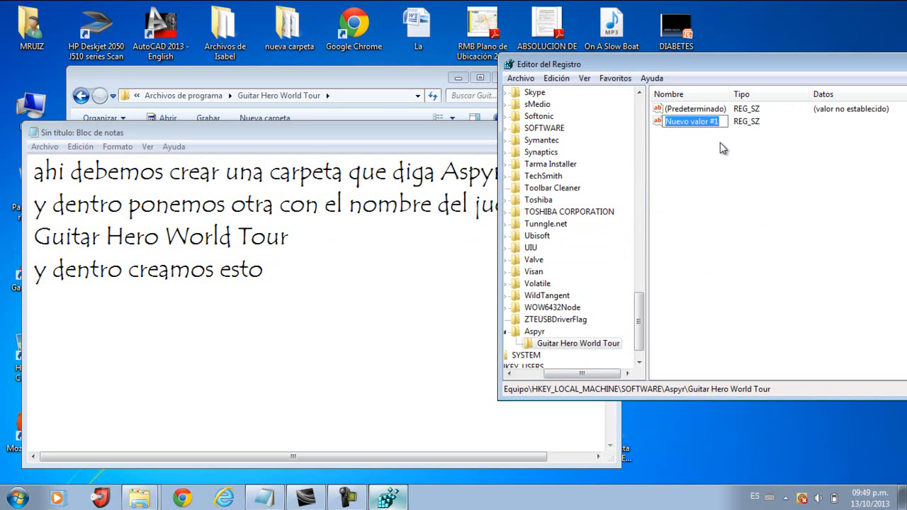
pyautogui.write('L')
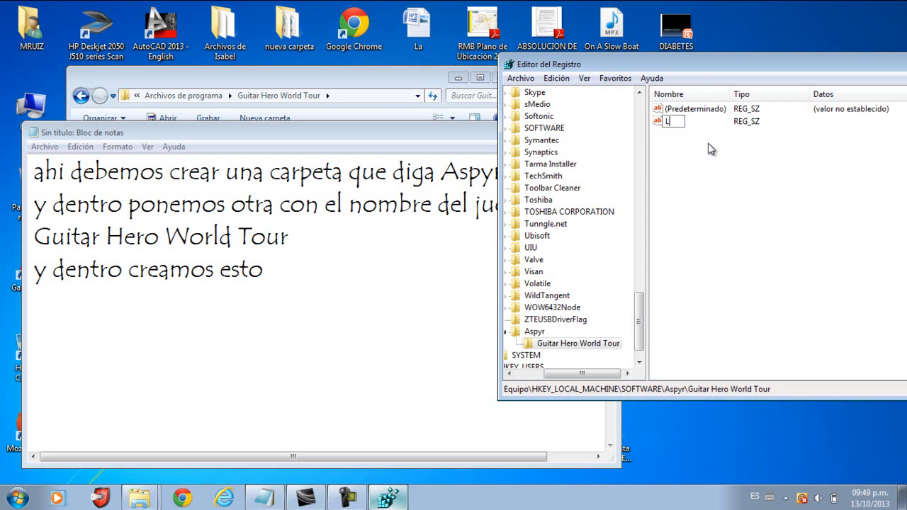
pyautogui.write('anguage')
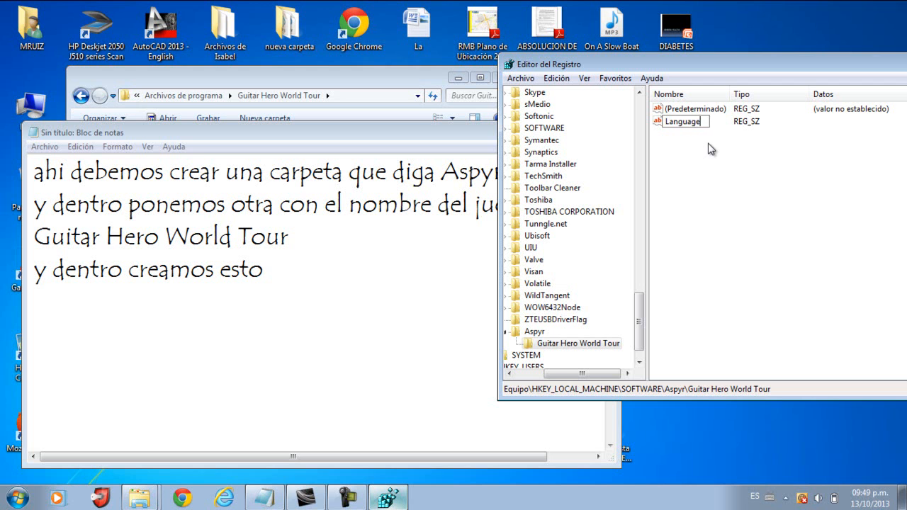
pyautogui.click(683, 122)
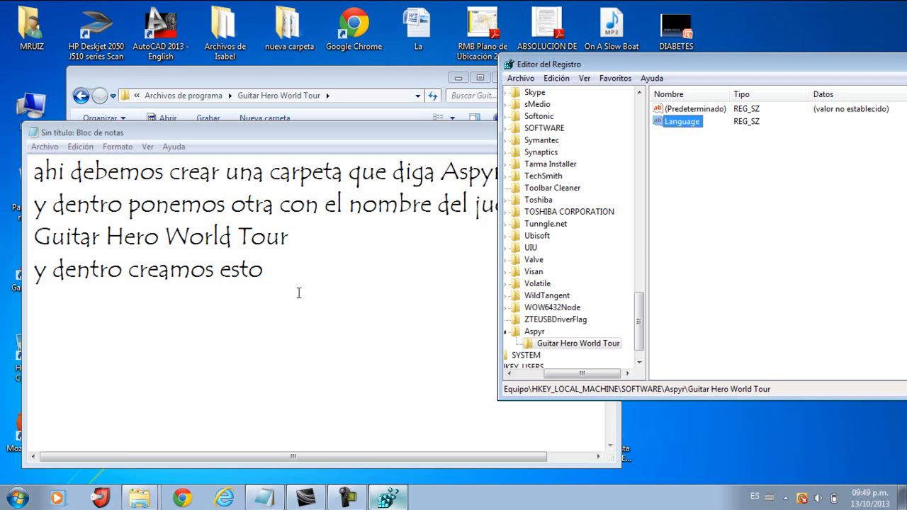
# - Continue the line with 'un valor que diga Language'
pyautogui.write('un')
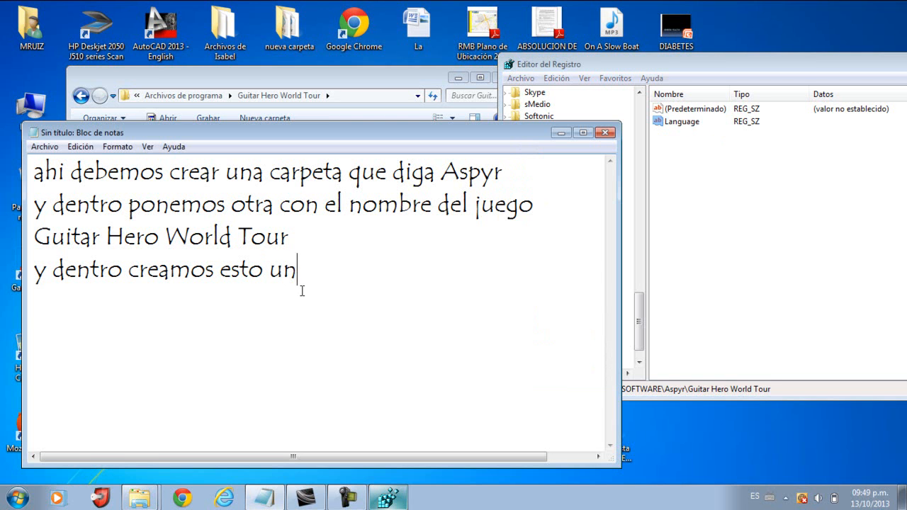
pyautogui.write('valo que')
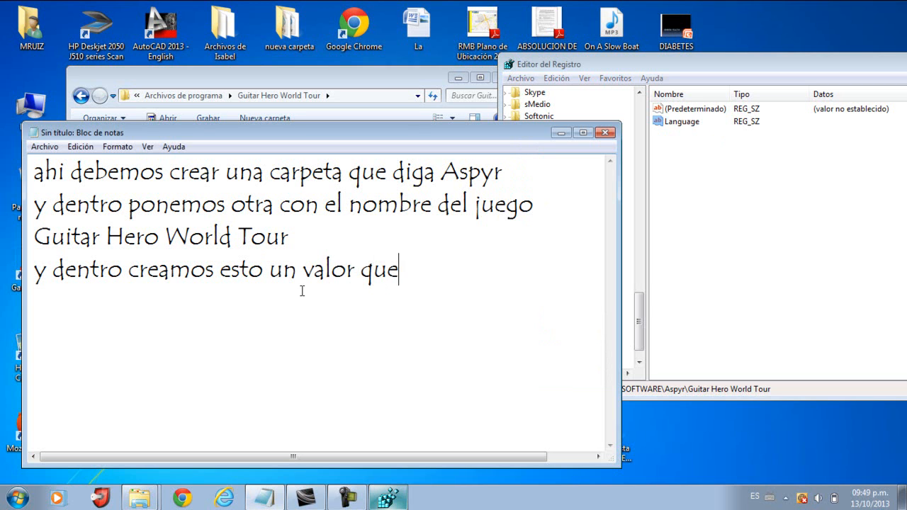
pyautogui.write('diga L')
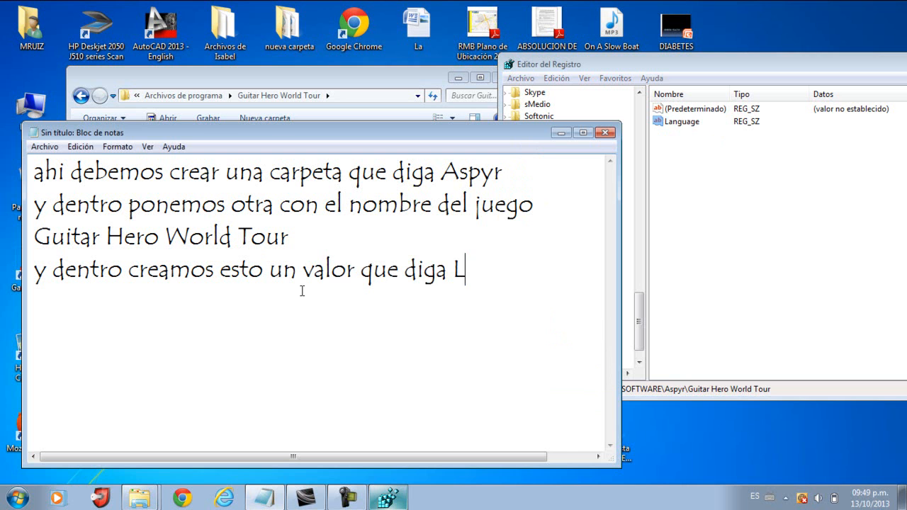
pyautogui.write('anguage')
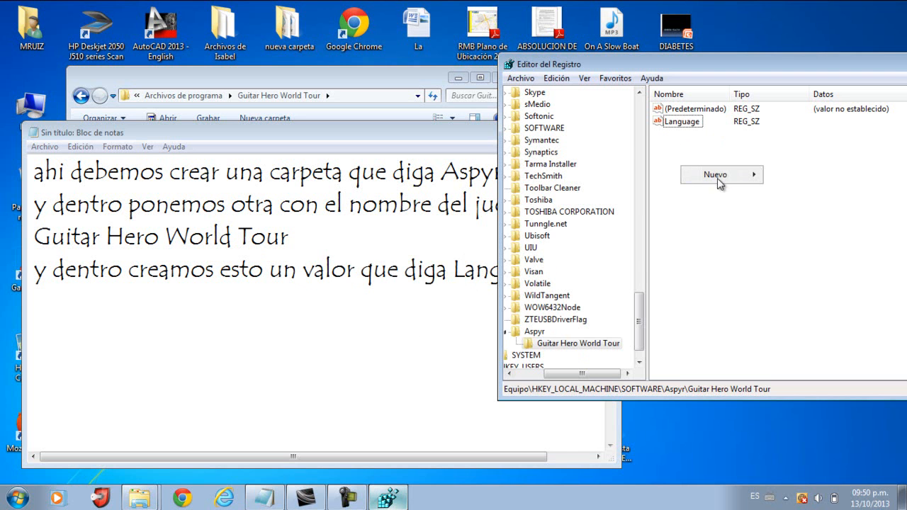
# - Add another string value to the key, leaving it as Nuevo valor #1 after the empty-name error
pyautogui.click(716, 174)
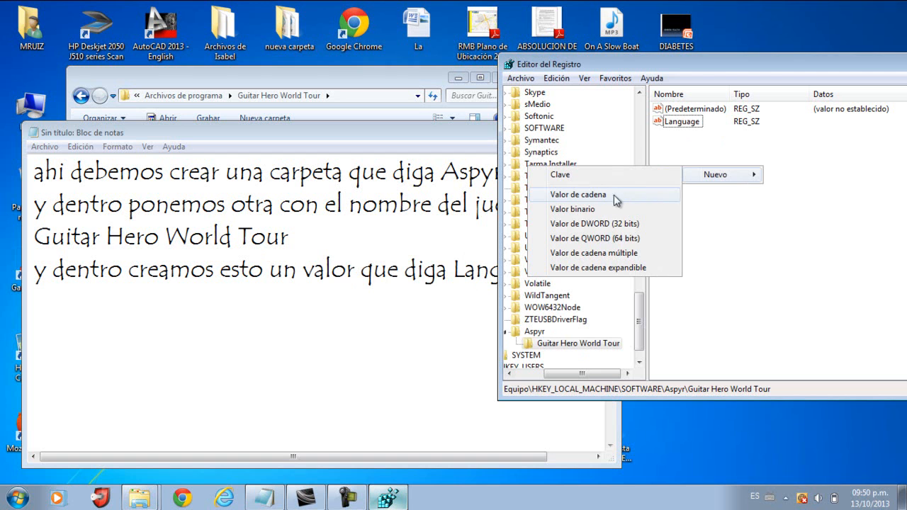
pyautogui.moveTo(602, 201)
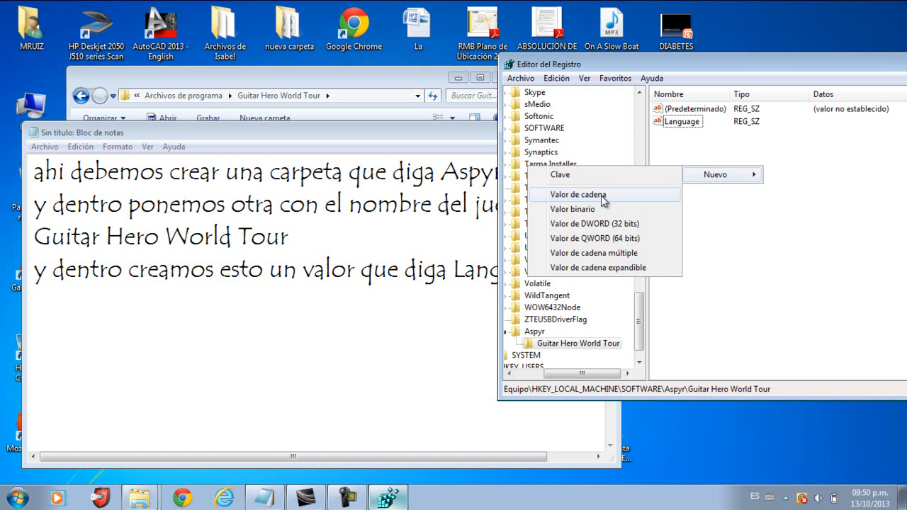
pyautogui.click(578, 196)
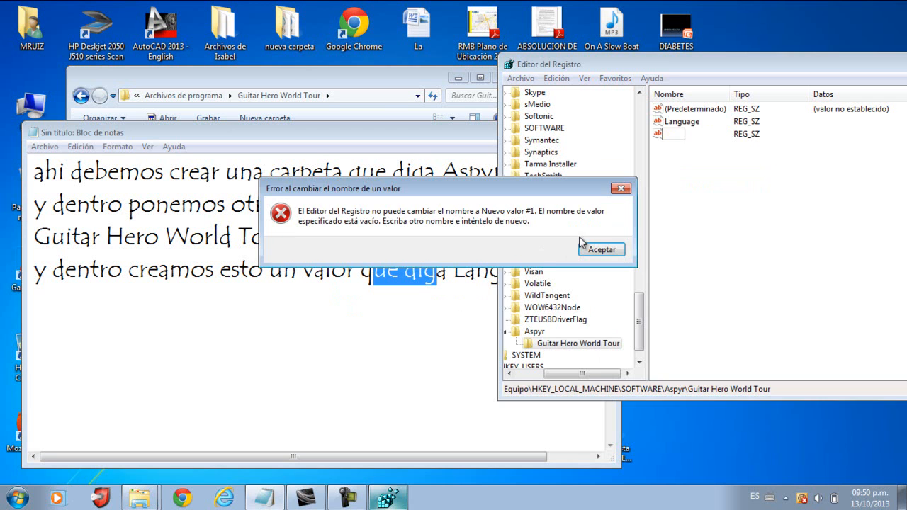
pyautogui.click(600, 249)
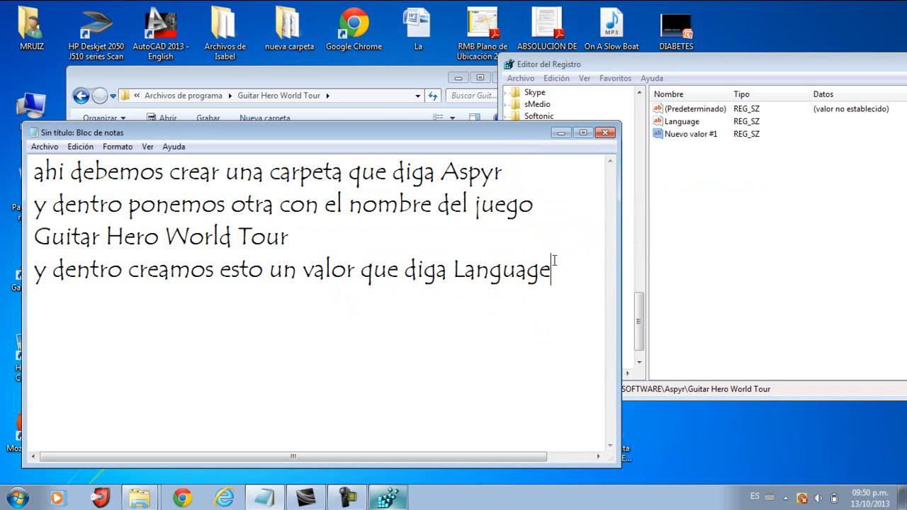
# - Write 'y otra que diga Path' and rename the new registry value to Path
pyautogui.write('y ot')
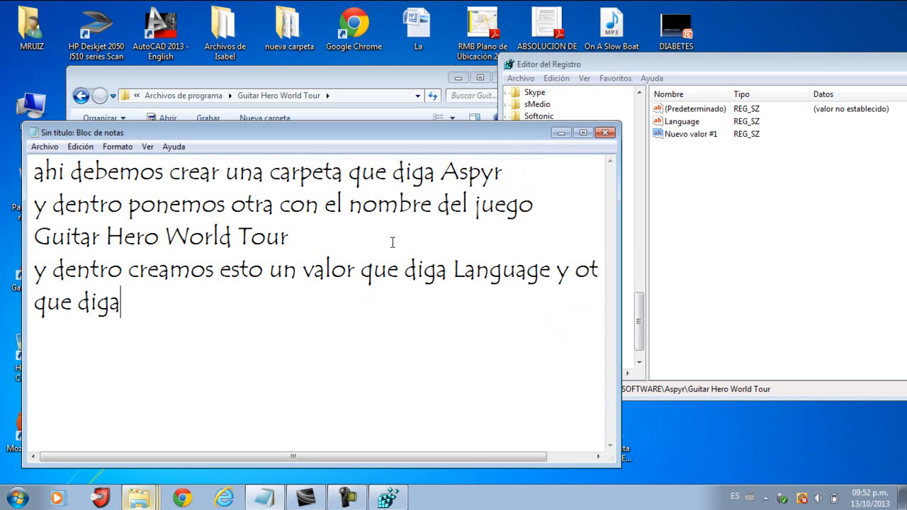
pyautogui.moveTo(388, 327)
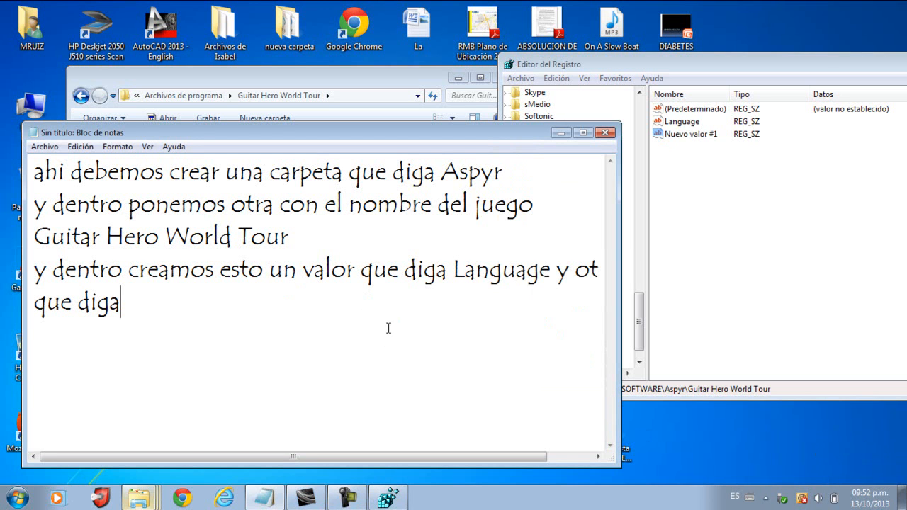
pyautogui.write('p')
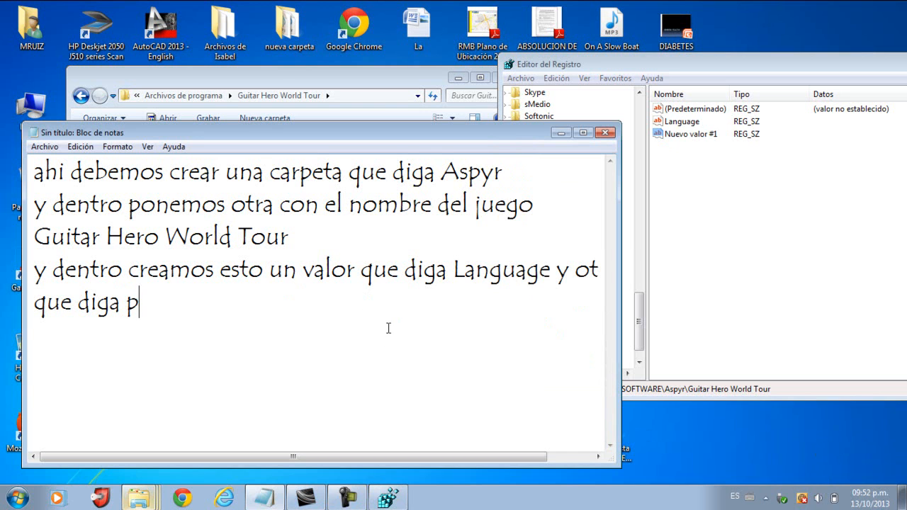
pyautogui.write('ath')
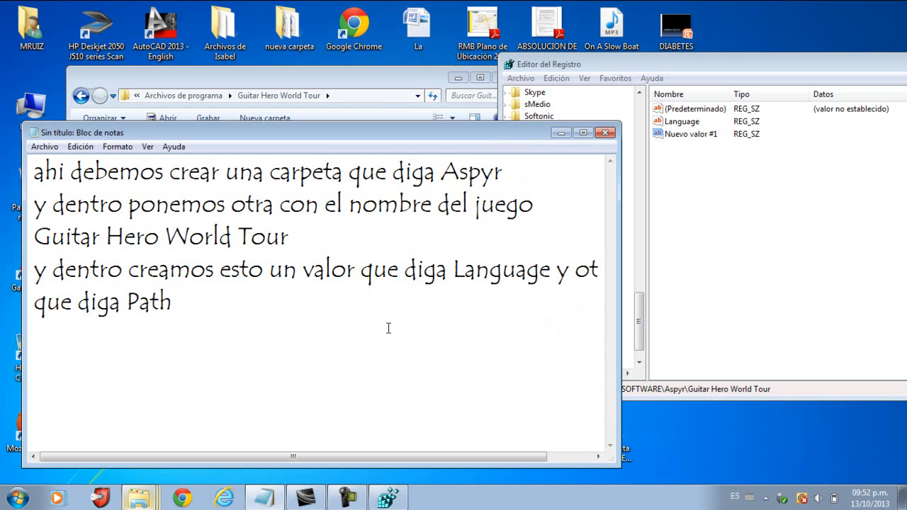
pyautogui.rightClick(691, 133)
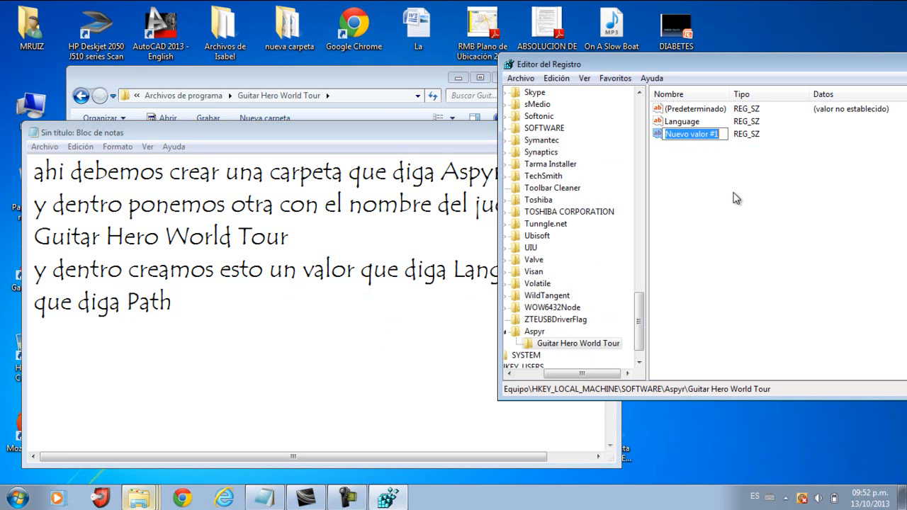
pyautogui.write('Path')
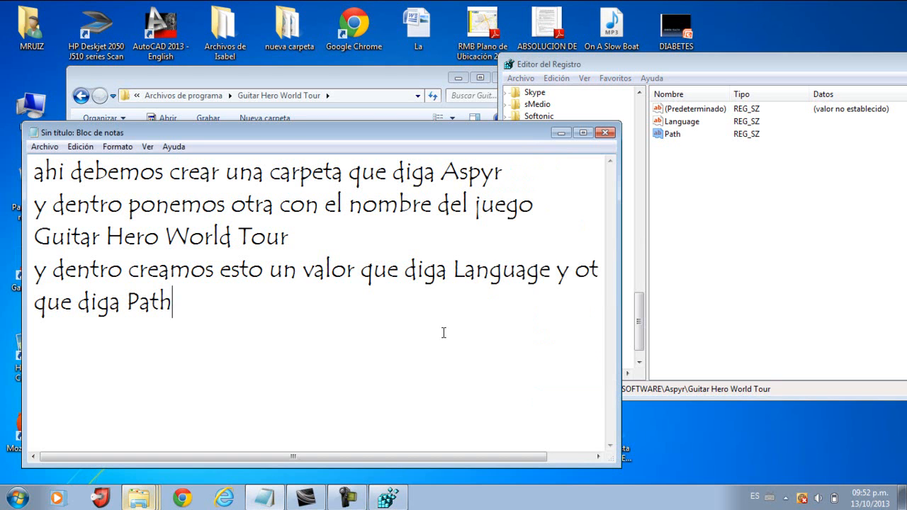
# - Write 'En el de Language ponemos el idioma que quieran' in the note
pyautogui.write('En')
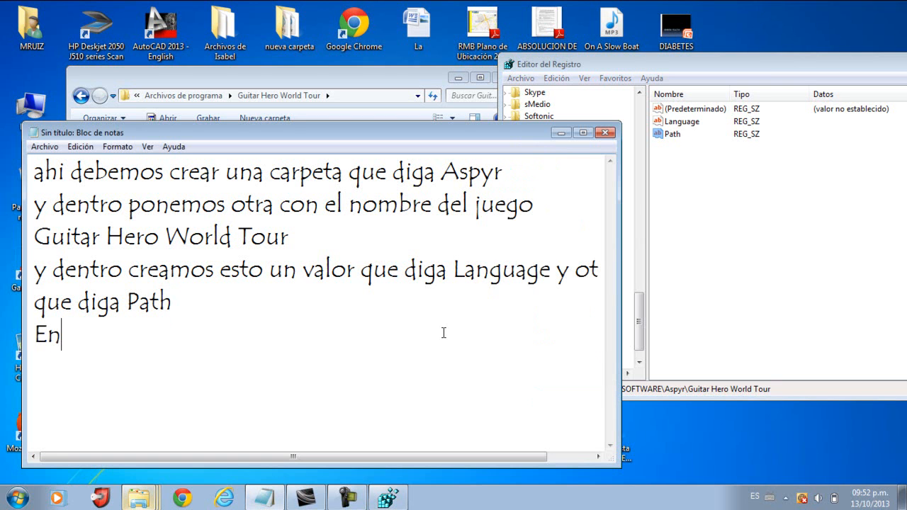
pyautogui.write('el de LA')
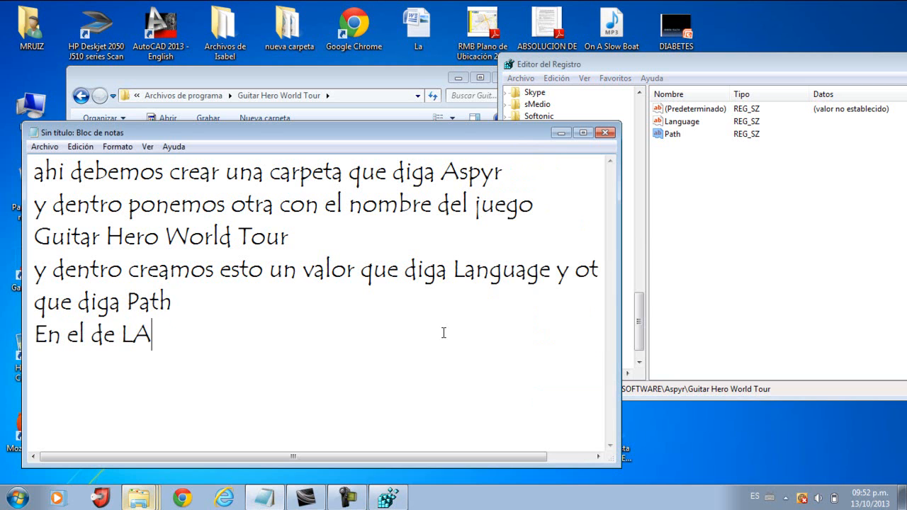
pyautogui.write('ngu')
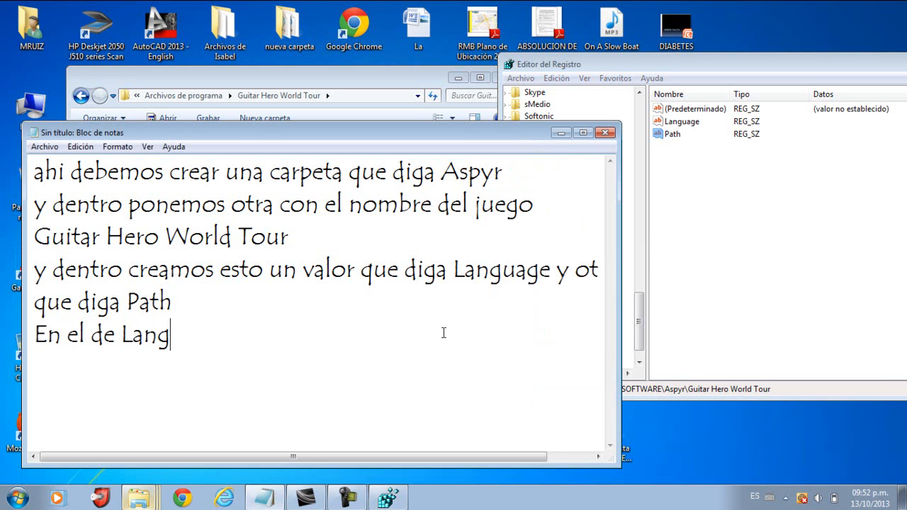
pyautogui.write('ua')
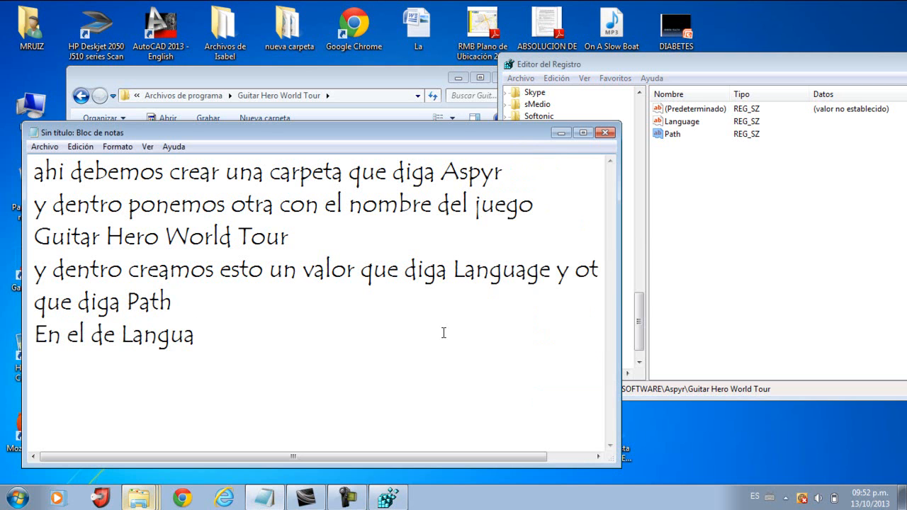
pyautogui.write('ge ponemos el')
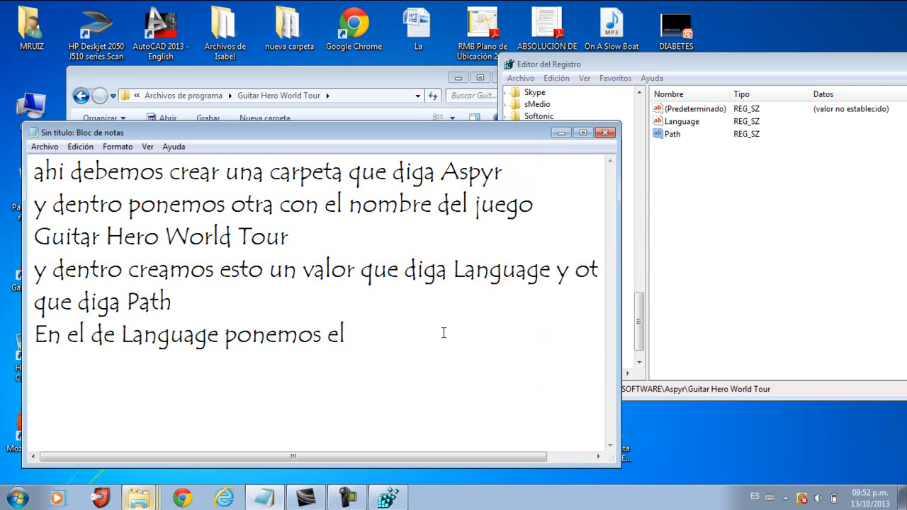
pyautogui.write('idioma')
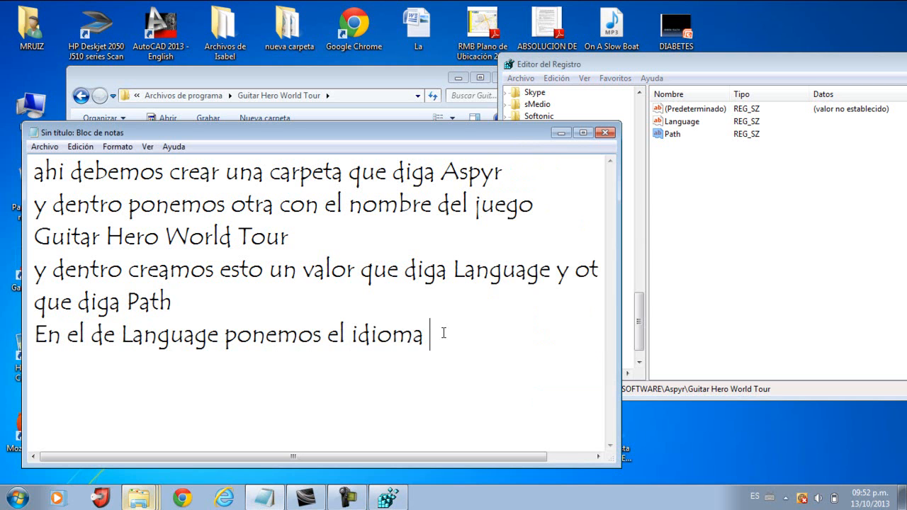
pyautogui.write('que quieran')
pyautogui.write('yo')
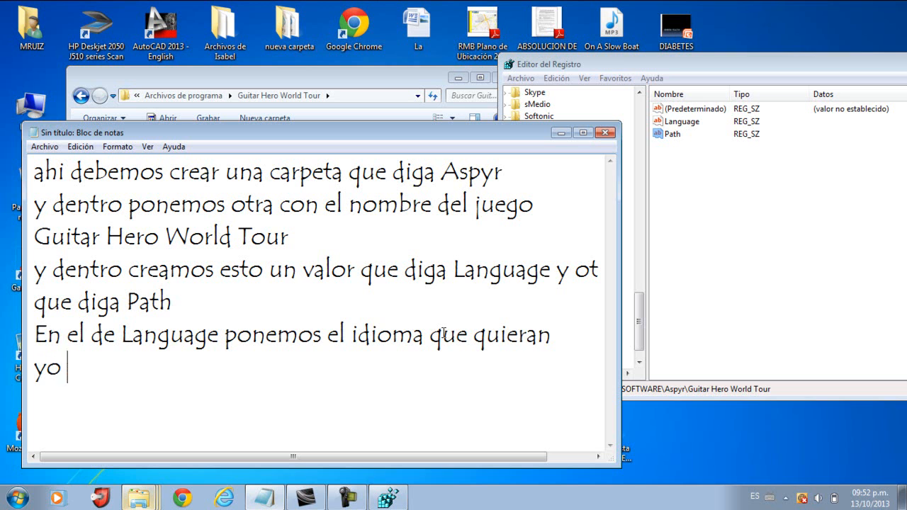
# - Finish the line with 'yo pondre español que seria (es)' and peek at the Language value
pyautogui.write('pondre')
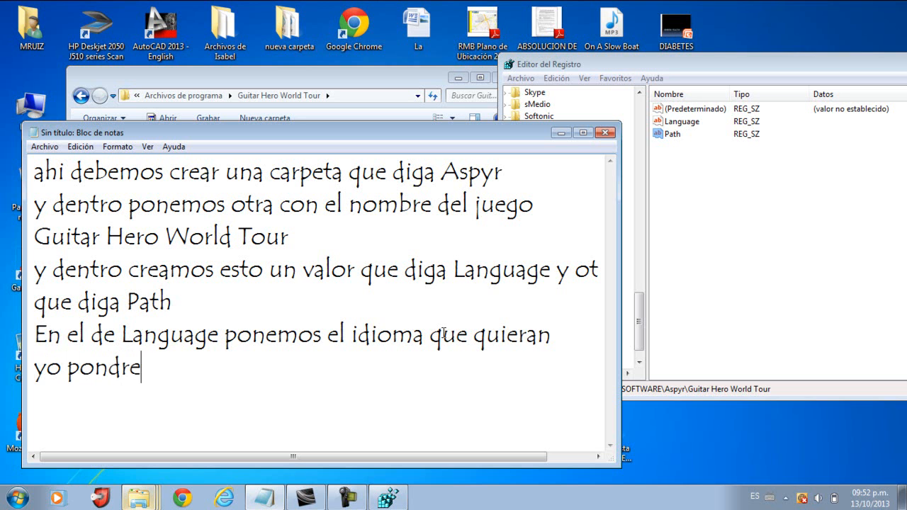
pyautogui.write('español')
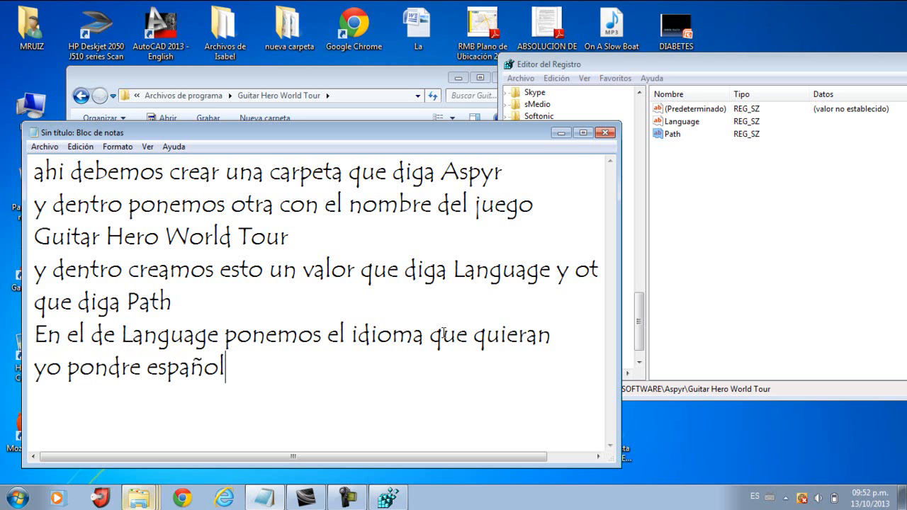
pyautogui.write('que ser')
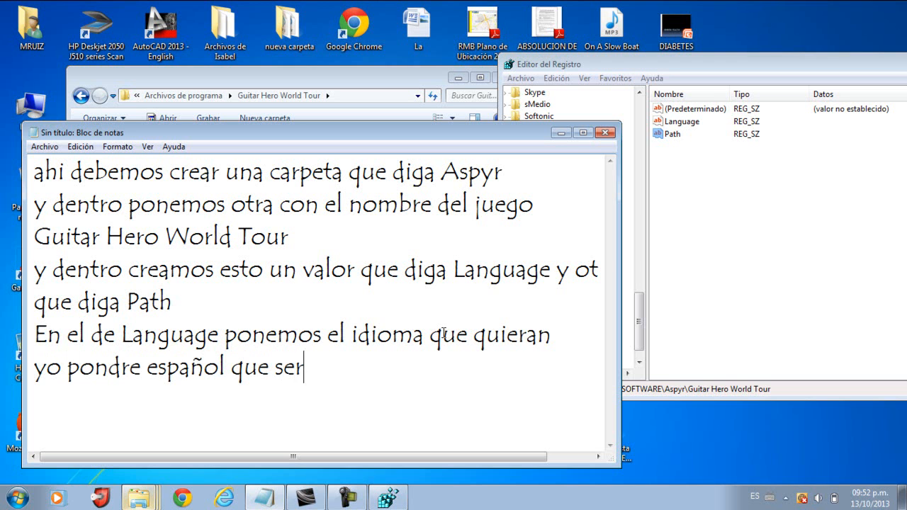
pyautogui.write('ia es')
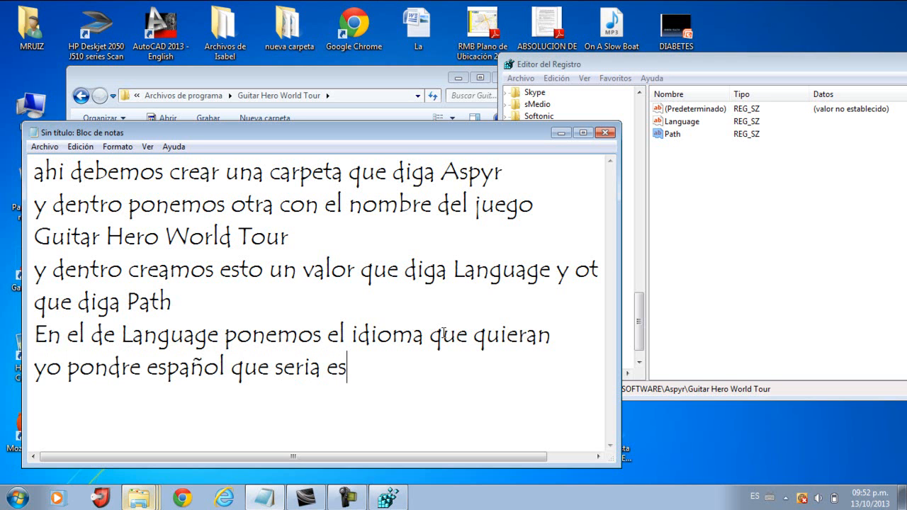
pyautogui.write('(')
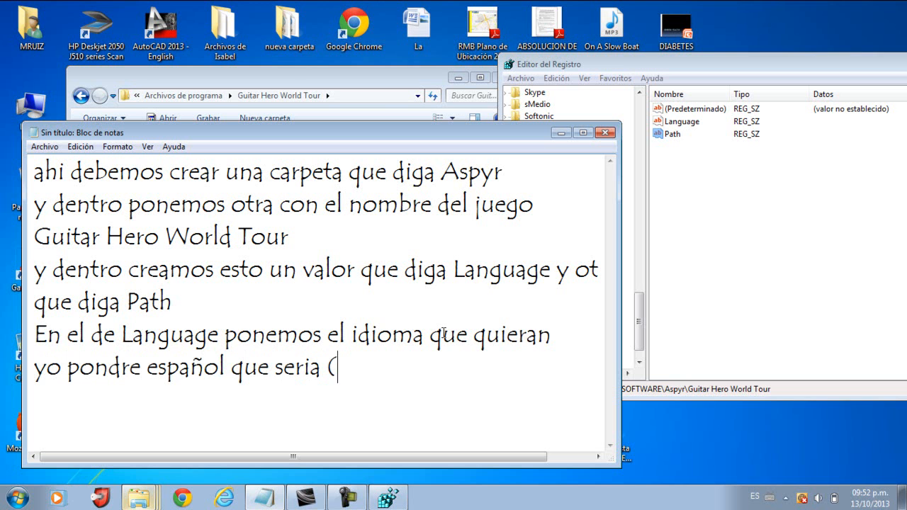
pyautogui.write('es)')
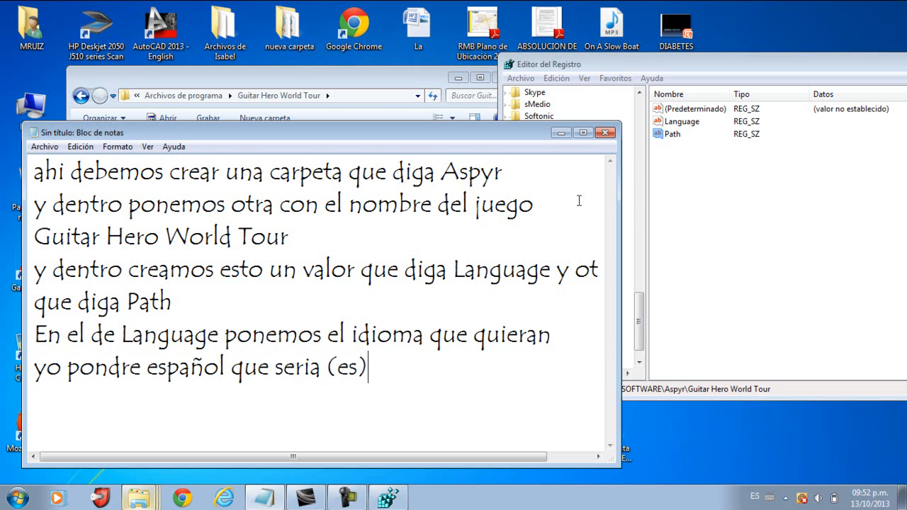
pyautogui.doubleClick(683, 122)
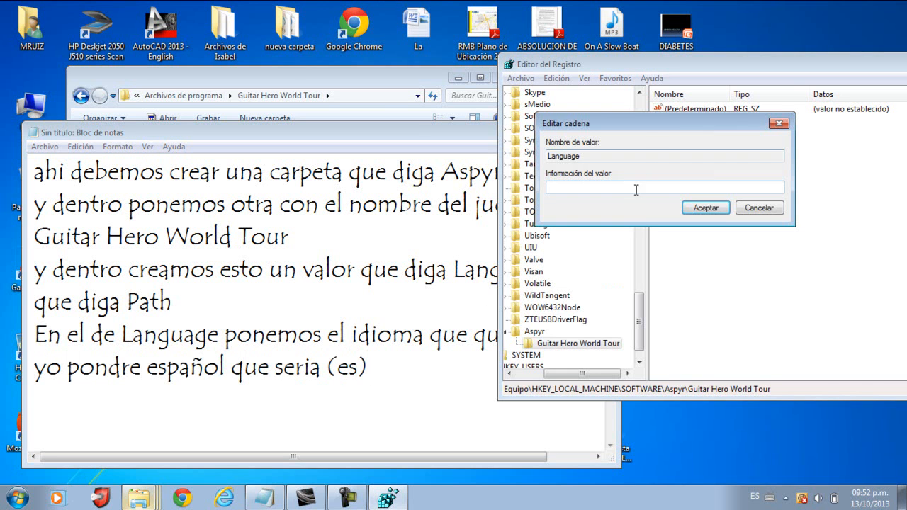
pyautogui.click(704, 207)
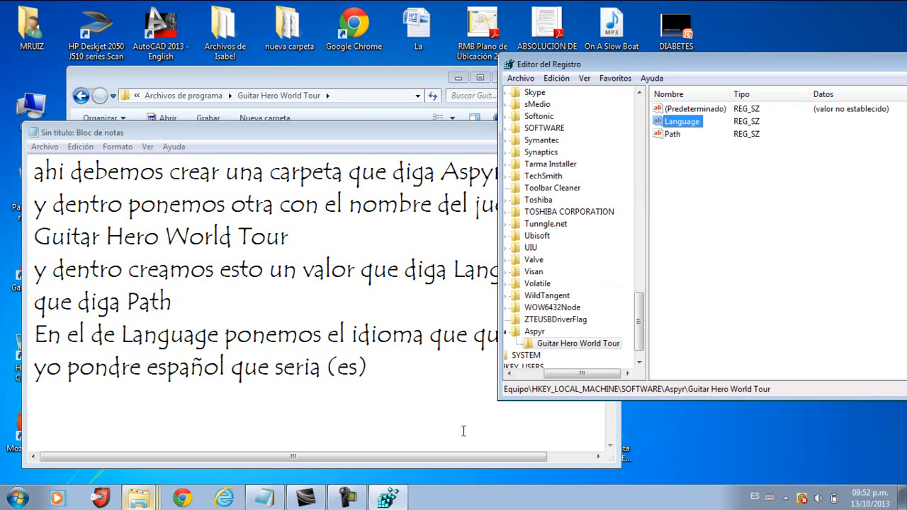
# - Extend the note with 'para poner le damos doble click'
pyautogui.write('par')
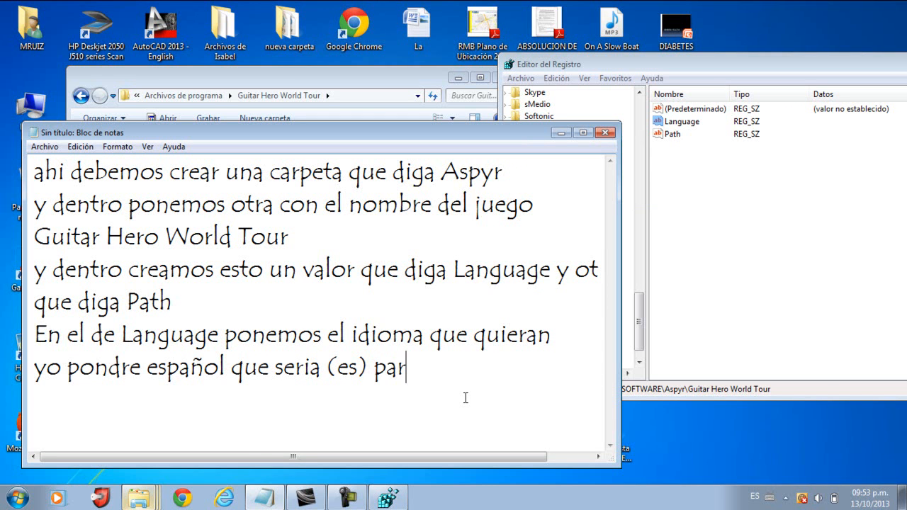
pyautogui.write('a poner')
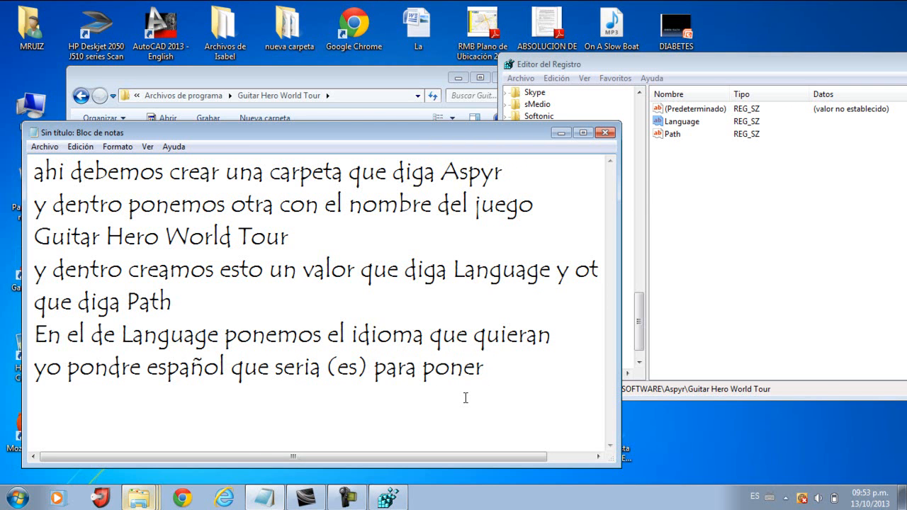
pyautogui.write('le damos')
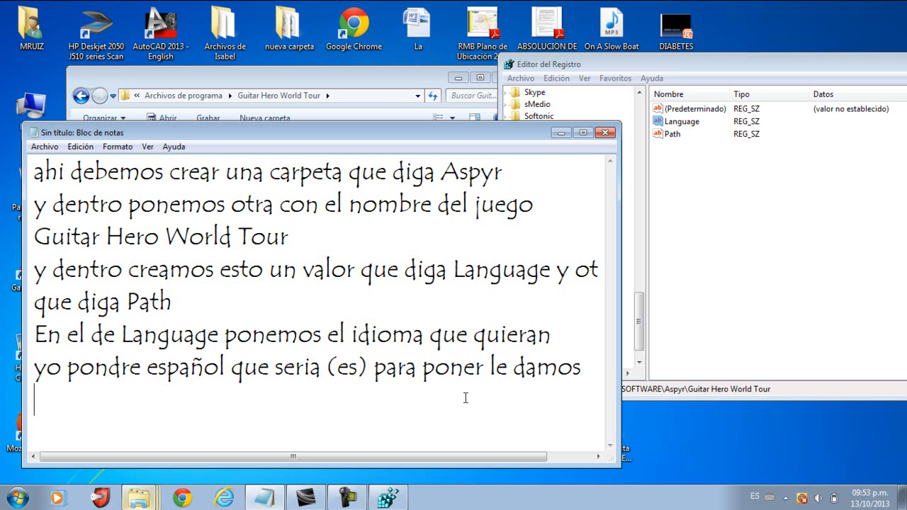
pyautogui.write('dobl')
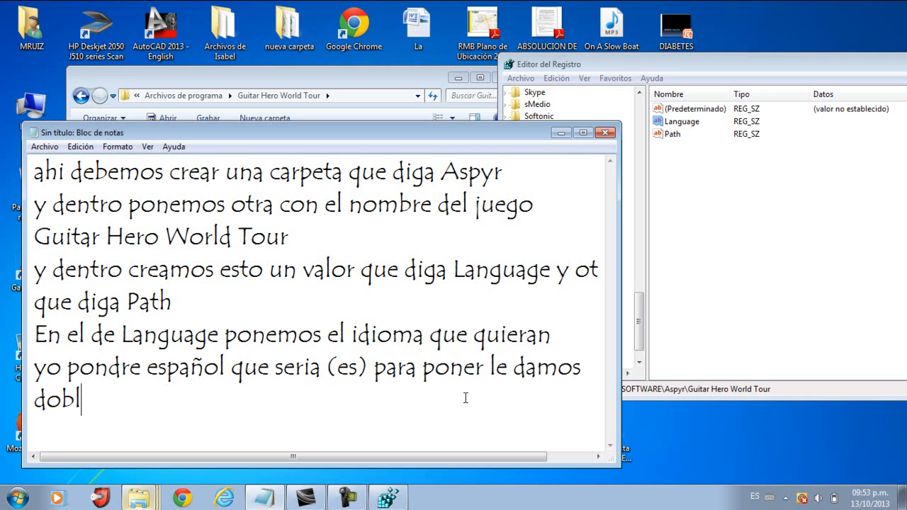
pyautogui.write('e click')
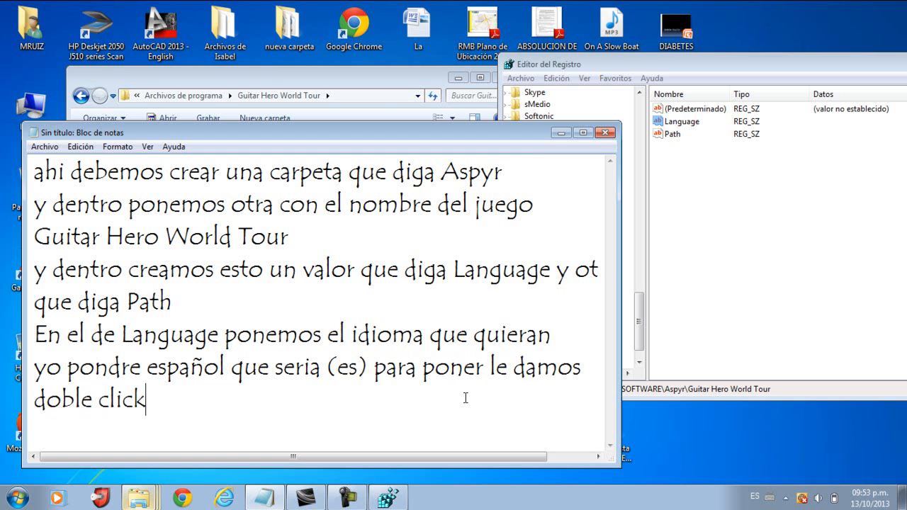
pyautogui.click(681, 122)
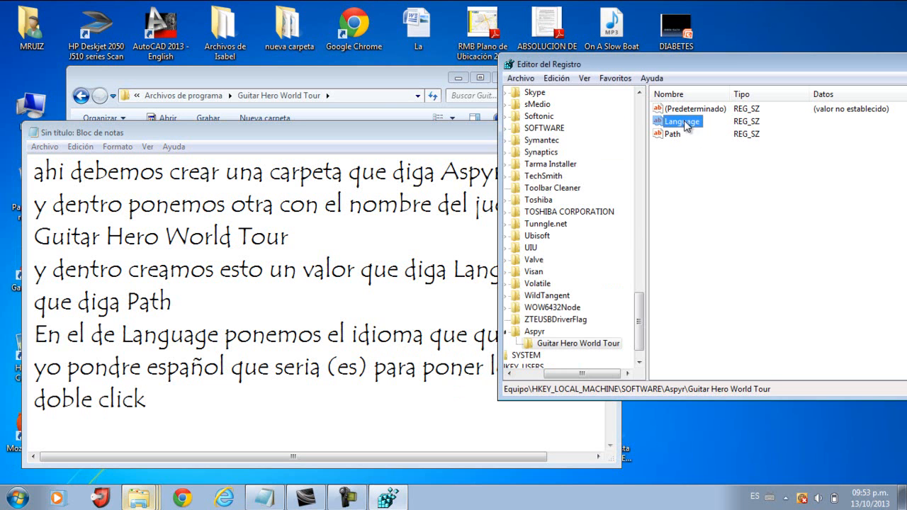
# - Set the Language value's data to es
pyautogui.doubleClick(682, 122)
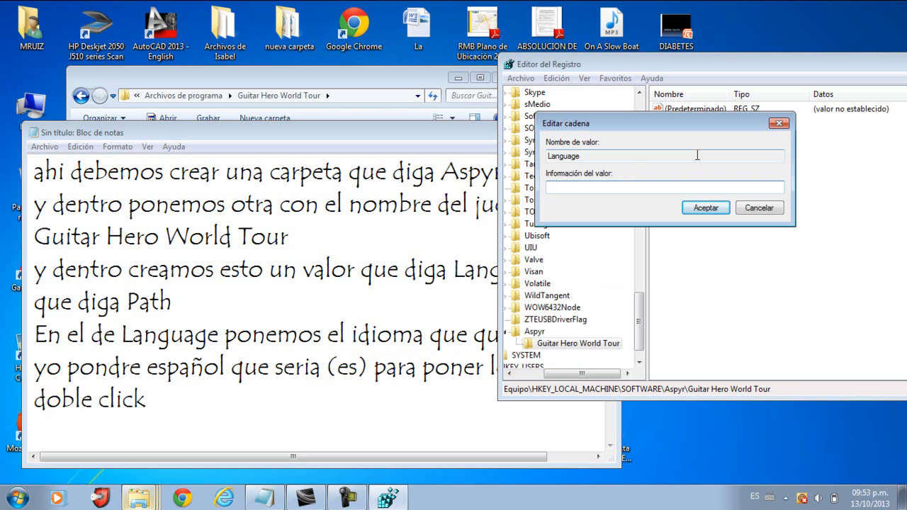
pyautogui.write('es')
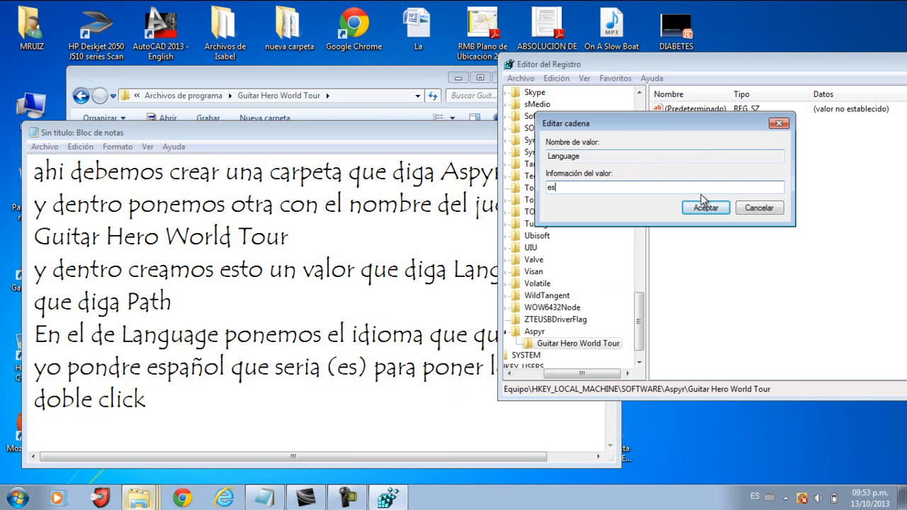
pyautogui.click(706, 207)
pyautogui.write(' y')
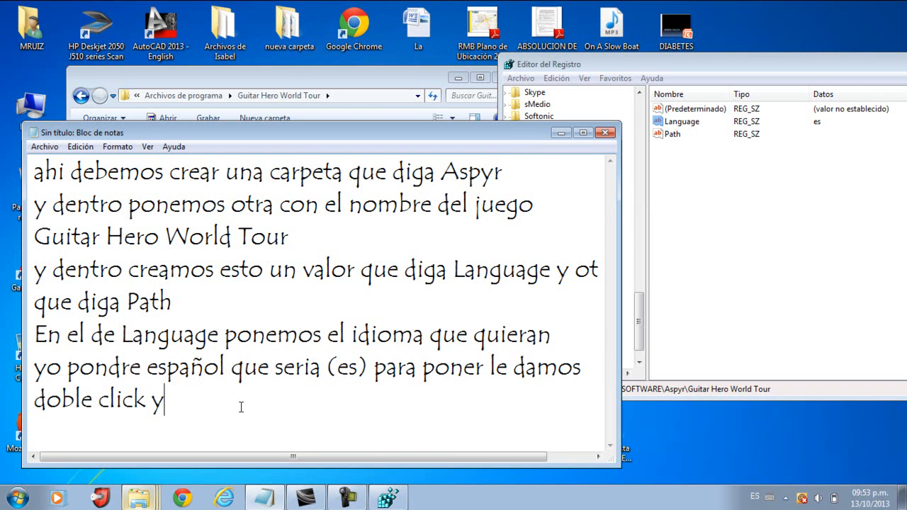
# - Finish 'y aceptan' and add the line 'Y en Path ponemos en donde esta el juego'
pyautogui.write('acptan')
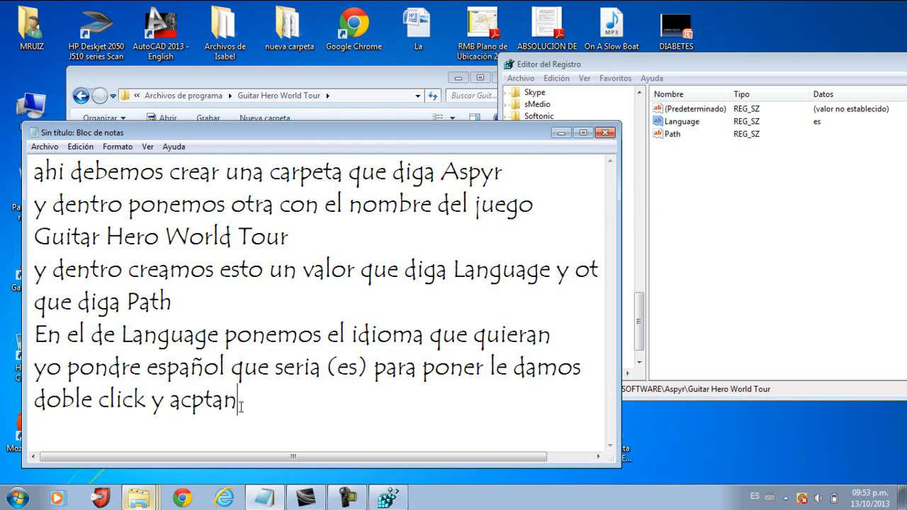
pyautogui.press('enter')
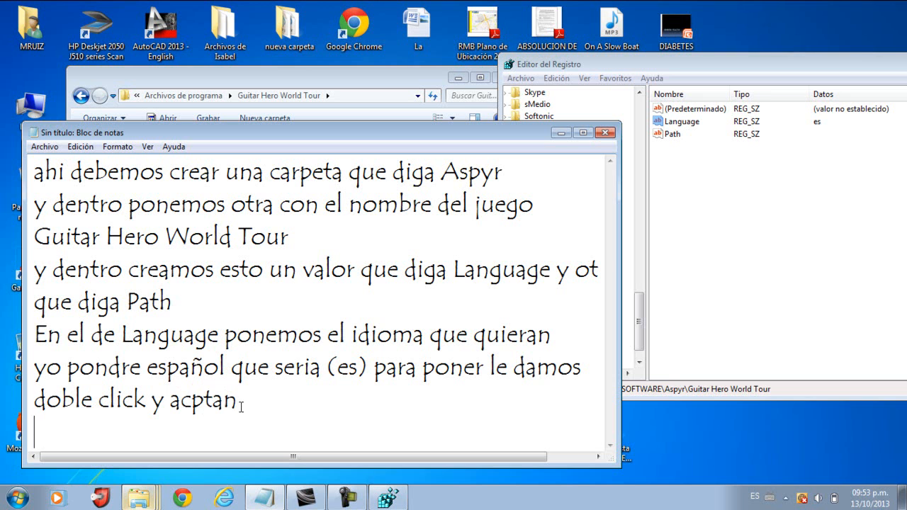
pyautogui.write('Y en')
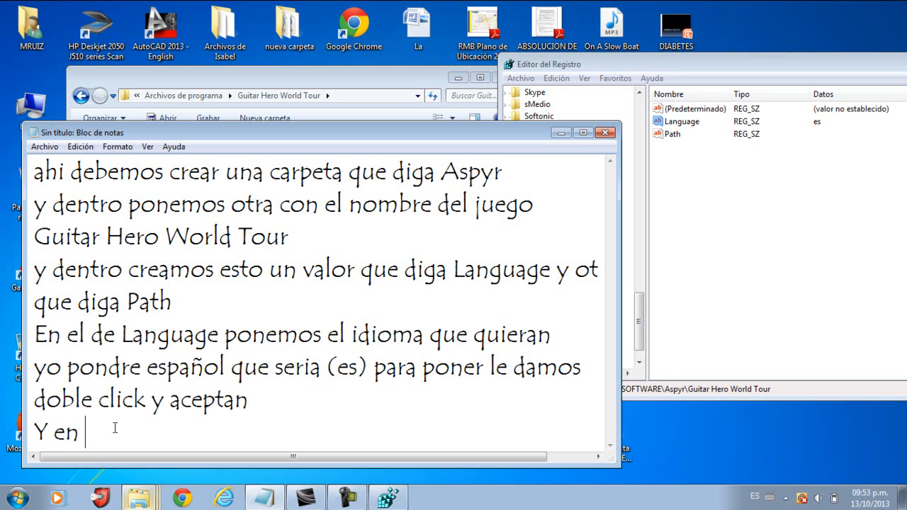
pyautogui.write('Path po')
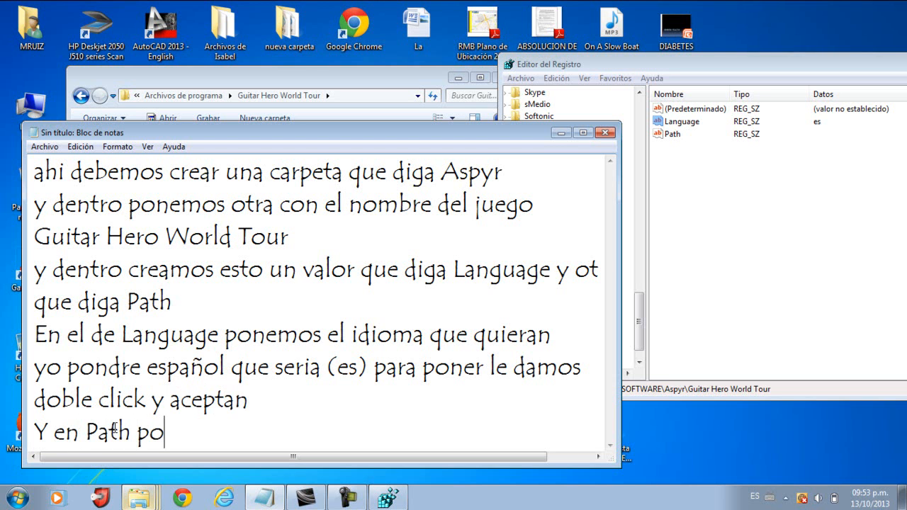
pyautogui.write('nemos')
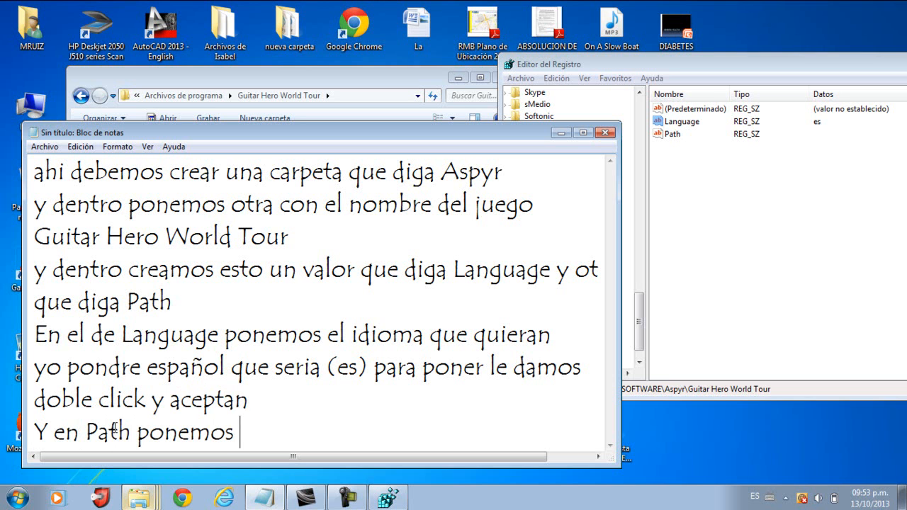
pyautogui.write('en don')
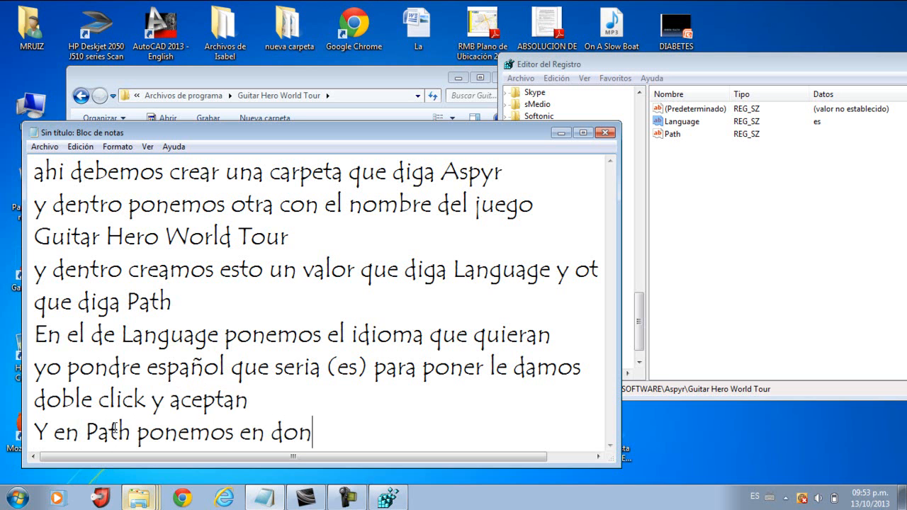
pyautogui.write('de esta el ju')
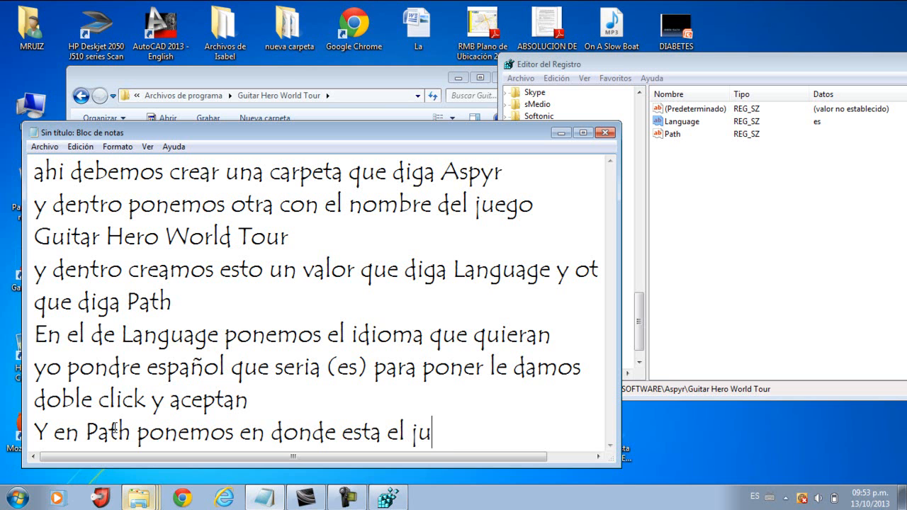
pyautogui.write('ego')
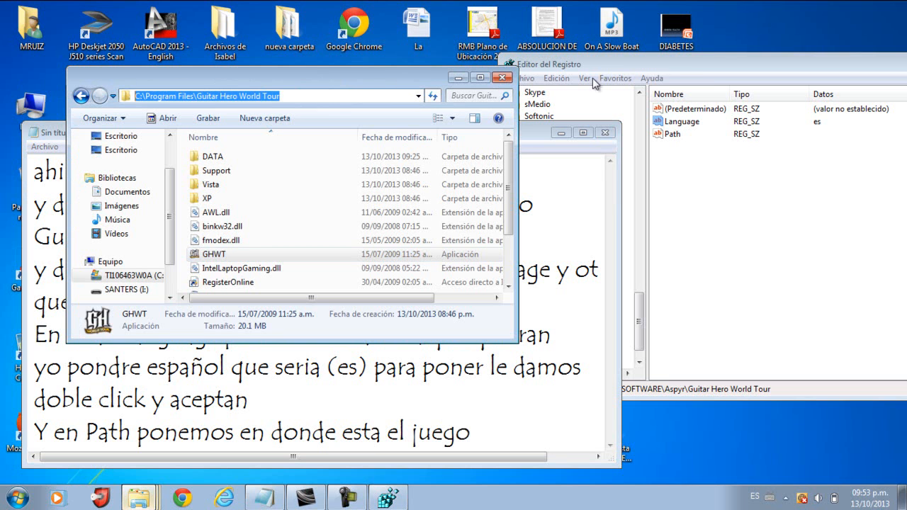
# - Set Path to C:\Program Files\Guitar Hero World Tour and confirm with Aceptar
pyautogui.rightClick(269, 97)
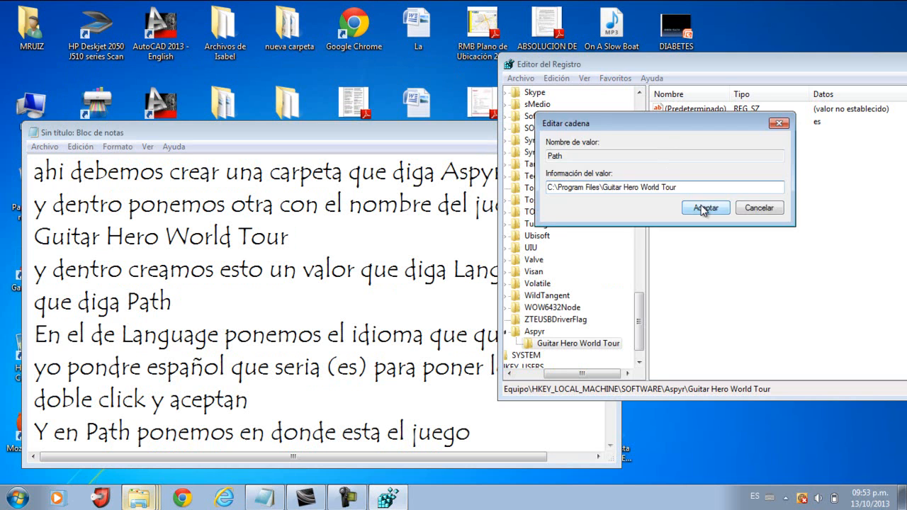
pyautogui.click(705, 206)
pyautogui.write(' y ya es')
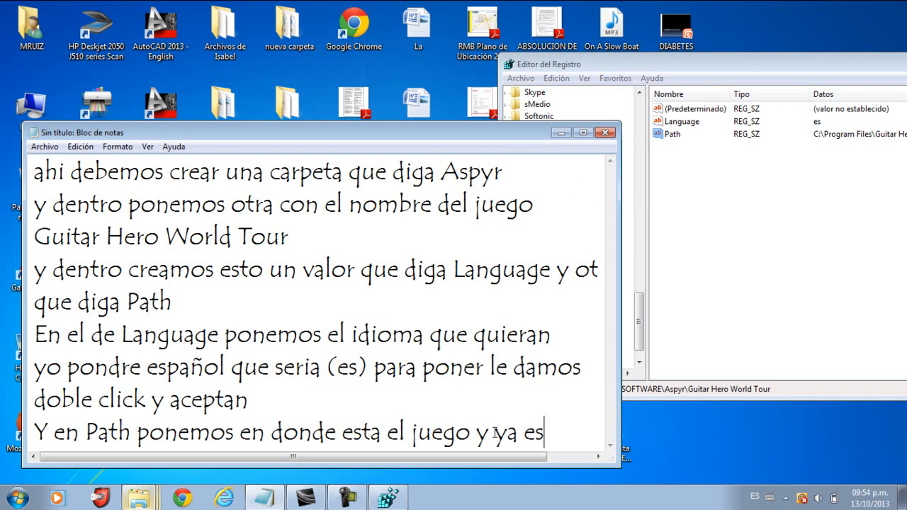
# - Replace all the instructions with 'asi se soluciona el problema de registro...'
pyautogui.write('ta')
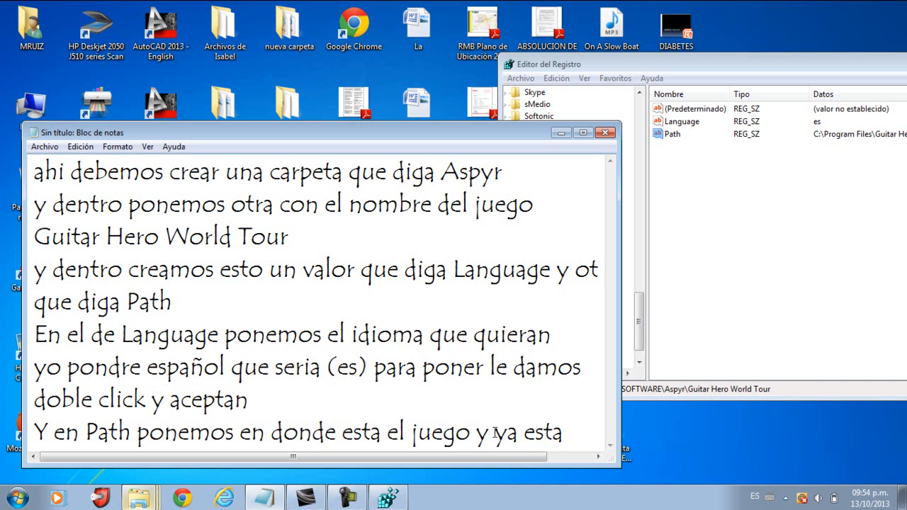
pyautogui.press('ctrl+a')
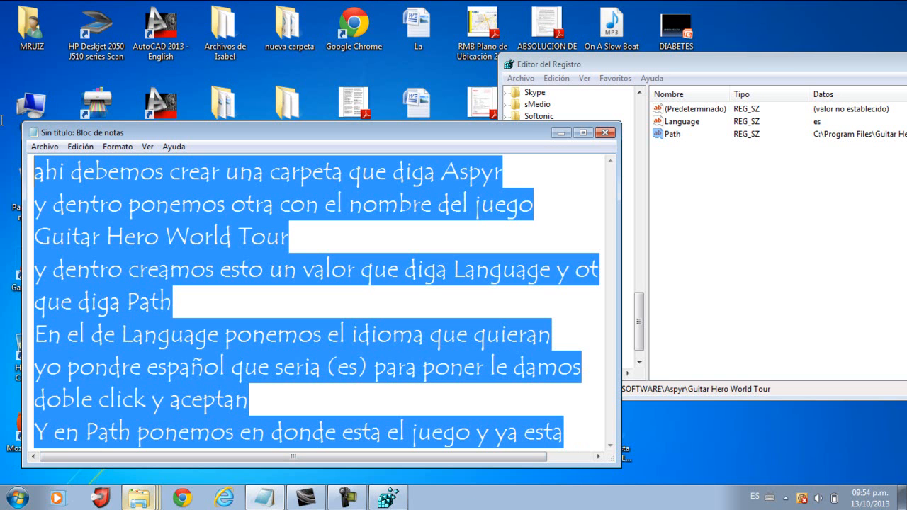
pyautogui.write('asi se sol')
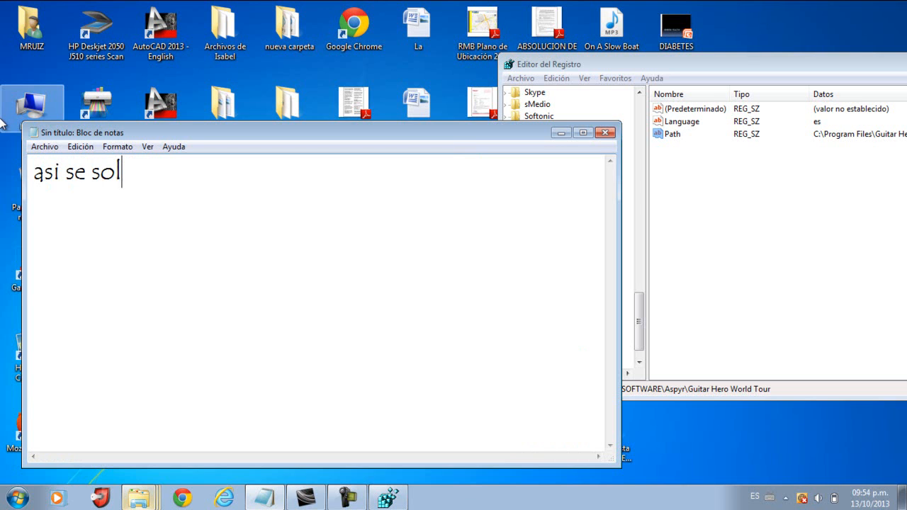
pyautogui.write('uciona e')
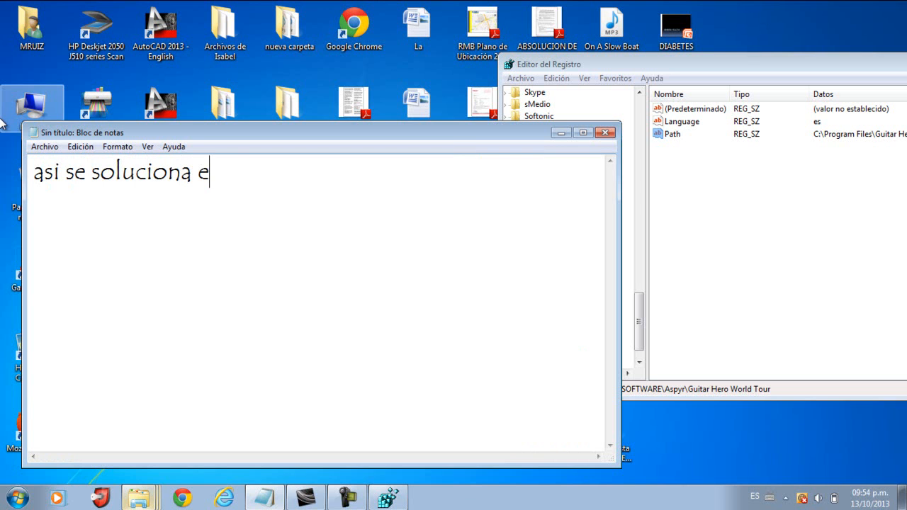
pyautogui.write('l problem')
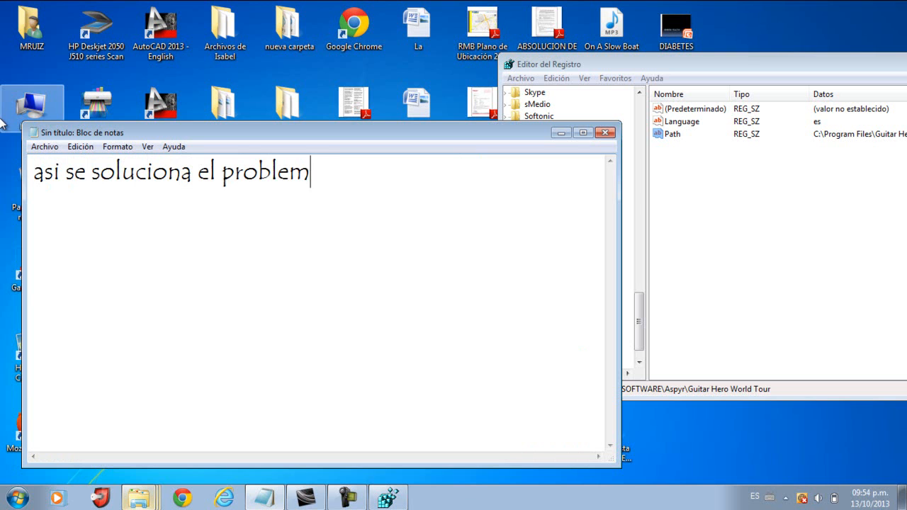
pyautogui.write('a de registro y mir')
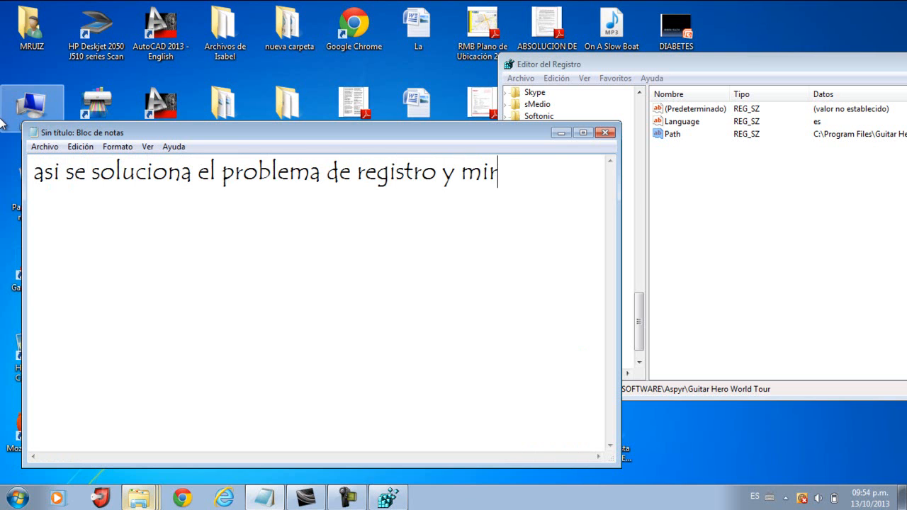
pyautogui.write('en com')
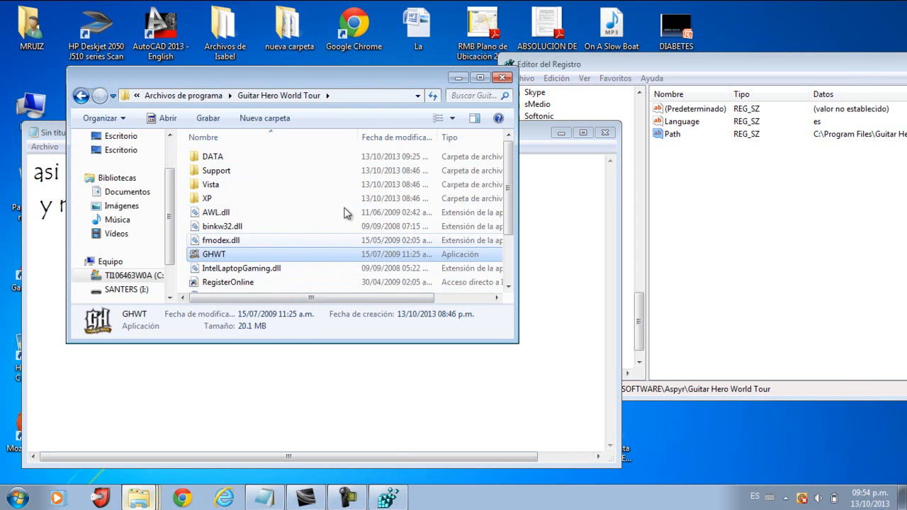
# - Run GHWT.exe from the Guitar Hero World Tour install folder
pyautogui.doubleClick(213, 254)
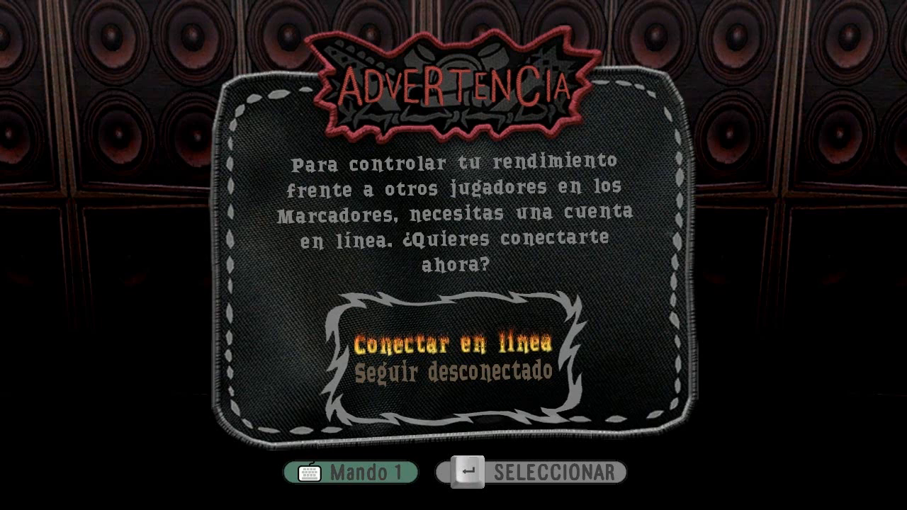
# - Dismiss the online prompt, enable Público and Física del juego in Imagen, and accept
pyautogui.click(453, 348)
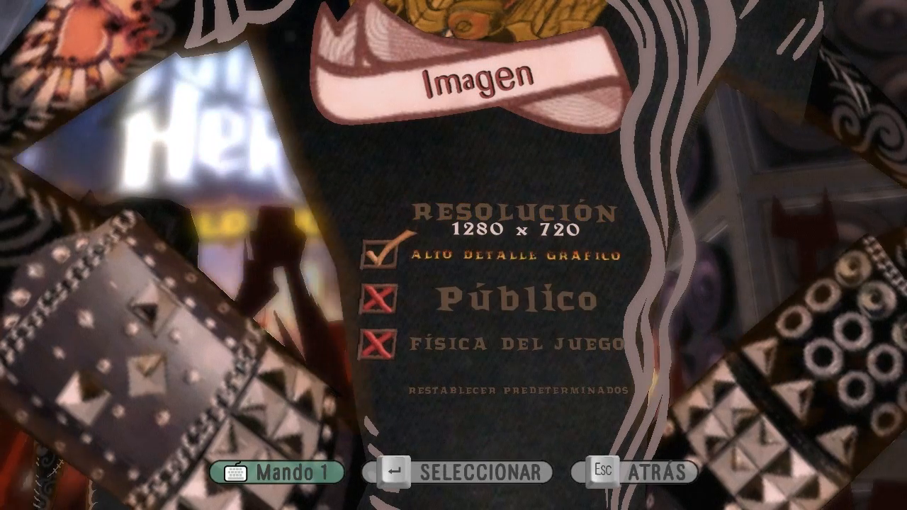
pyautogui.click(374, 303)
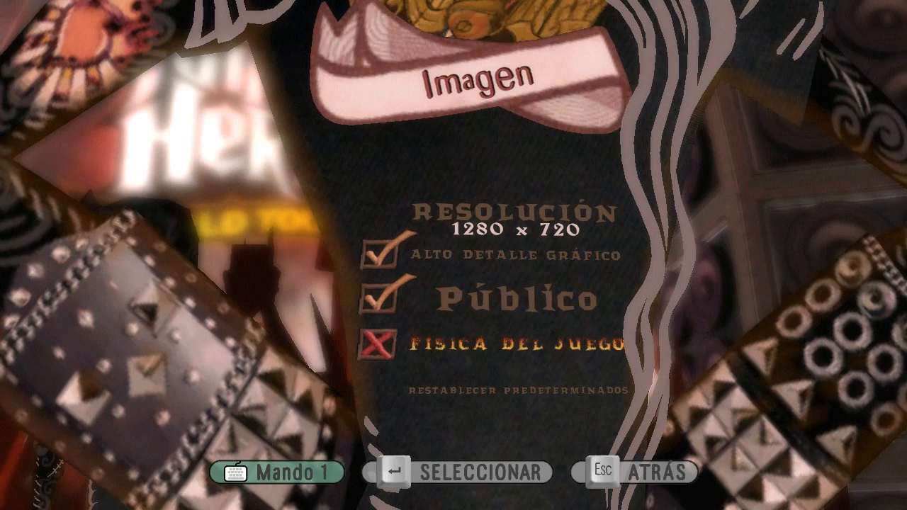
pyautogui.click(377, 343)
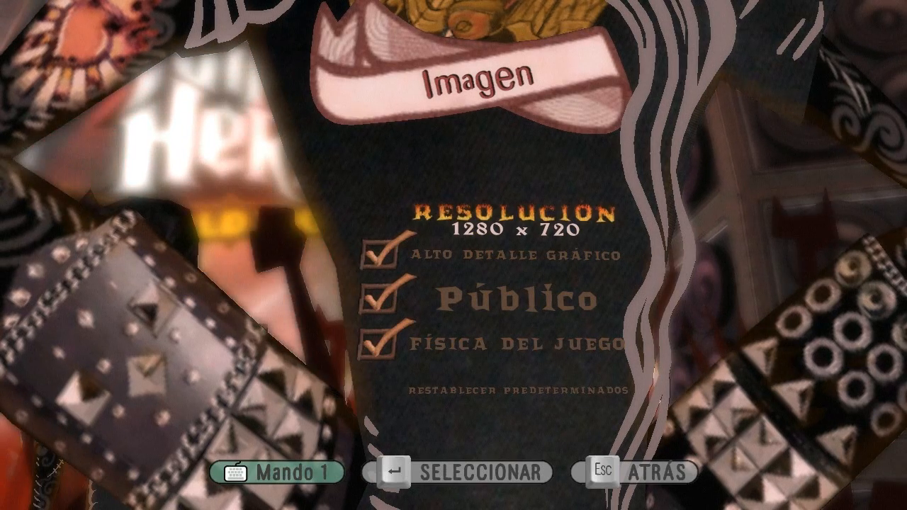
pyautogui.click(513, 227)
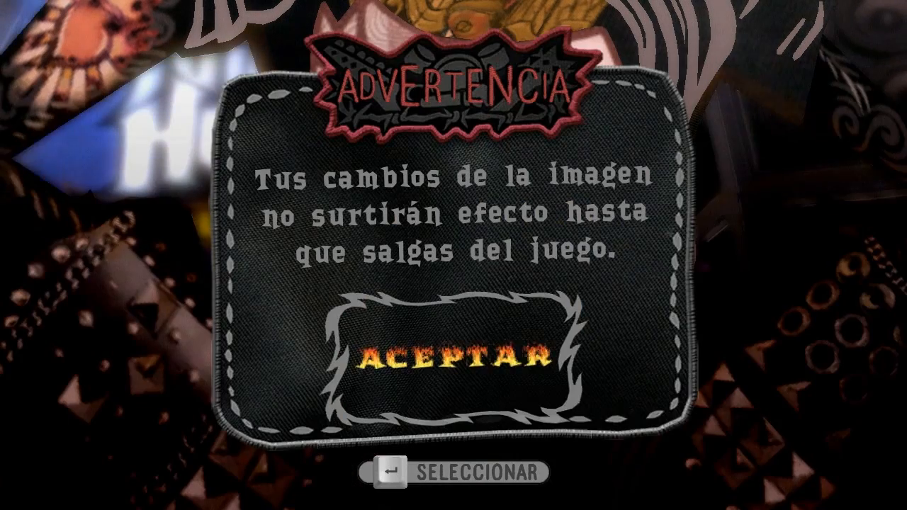
pyautogui.click(450, 357)
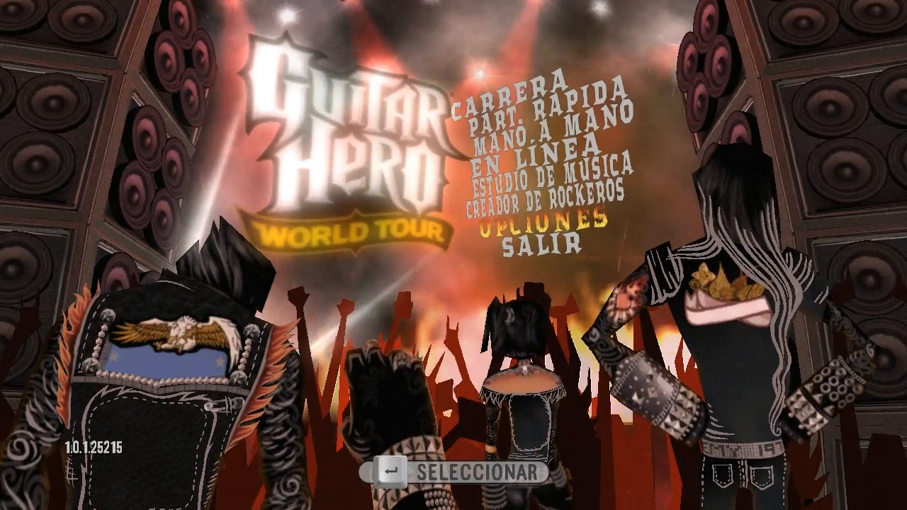
pyautogui.click(540, 244)
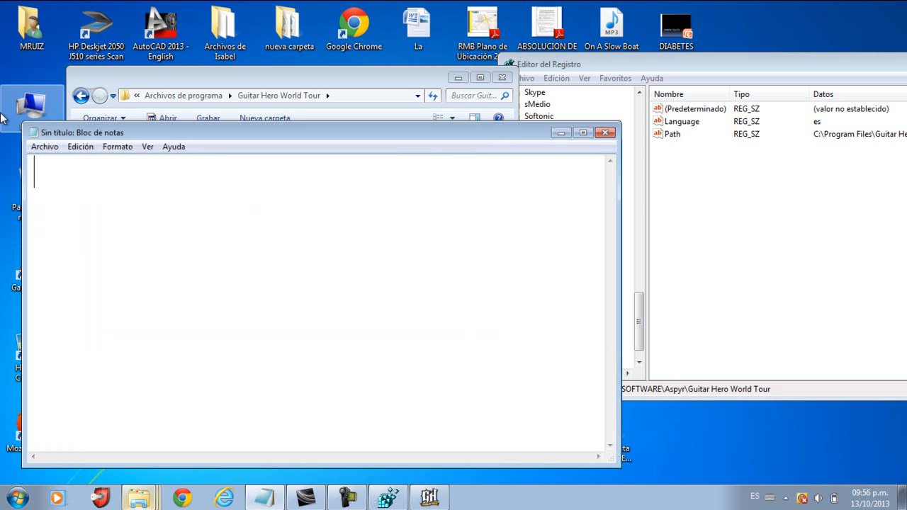
# - Write 'BUENO ESO FUE TODO, GRACIAS POR VER, SUSCRIBANSE Y DENLE LIKE, HASTA LA PROXIMA'
pyautogui.write('BUENO')
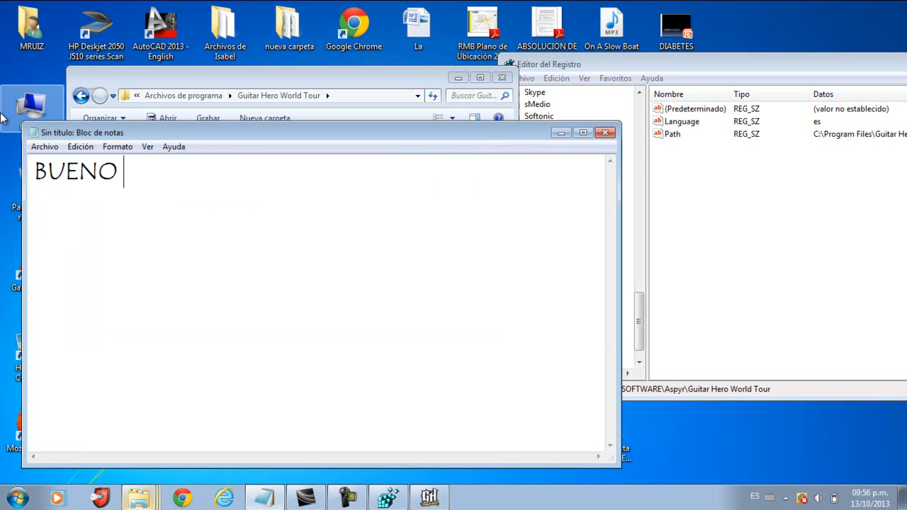
pyautogui.write('ESO FUE TODO')
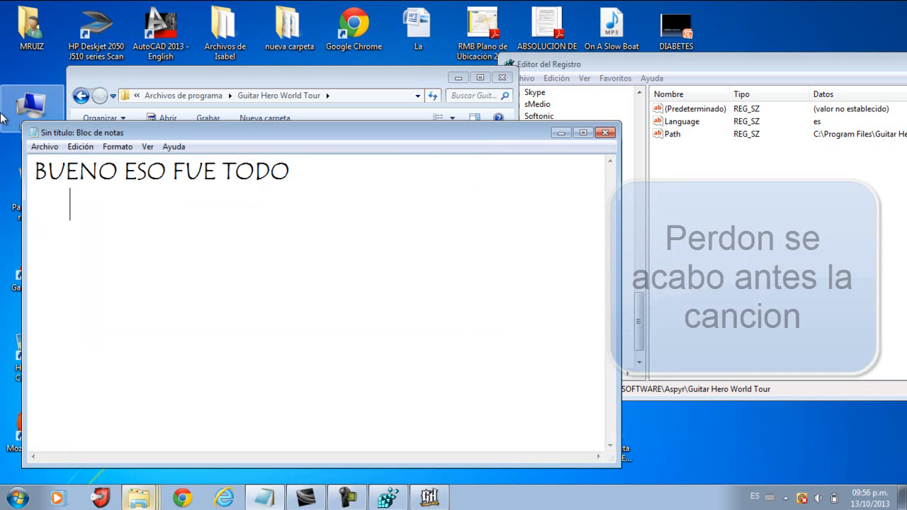
pyautogui.write('GRAVIAS PO')
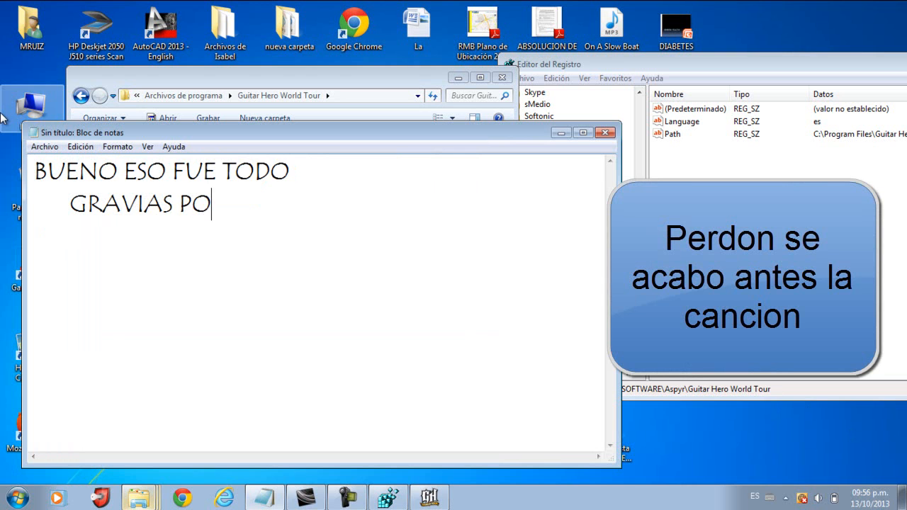
pyautogui.write('R VERR')
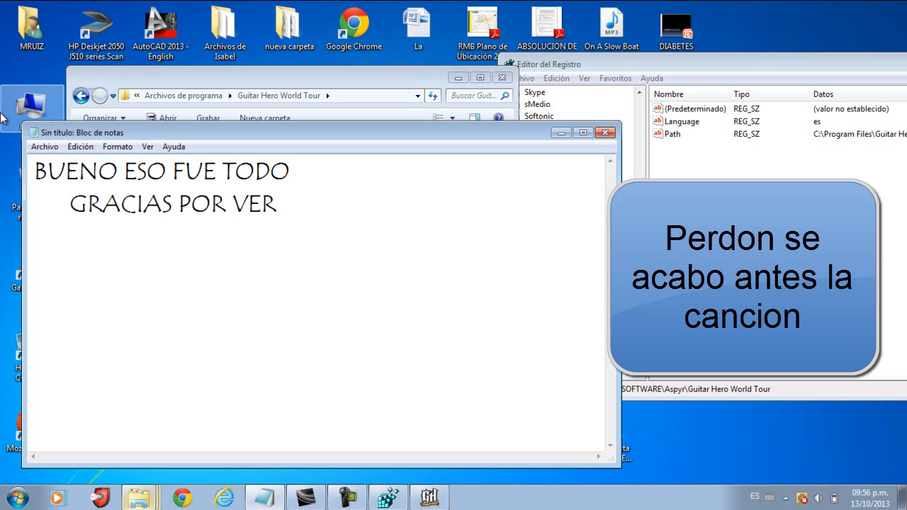
pyautogui.write('S')
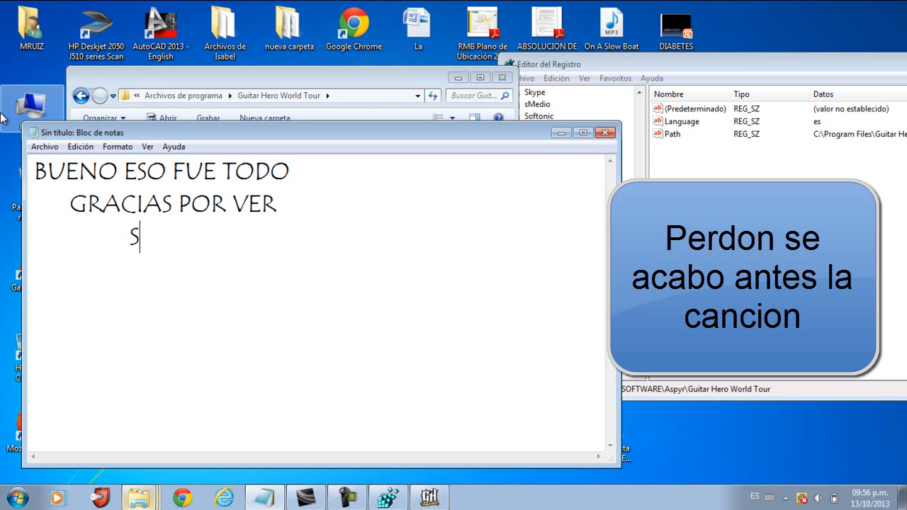
pyautogui.write('USCRIBAN')
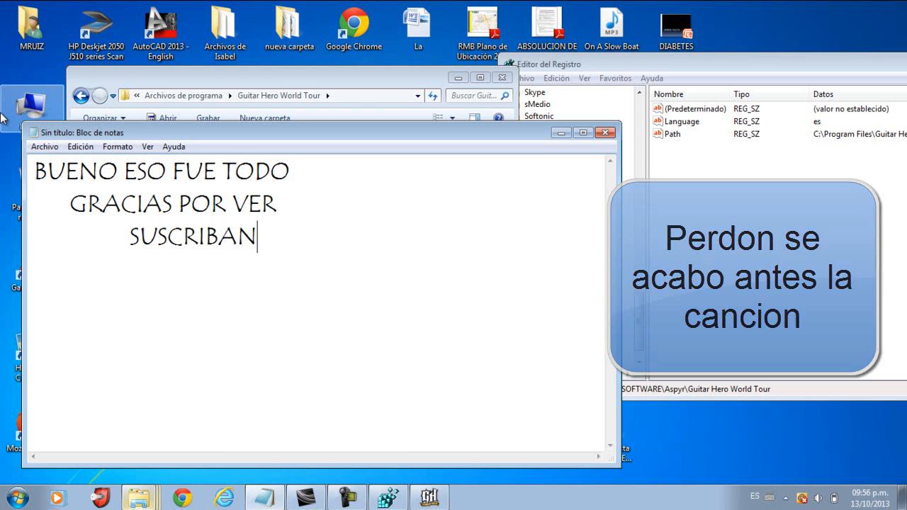
pyautogui.write('SE Y DE')
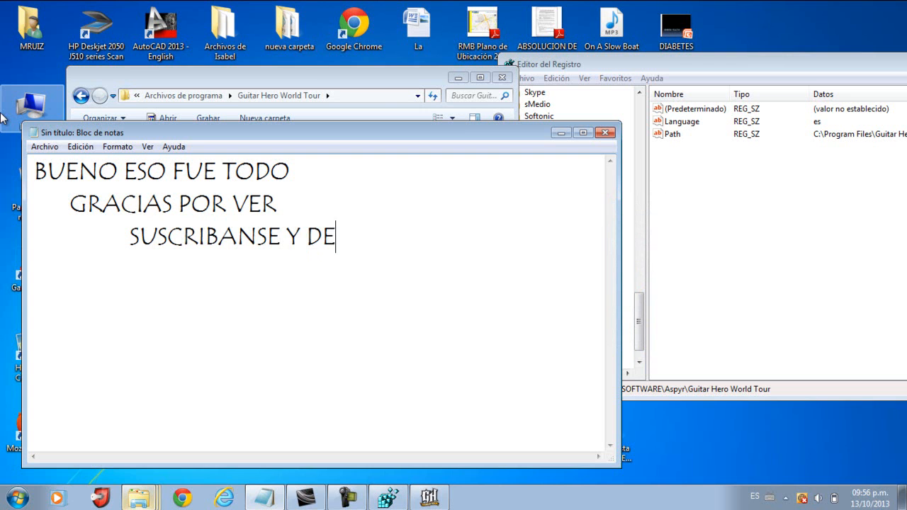
pyautogui.write('NLE LIK')
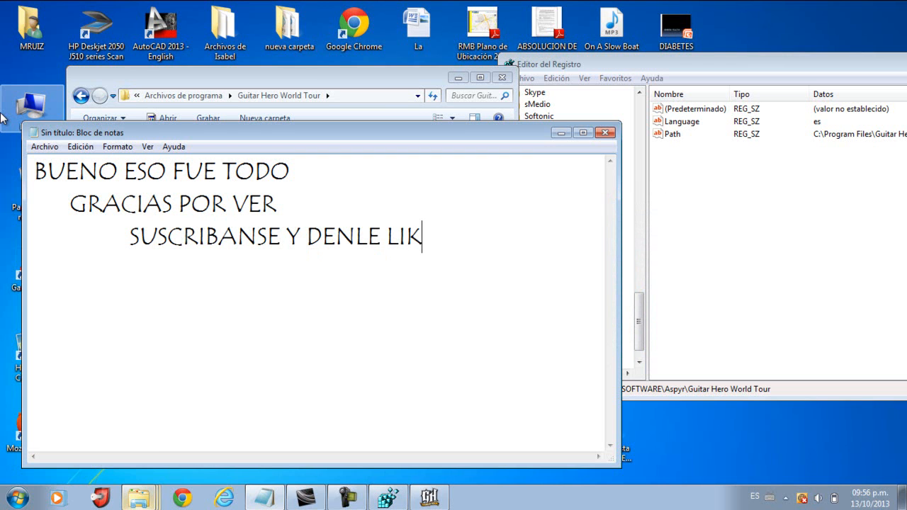
pyautogui.write('E')
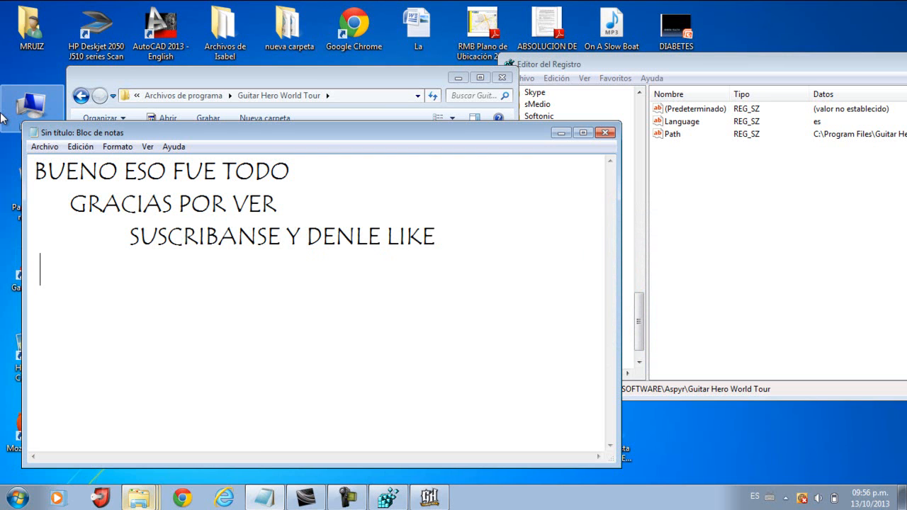
pyautogui.write('HAS')
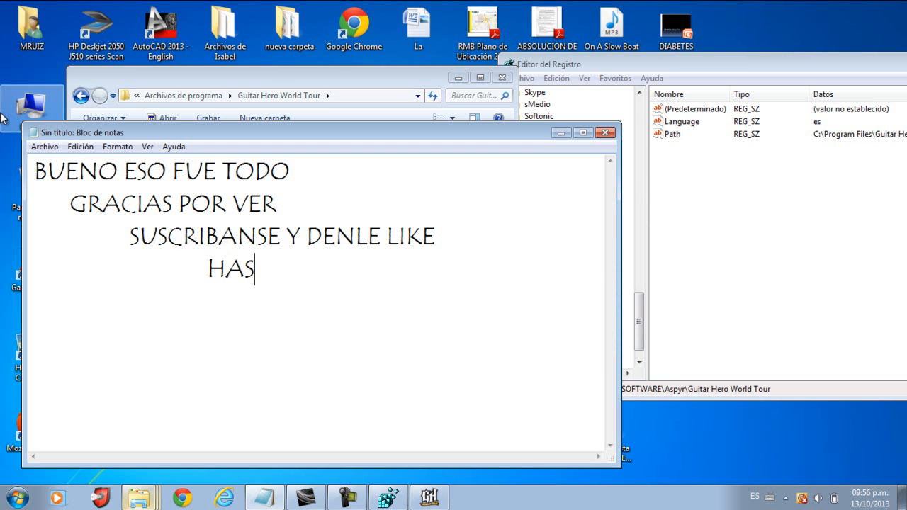
pyautogui.write('TA LA PRO')
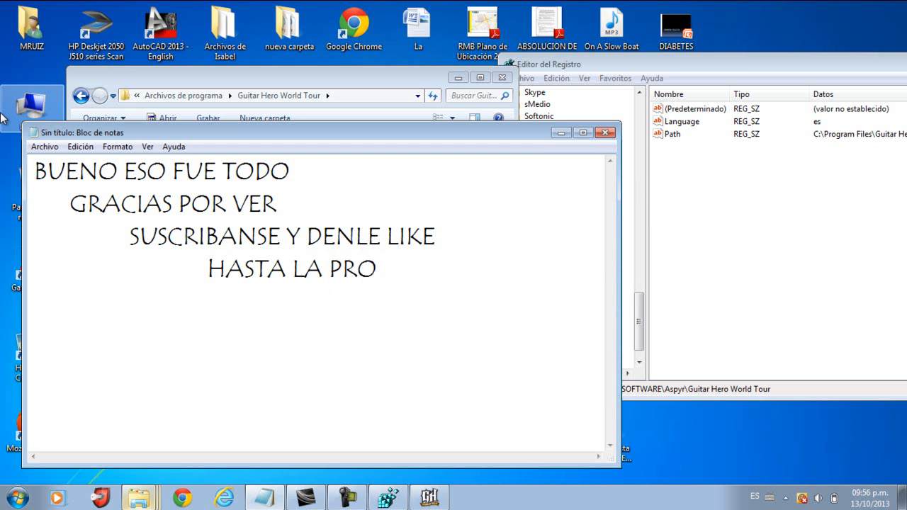
pyautogui.write('XIMA')
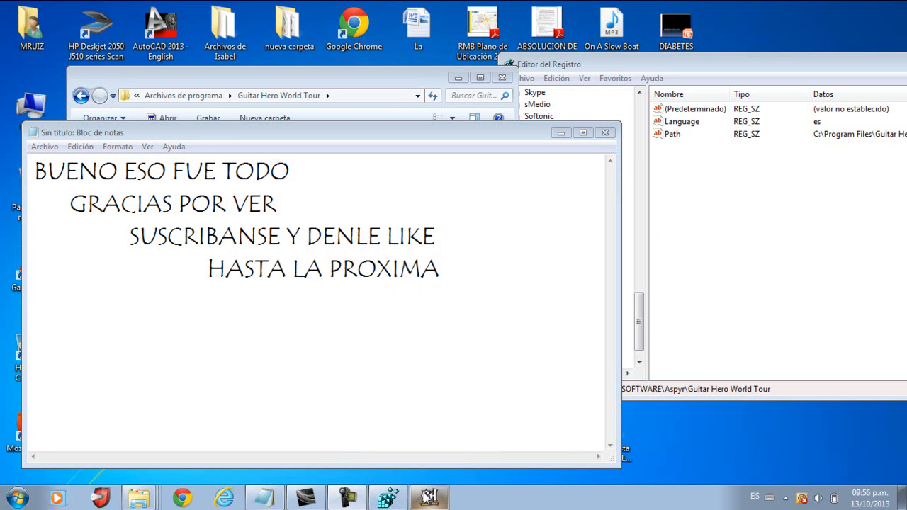
pyautogui.moveTo(425, 481)
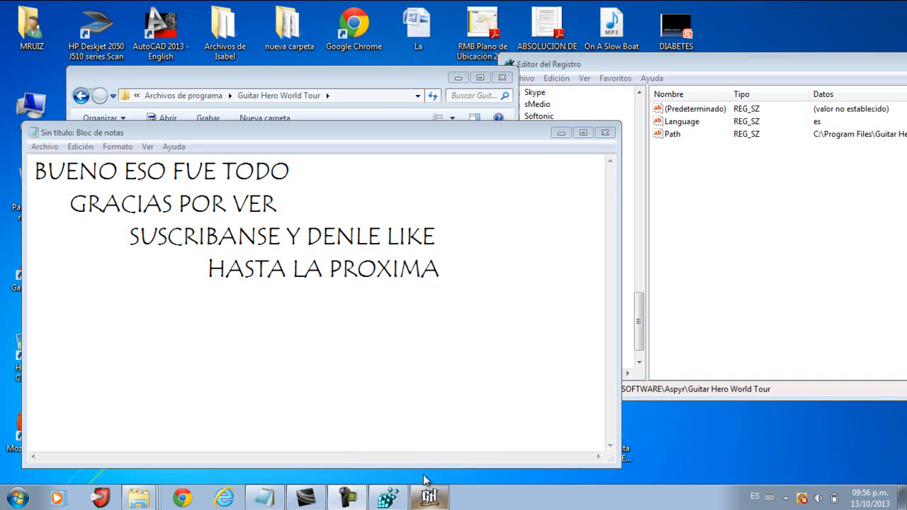